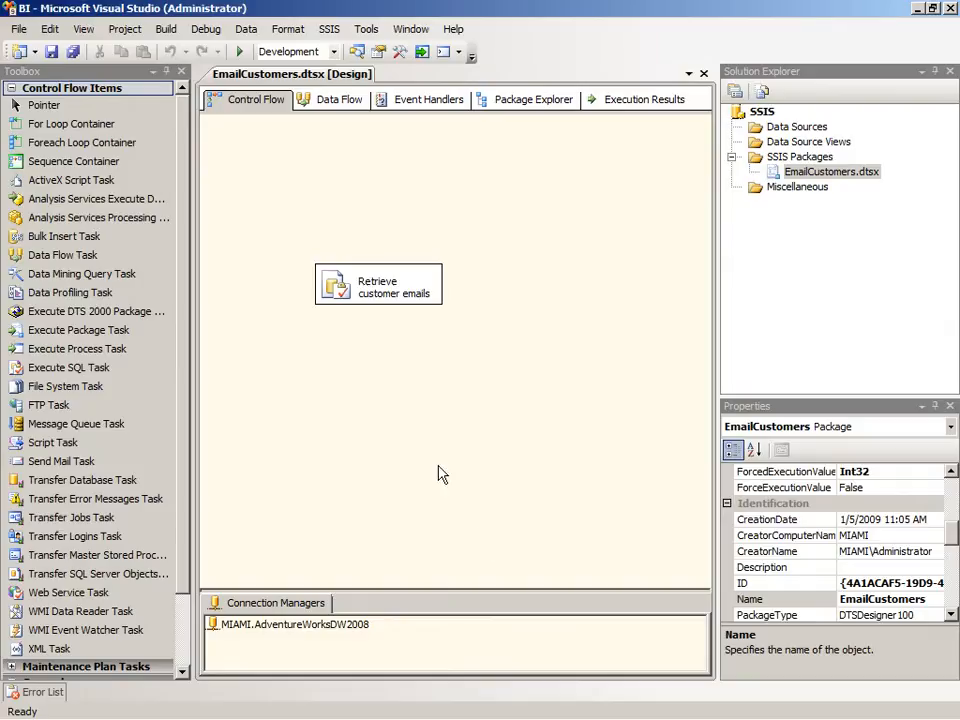
mouse_move(360, 293)
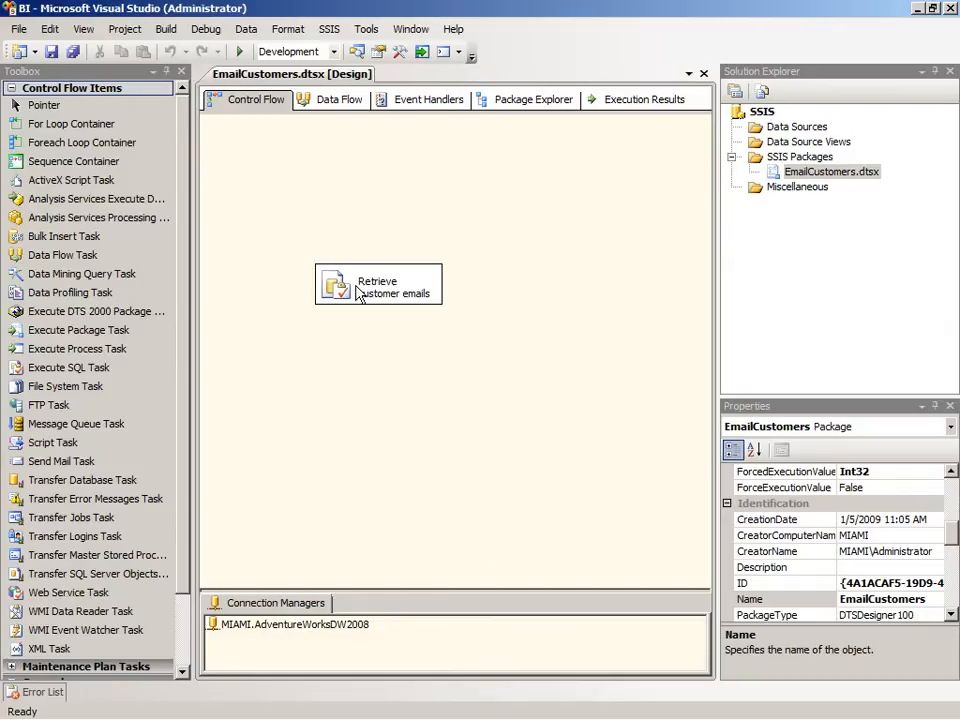
Step: Open the context menu of the Retrieve customer emails Execute SQL task
right_click(378, 285)
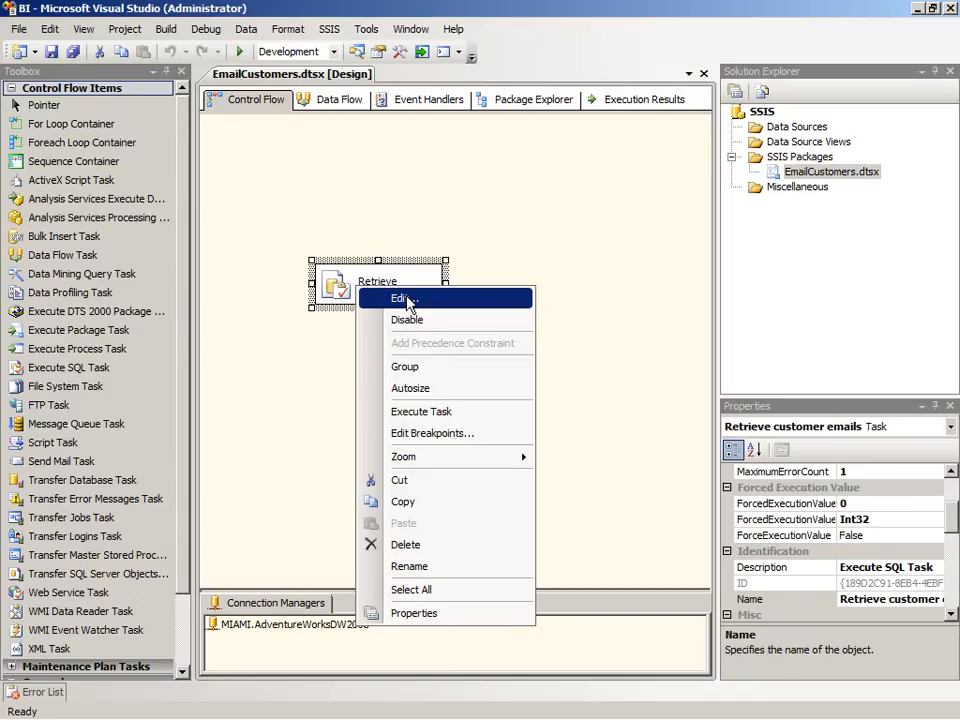
Step: Set the Retrieve customer emails task's ResultSet to Full result set and show the Result Set page
left_click(400, 298)
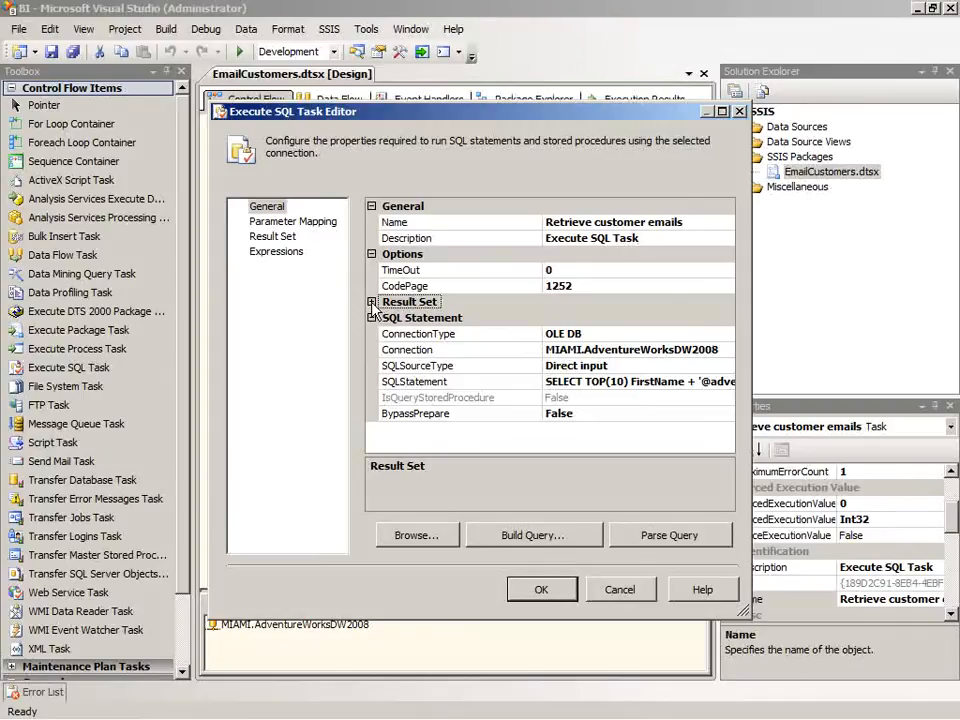
left_click(372, 301)
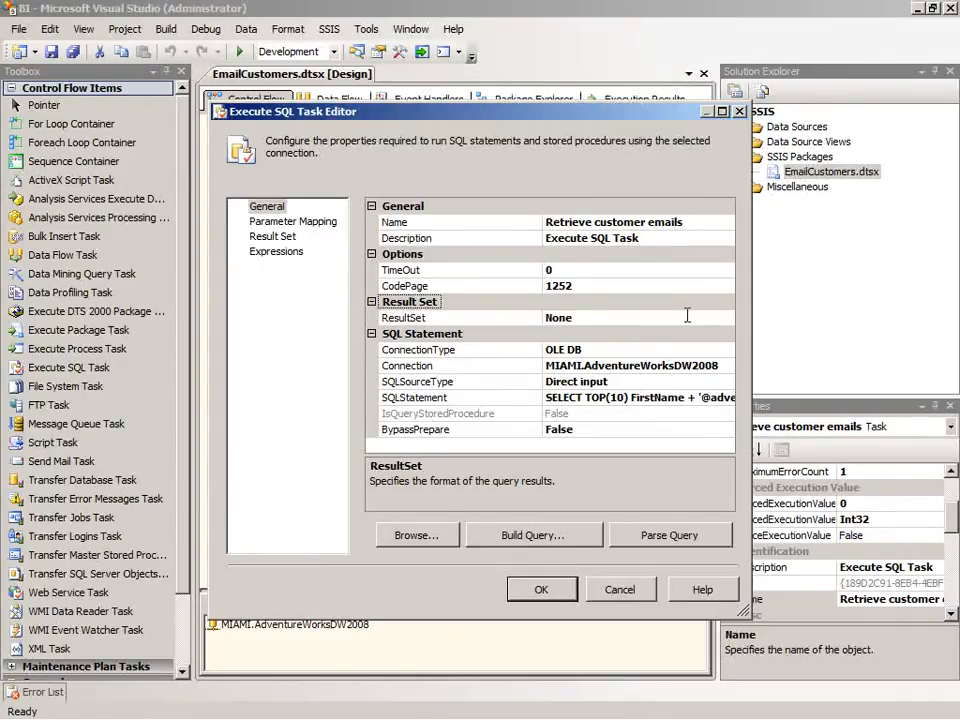
left_click(727, 317)
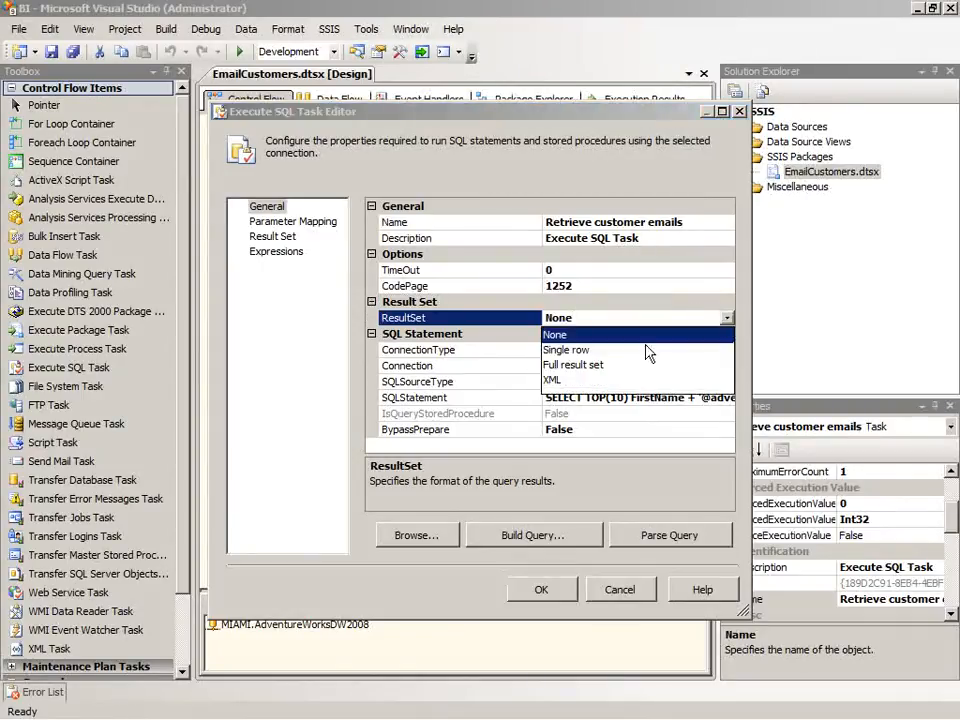
mouse_move(575, 373)
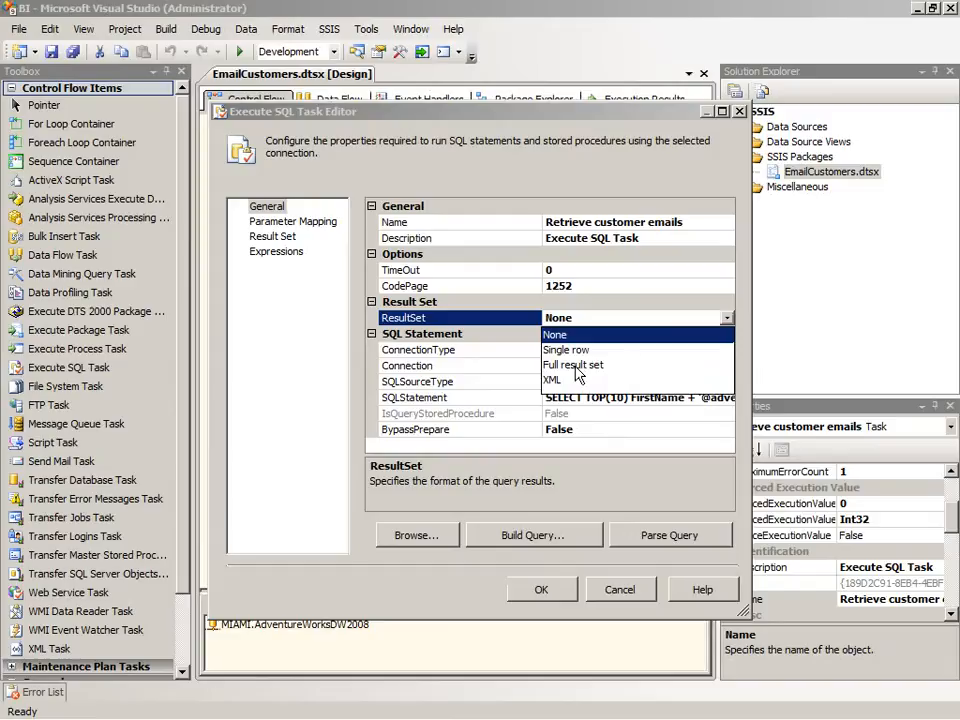
mouse_move(575, 360)
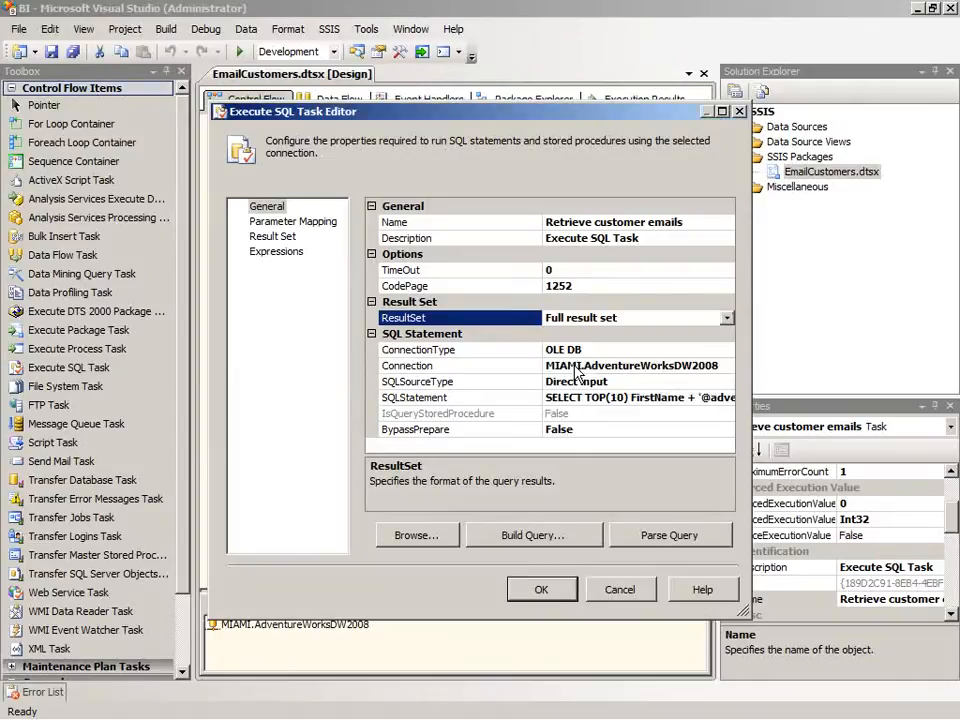
mouse_move(640, 365)
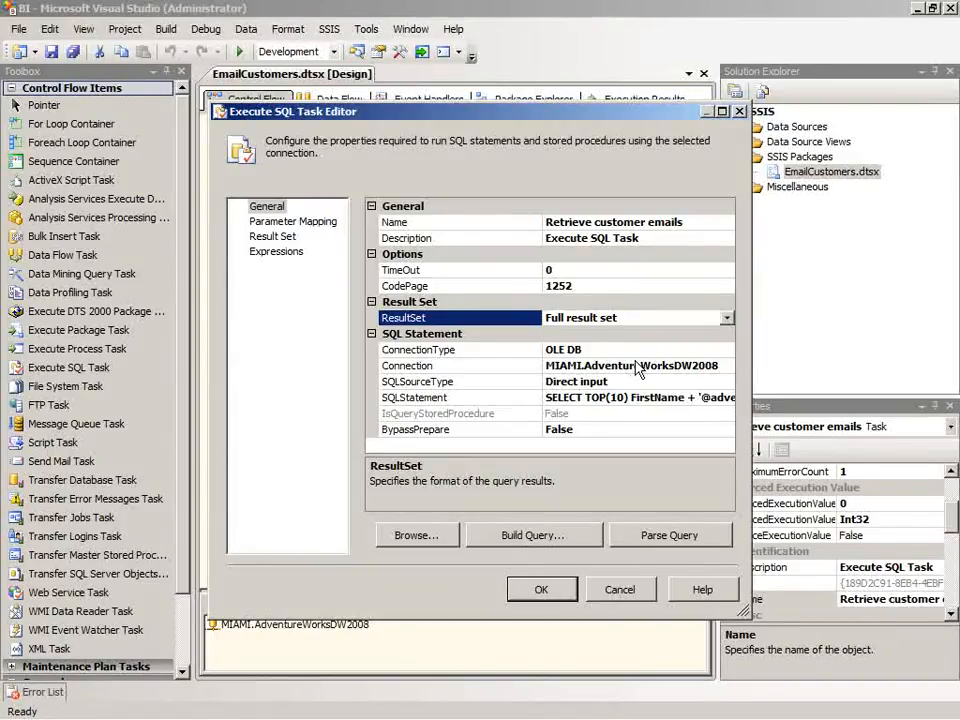
mouse_move(275, 251)
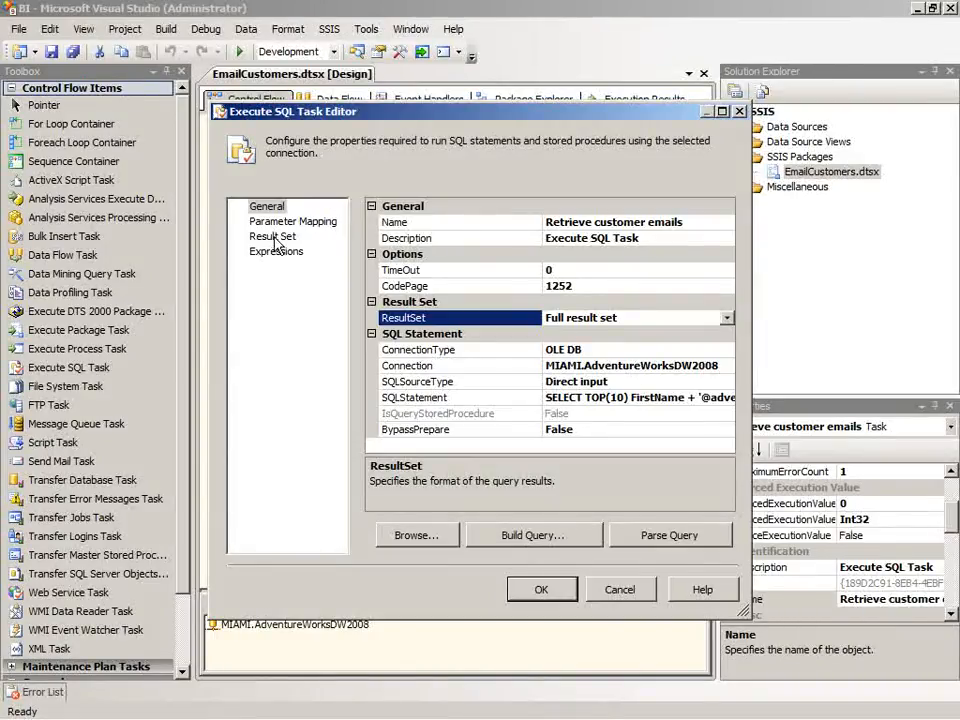
left_click(272, 236)
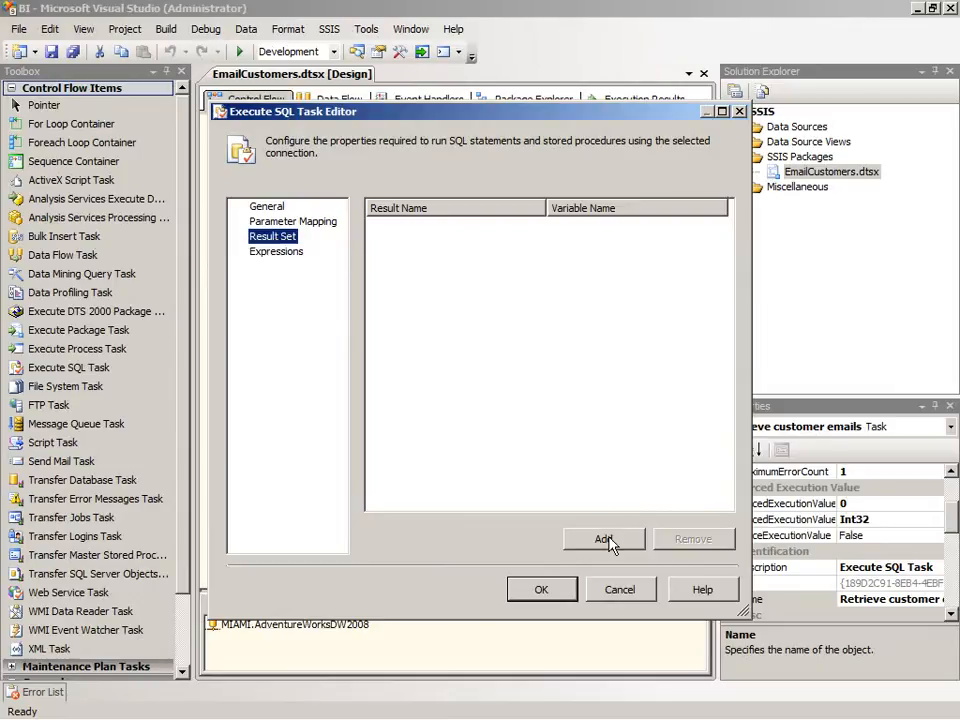
Step: Add result mapping 0 and choose <New variable...> as its variable
left_click(604, 539)
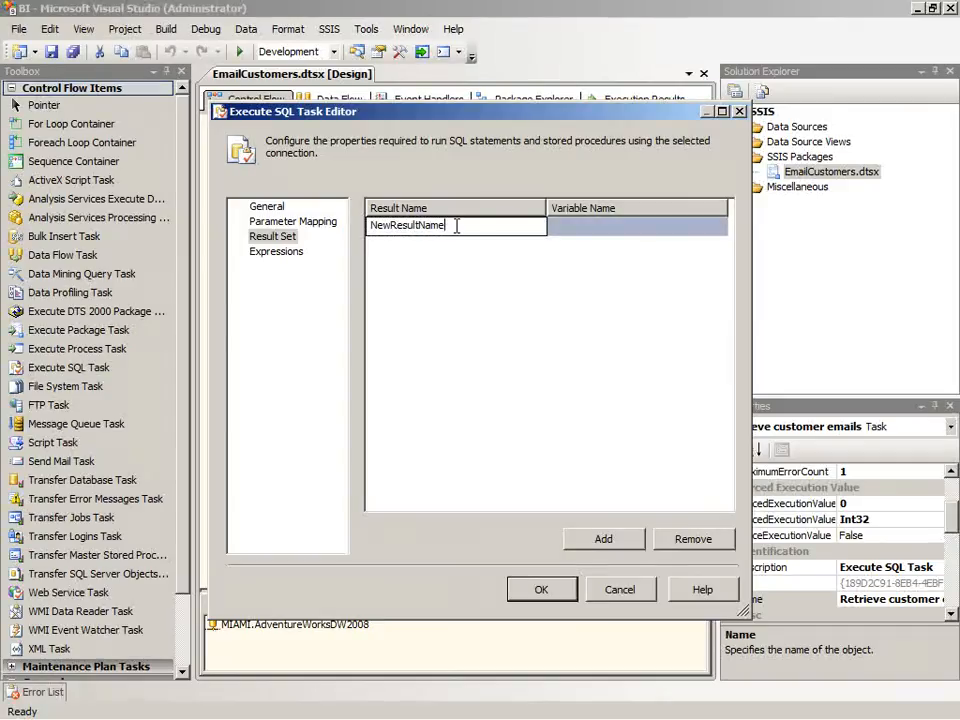
type("0")
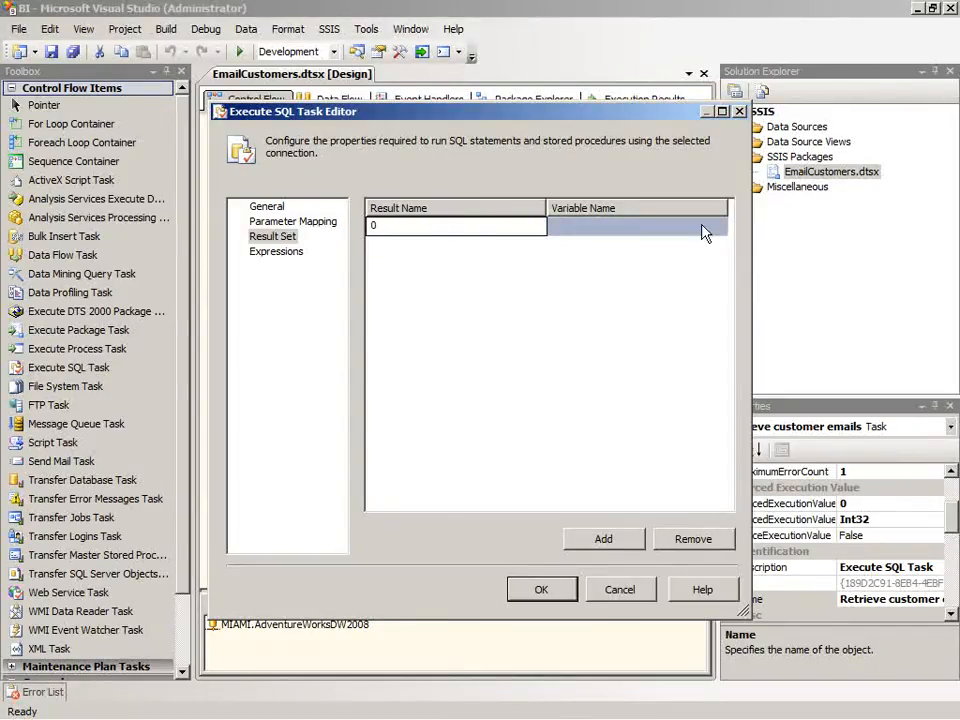
left_click(635, 225)
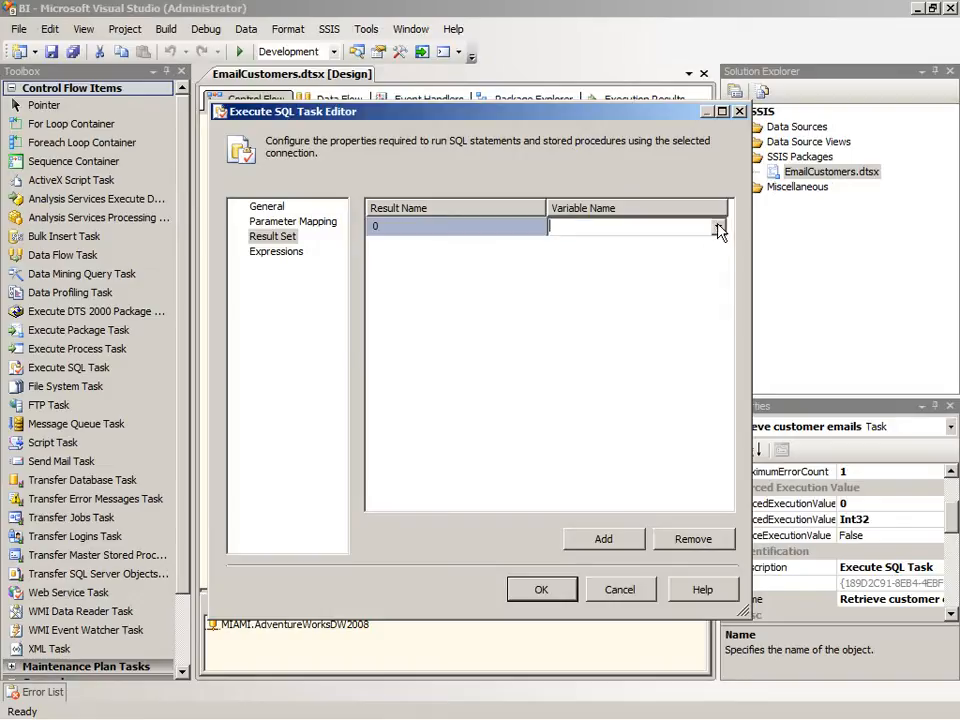
left_click(717, 226)
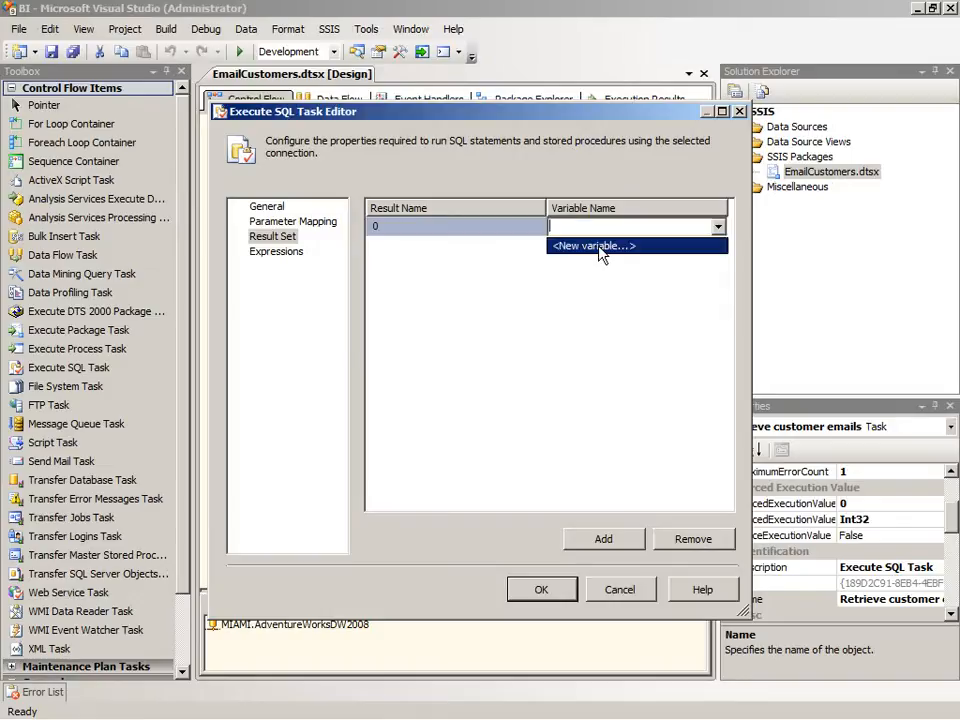
left_click(593, 245)
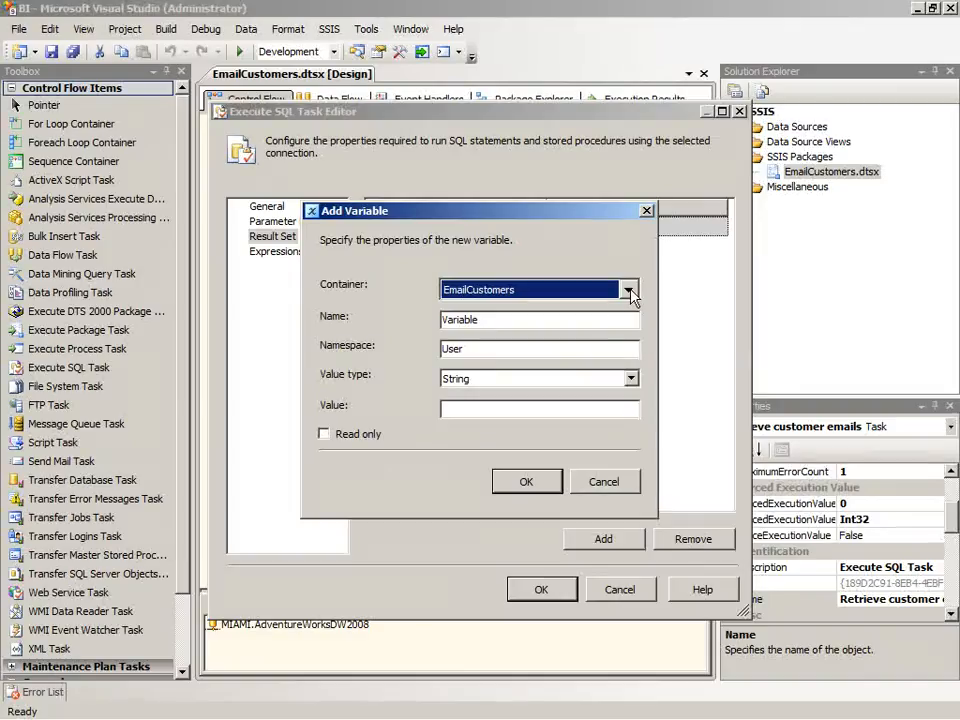
left_click(629, 289)
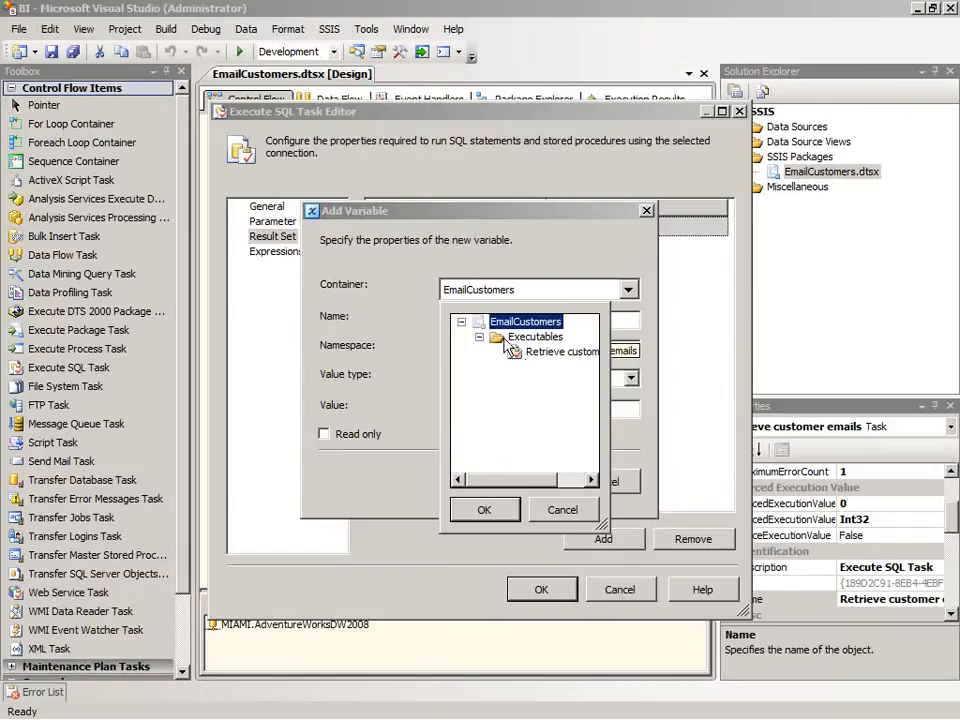
mouse_move(527, 395)
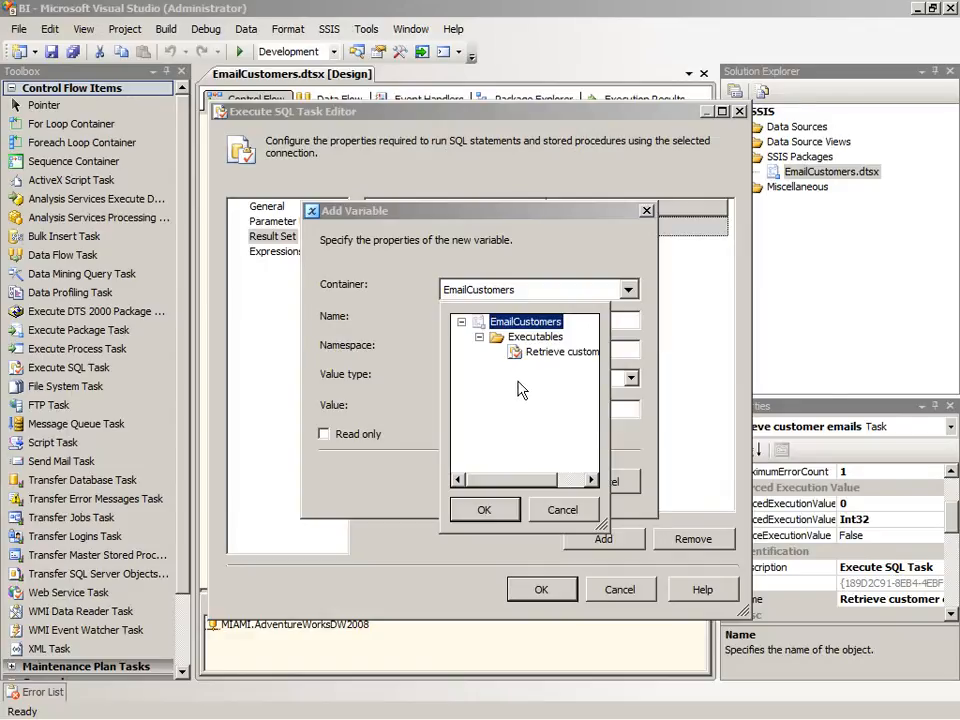
mouse_move(512, 518)
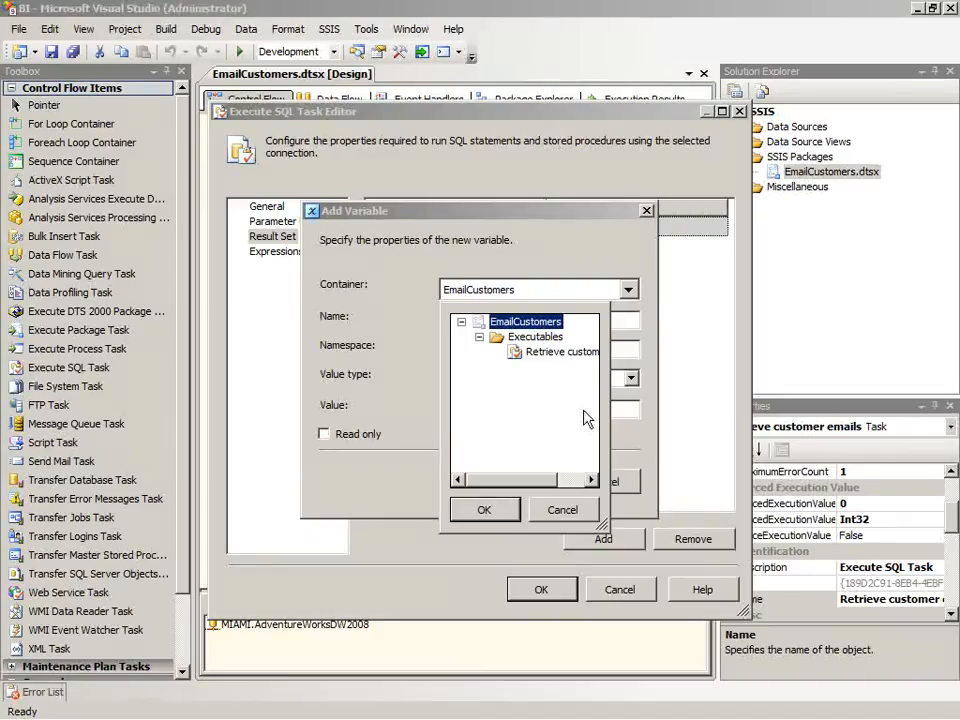
mouse_move(575, 398)
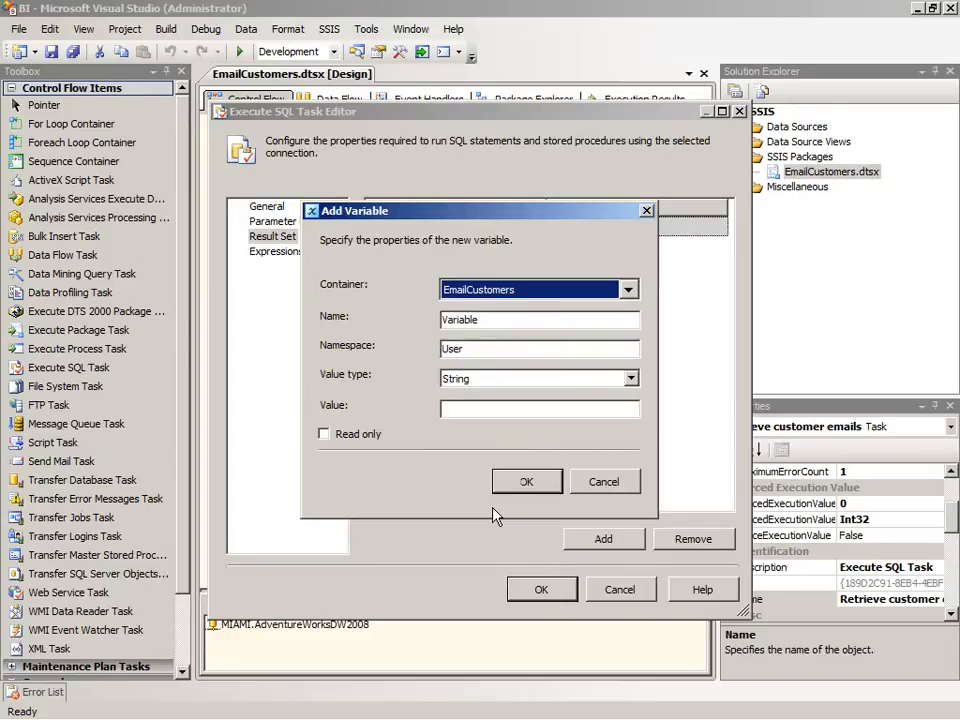
mouse_move(503, 489)
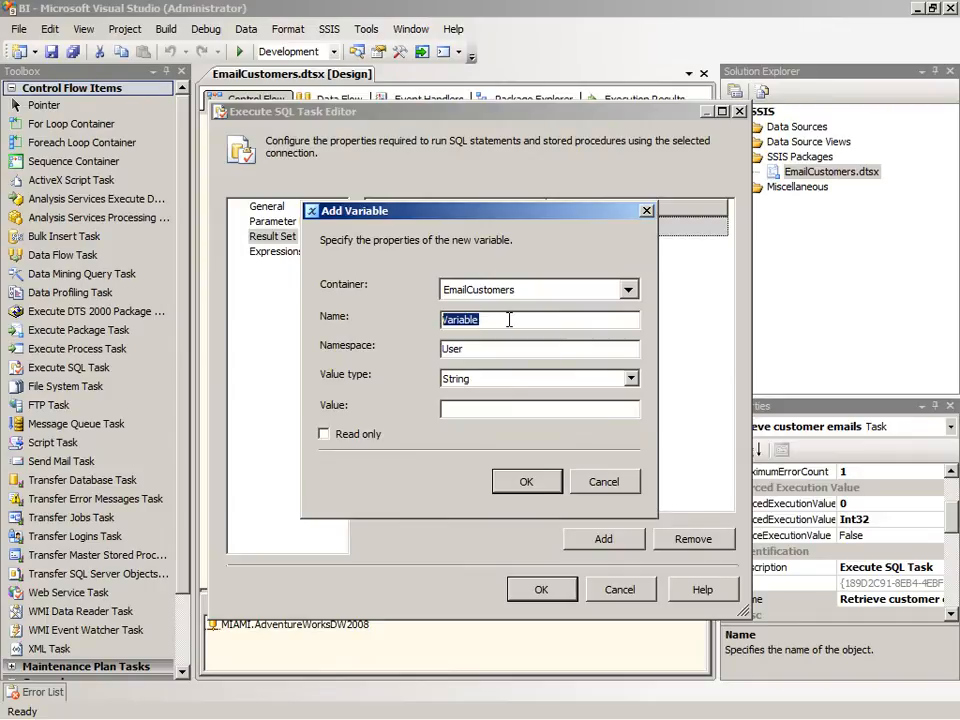
Step: Create the Object variable Customers to receive result 0
type("Customers")
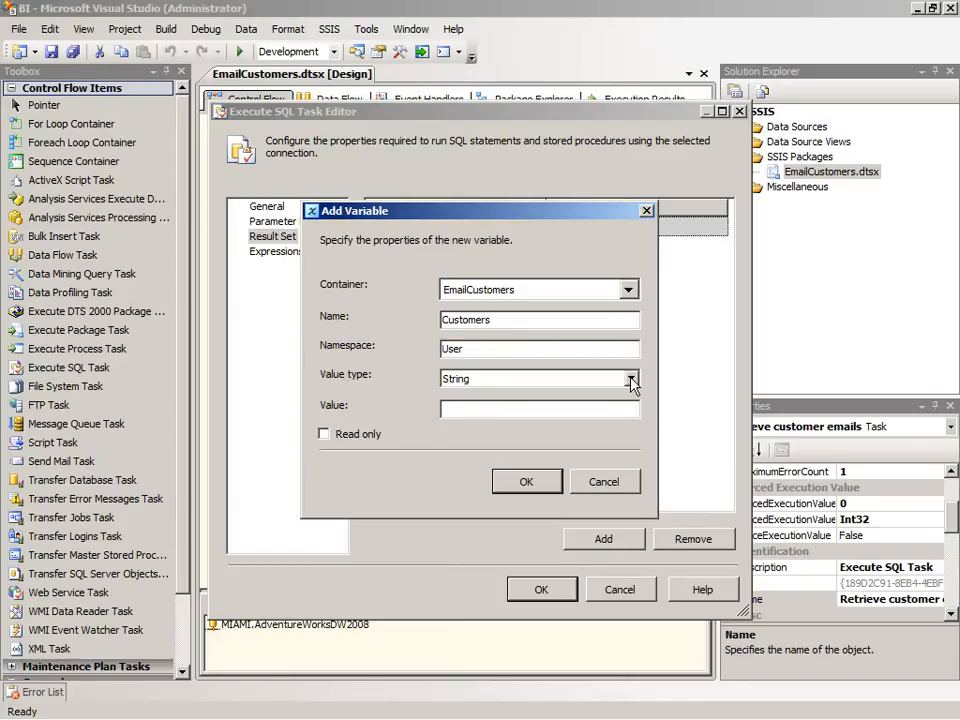
left_click(630, 378)
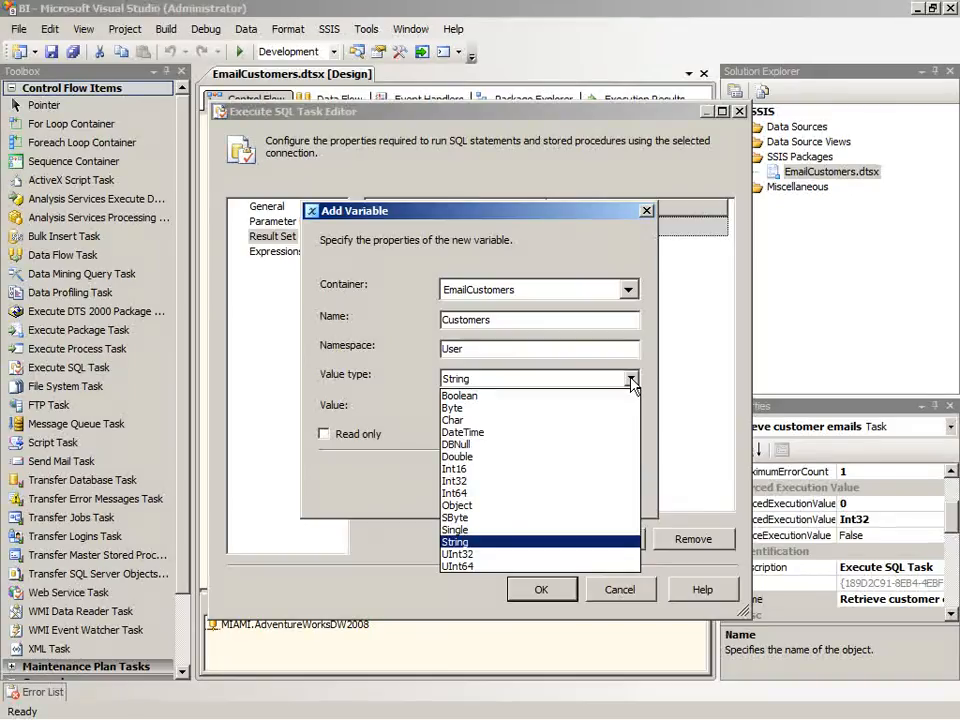
mouse_move(525, 462)
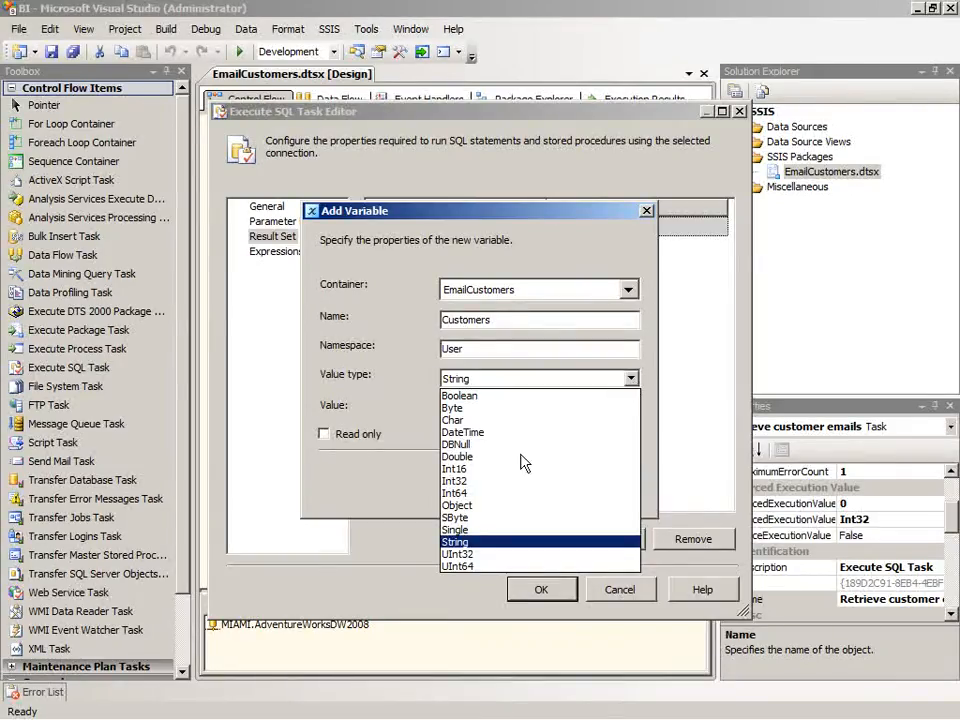
left_click(456, 505)
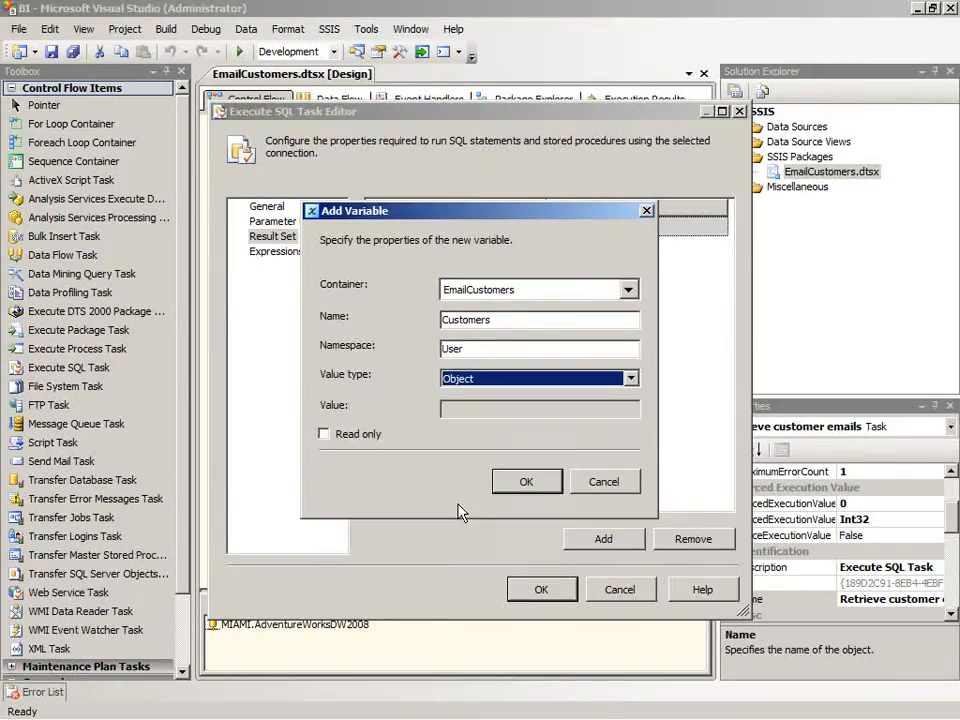
mouse_move(452, 474)
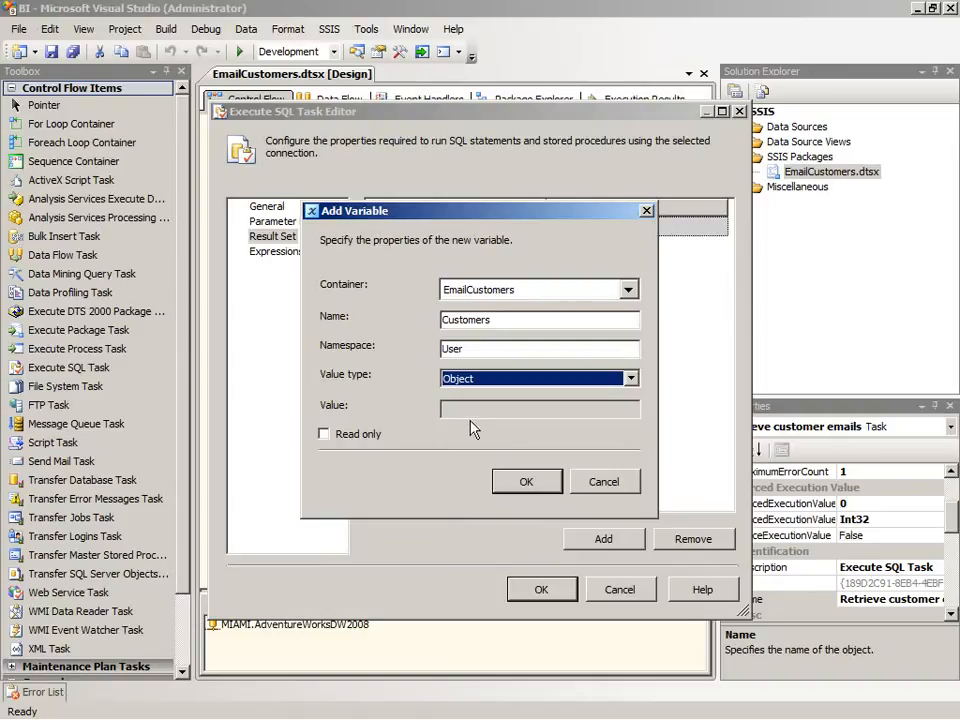
mouse_move(513, 492)
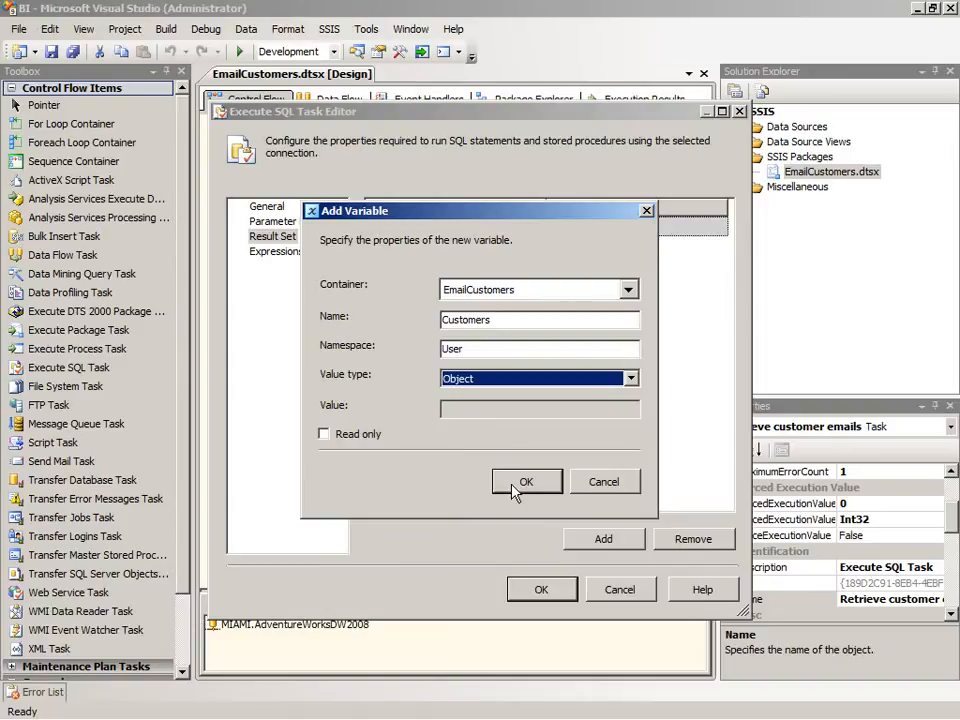
mouse_move(358, 449)
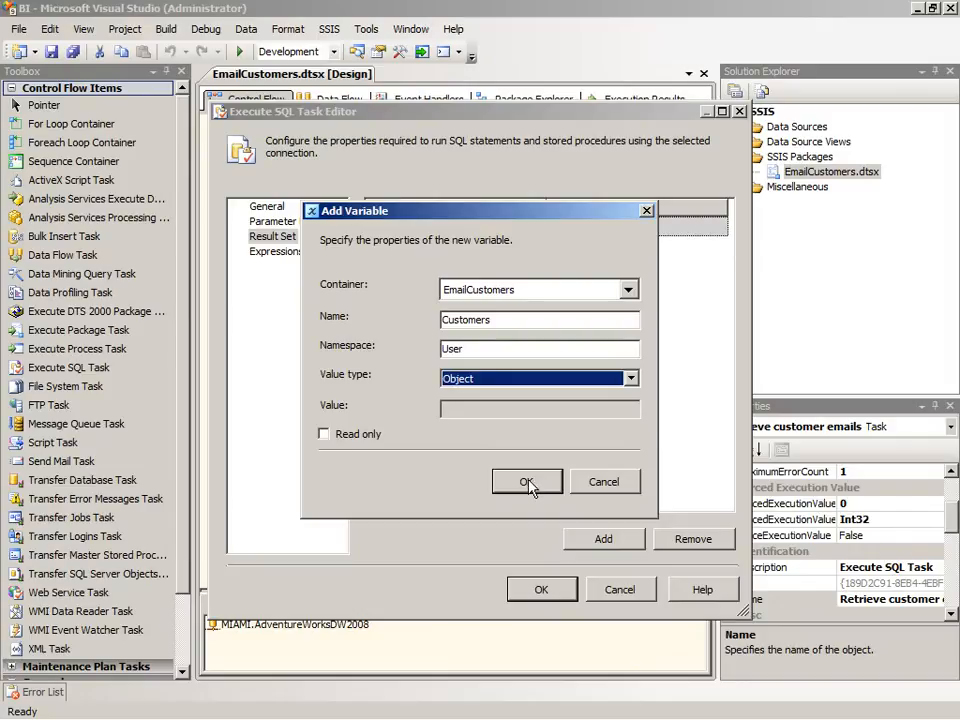
left_click(527, 481)
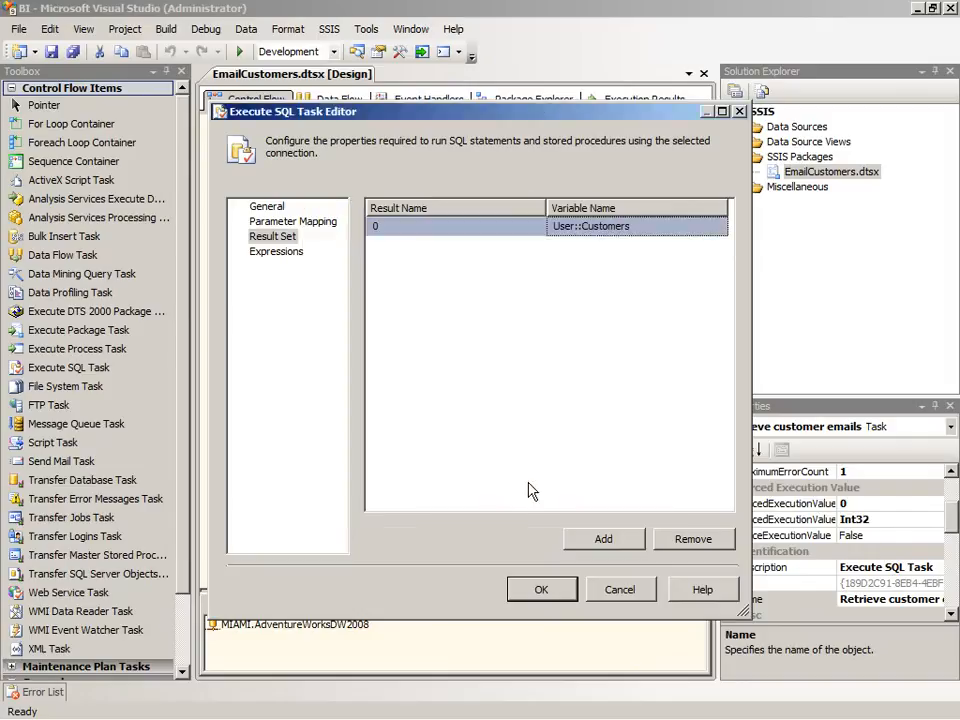
mouse_move(518, 493)
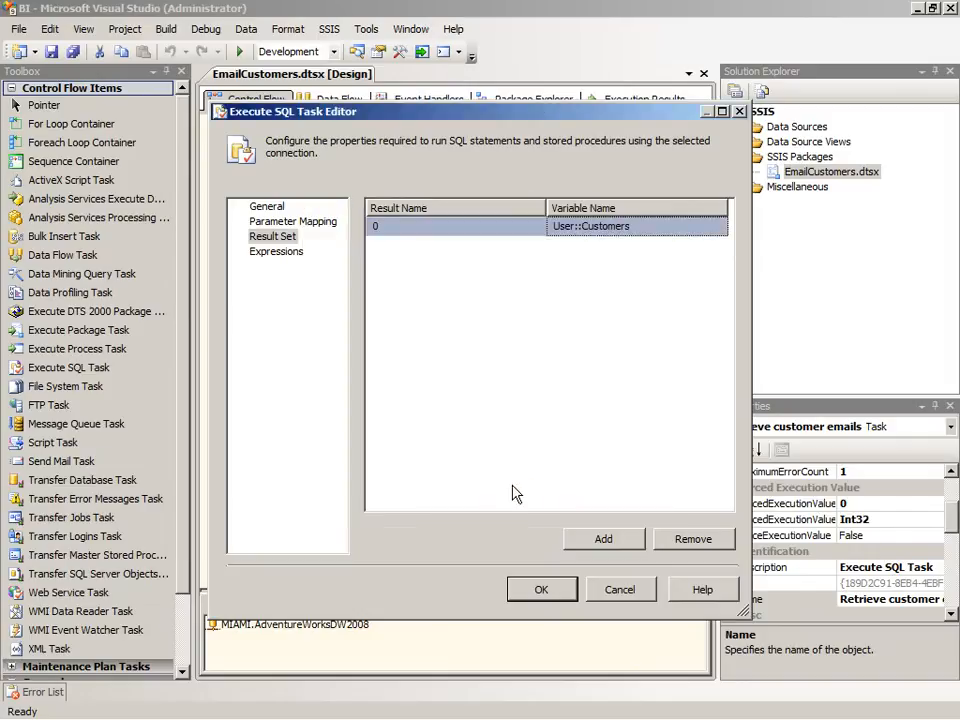
mouse_move(504, 266)
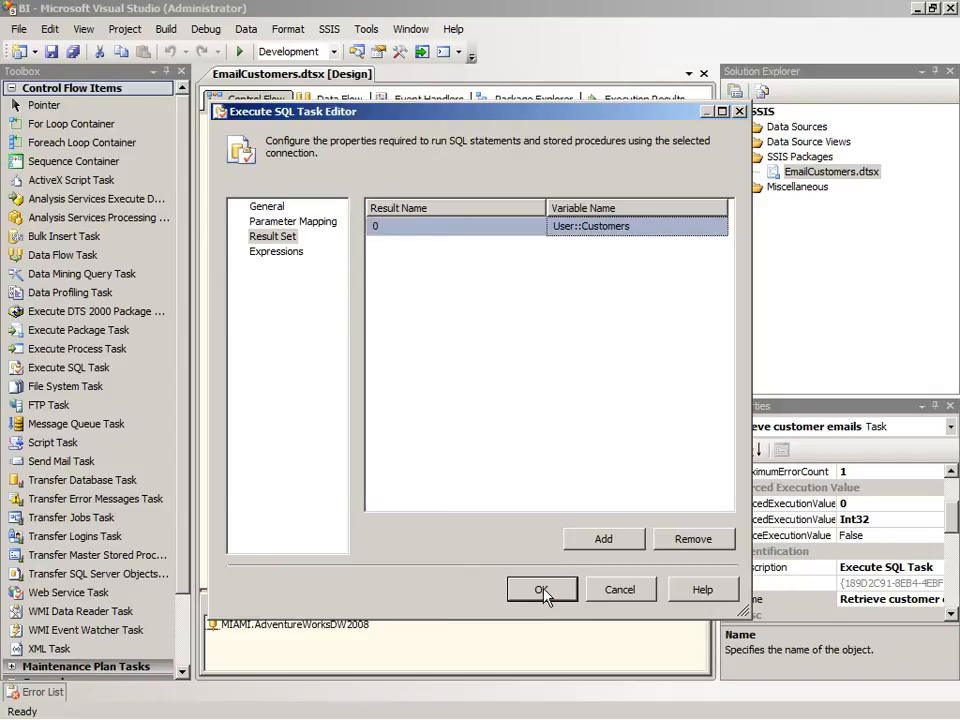
Step: Apply the User::Customers mapping and close the Execute SQL Task Editor
left_click(542, 589)
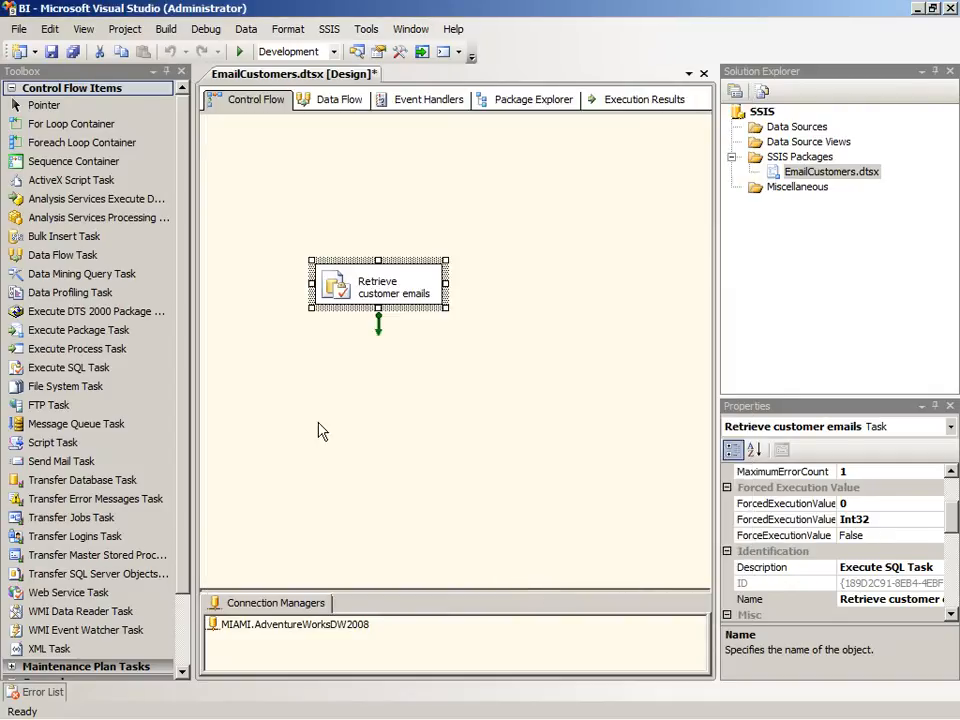
mouse_move(90, 236)
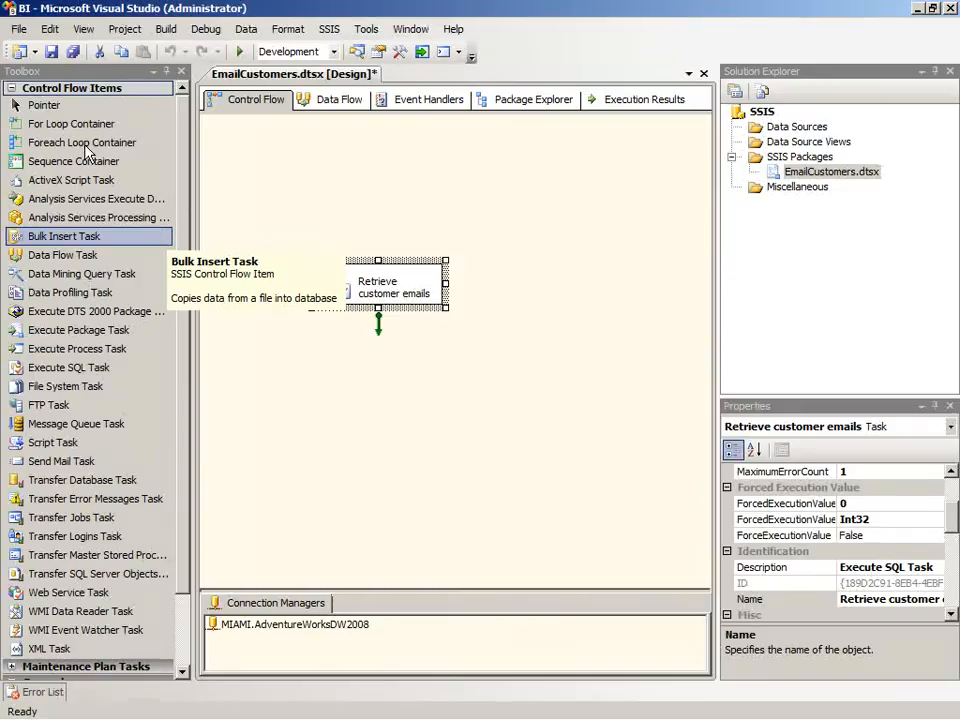
mouse_move(82, 142)
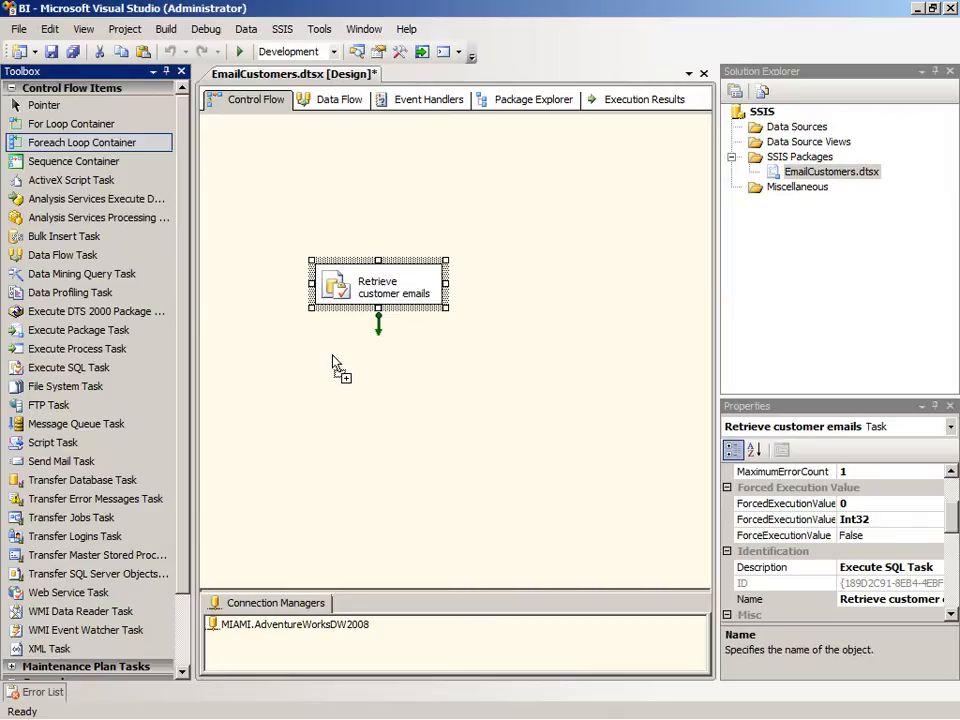
mouse_move(331, 362)
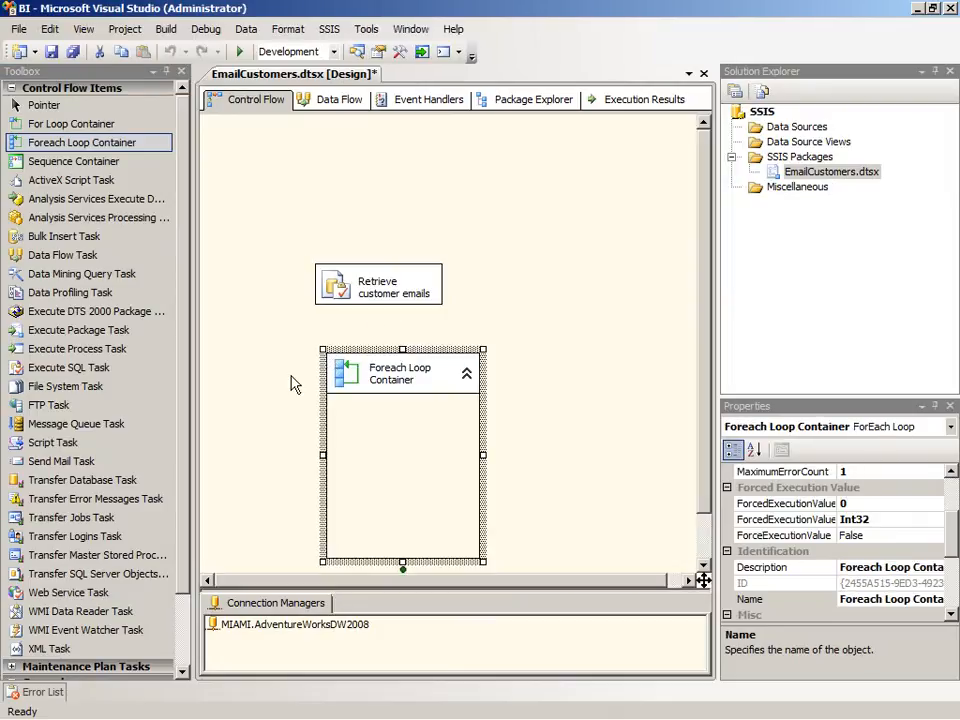
mouse_move(633, 445)
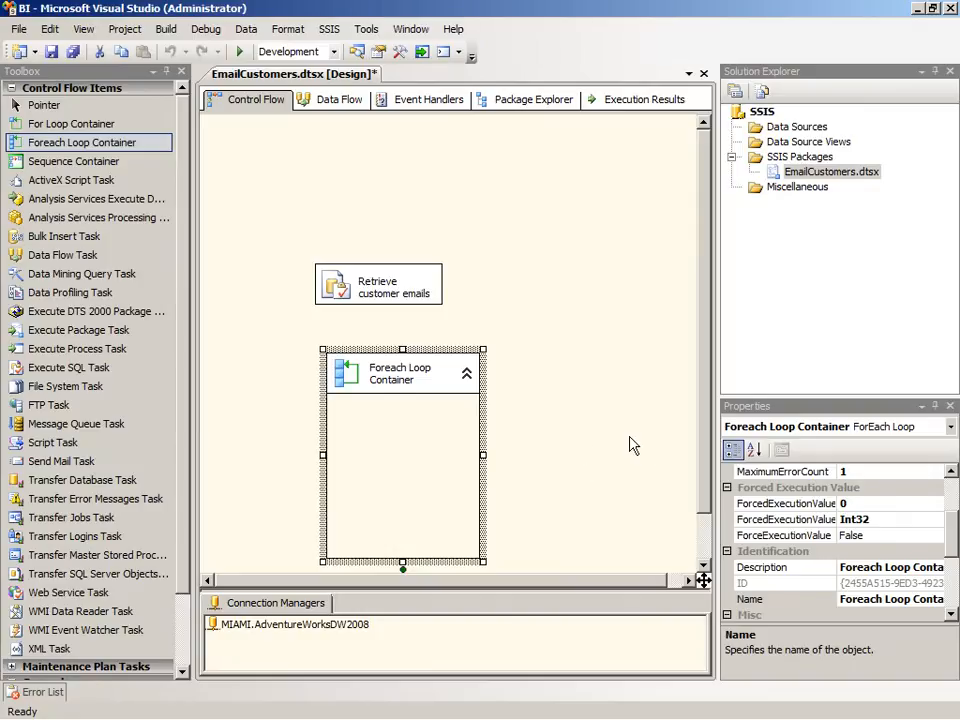
mouse_move(425, 292)
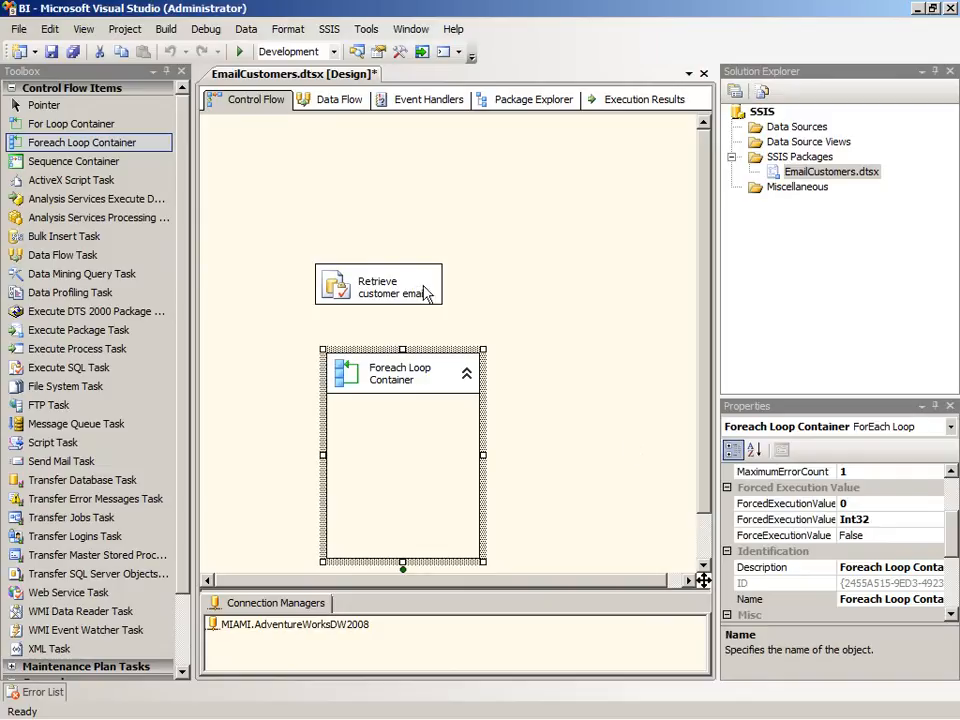
Step: Link Retrieve customer emails to the Foreach Loop Container and rearrange both shapes
left_click(378, 283)
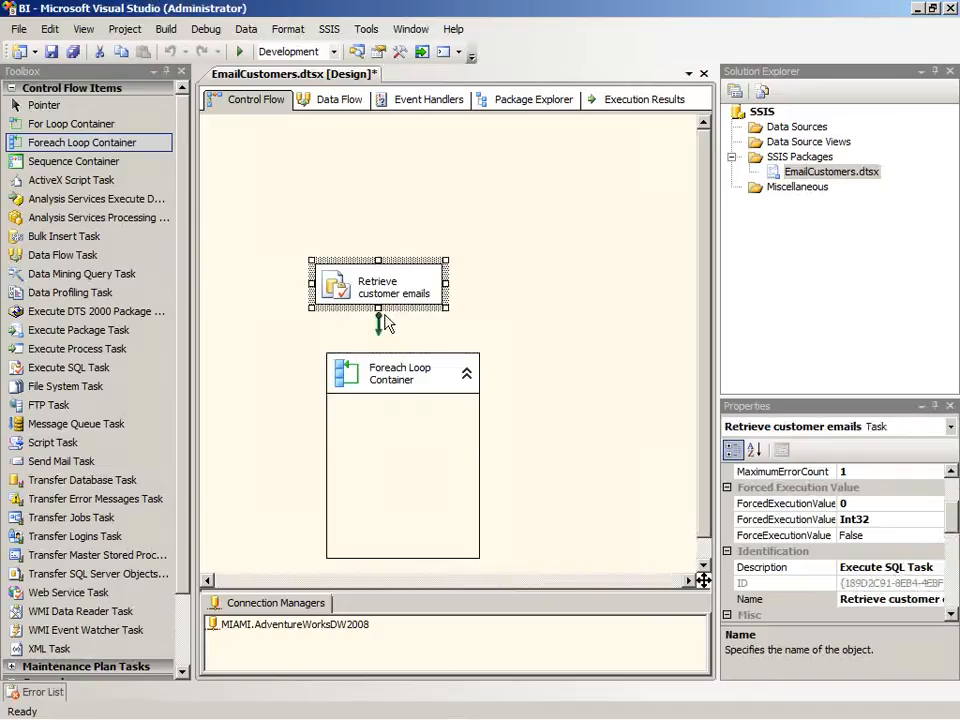
mouse_move(380, 338)
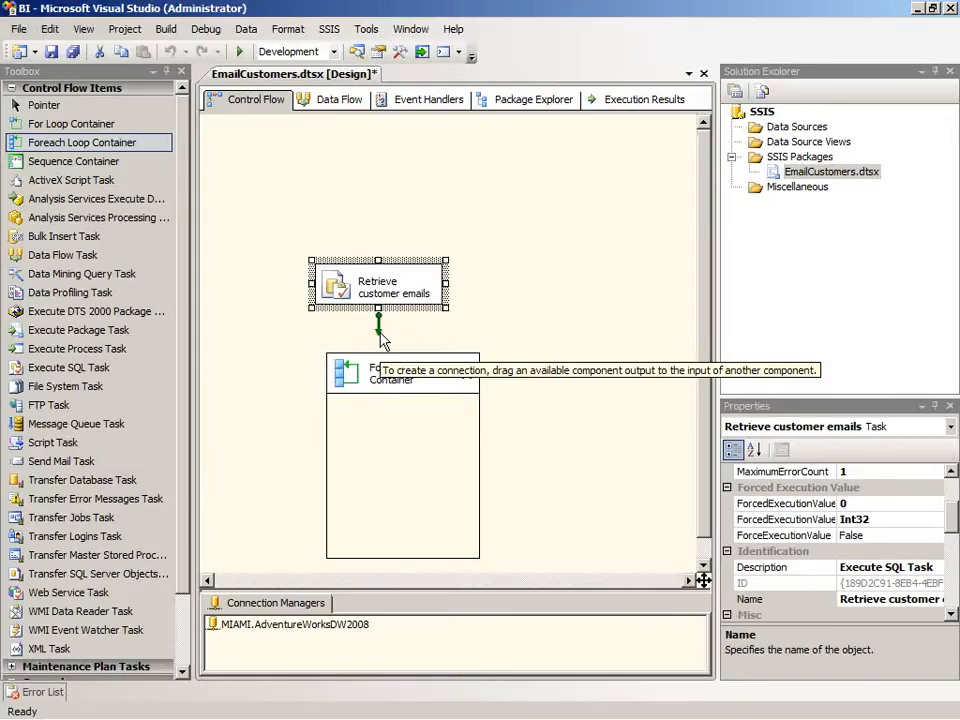
mouse_move(385, 335)
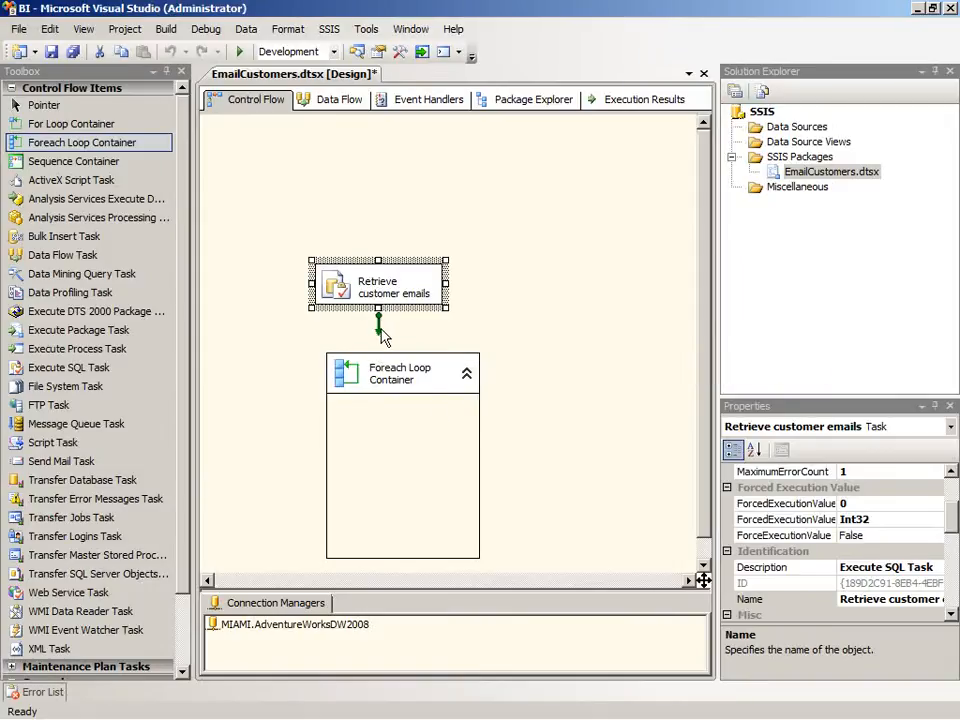
mouse_move(388, 344)
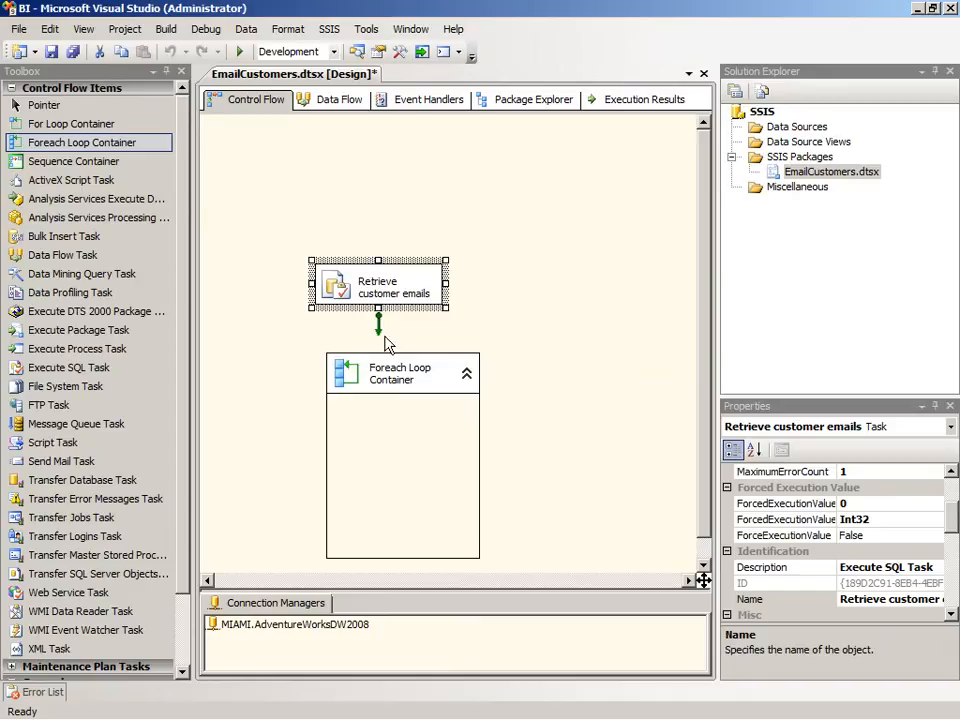
mouse_move(380, 394)
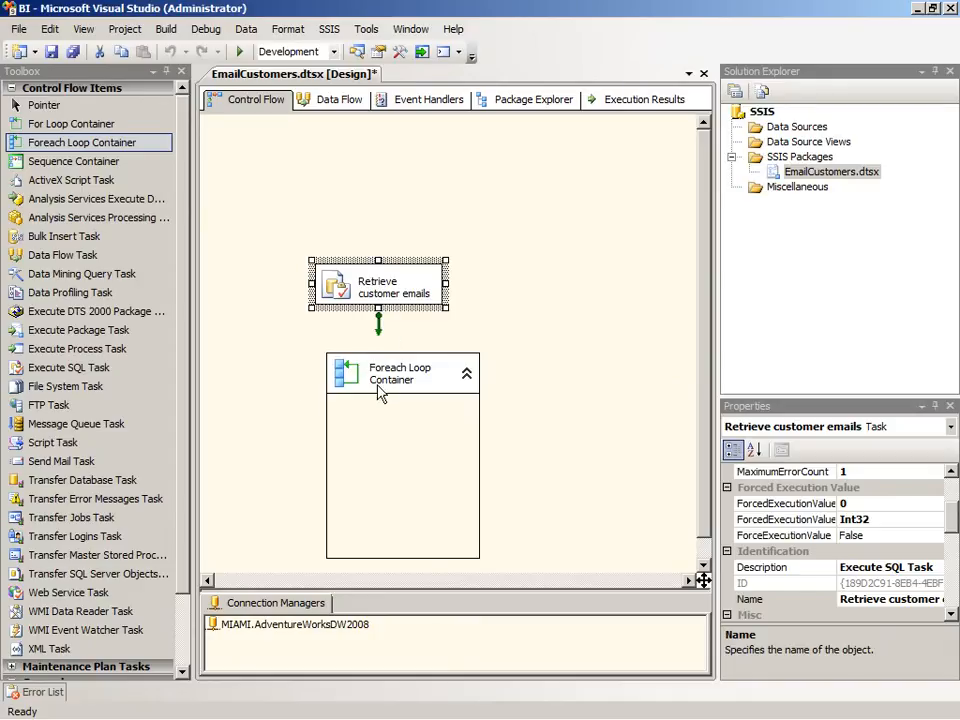
mouse_move(420, 363)
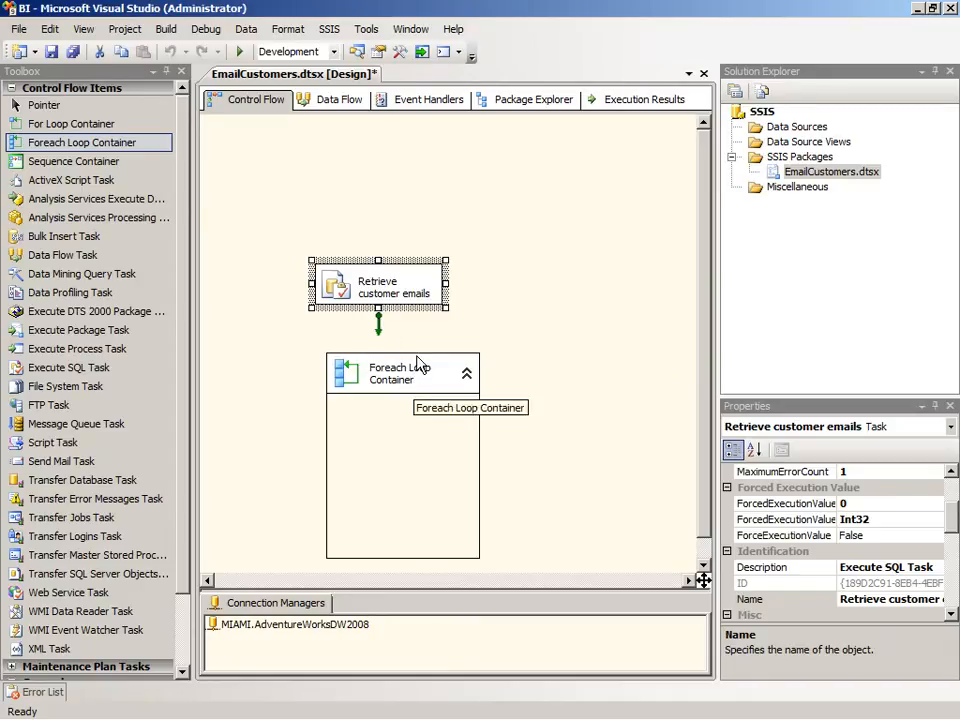
left_click(402, 372)
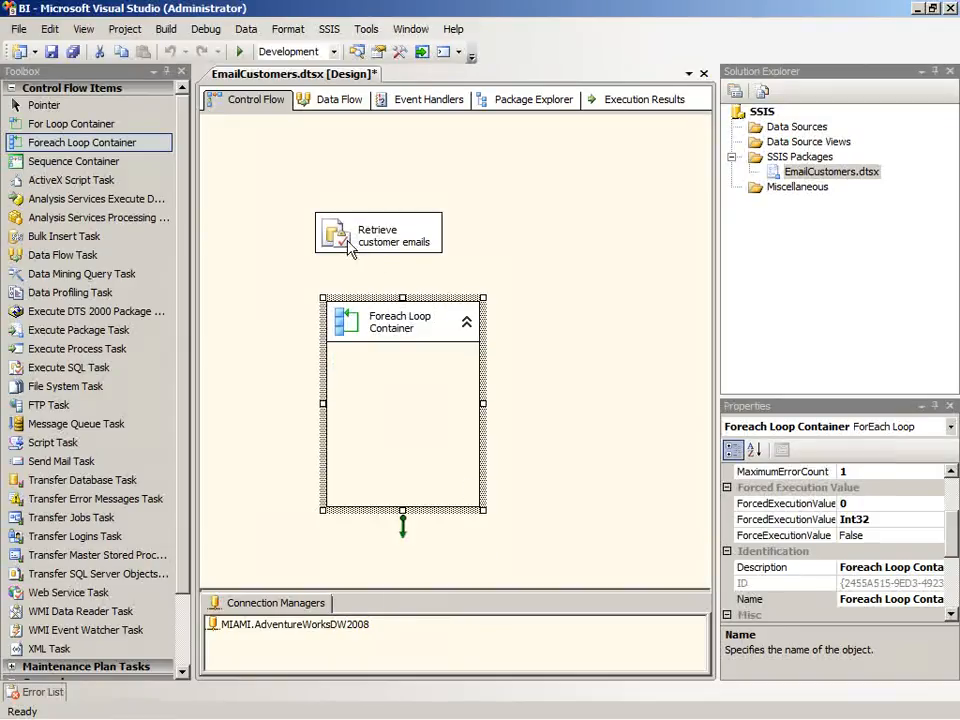
mouse_move(372, 268)
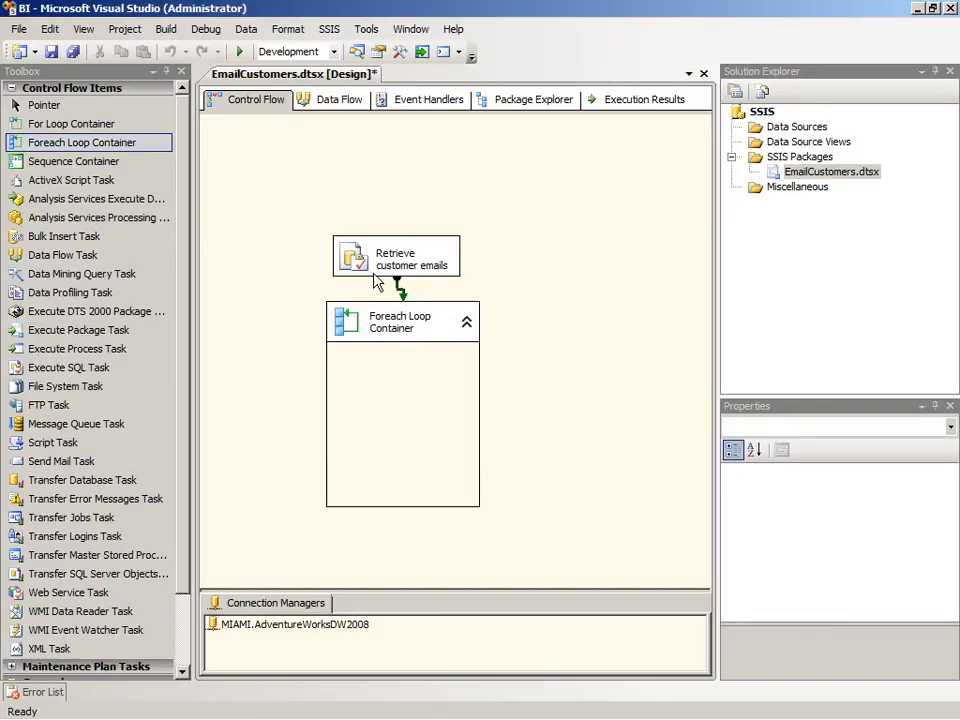
mouse_move(383, 283)
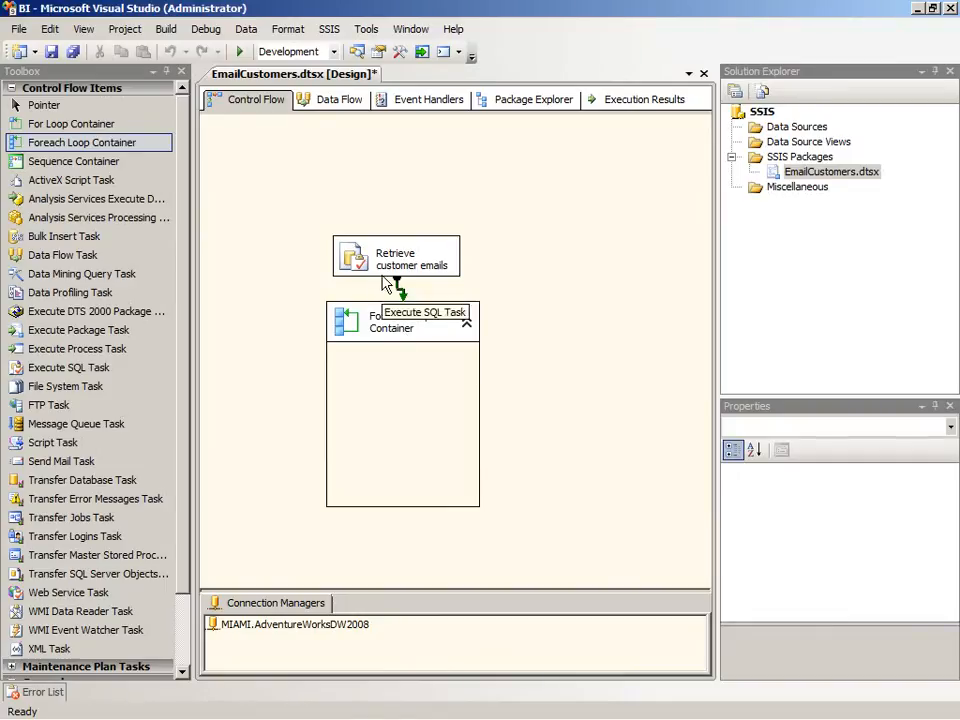
mouse_move(547, 333)
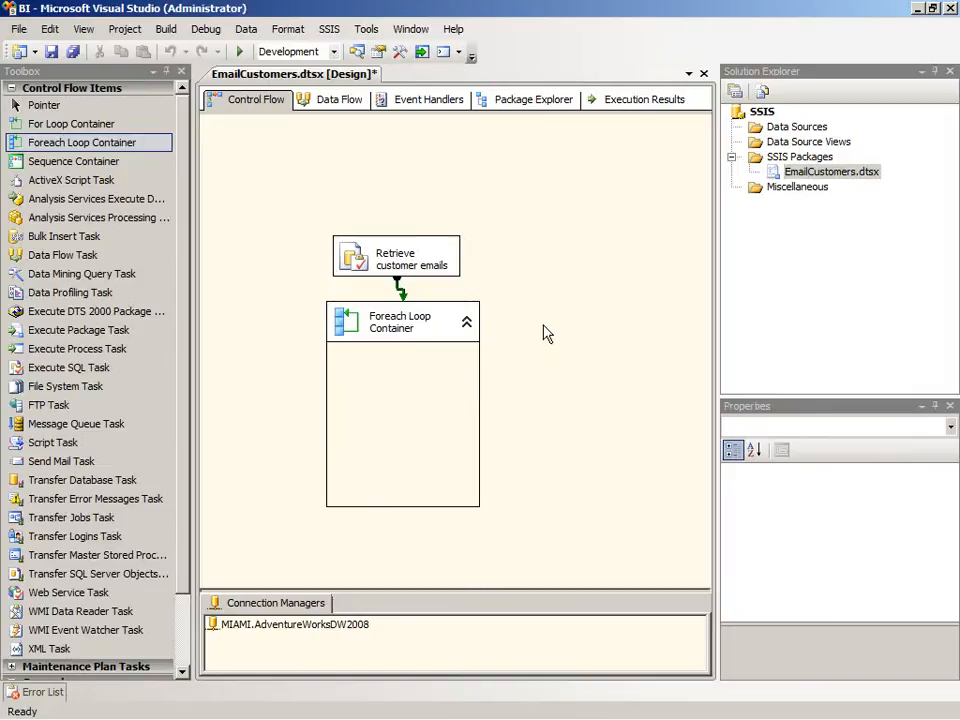
mouse_move(432, 303)
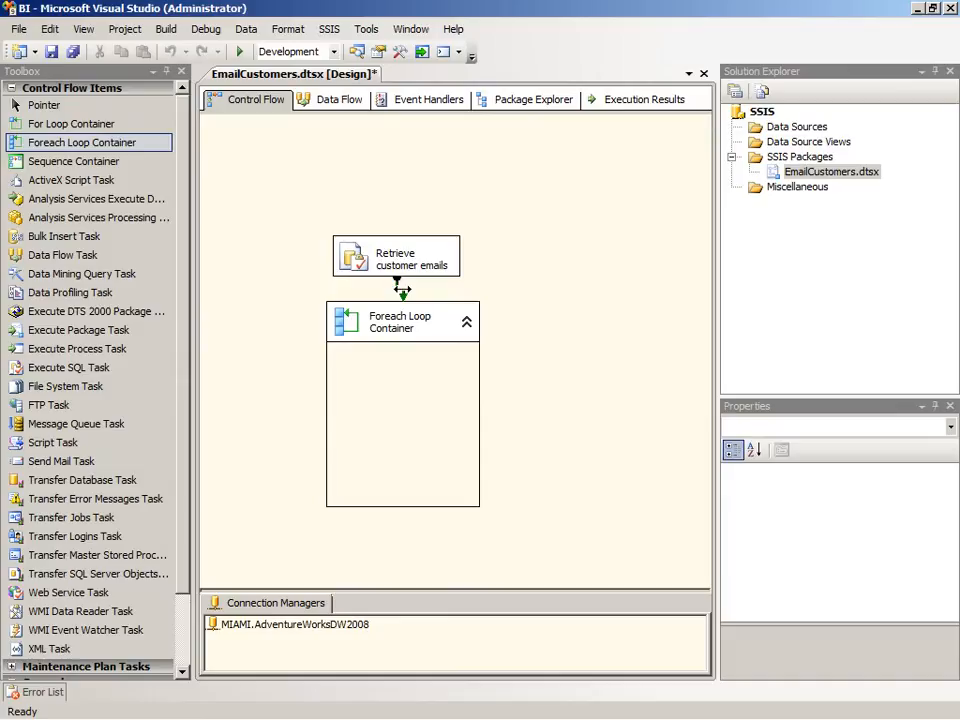
Step: Open the context menu of the green success precedence constraint
right_click(400, 290)
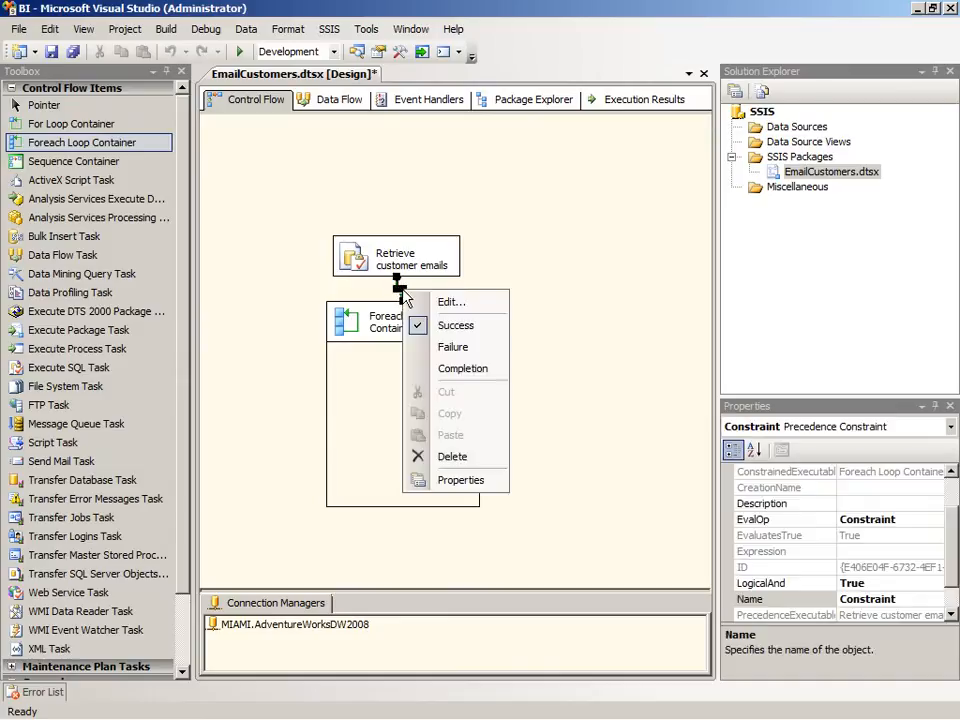
mouse_move(455, 346)
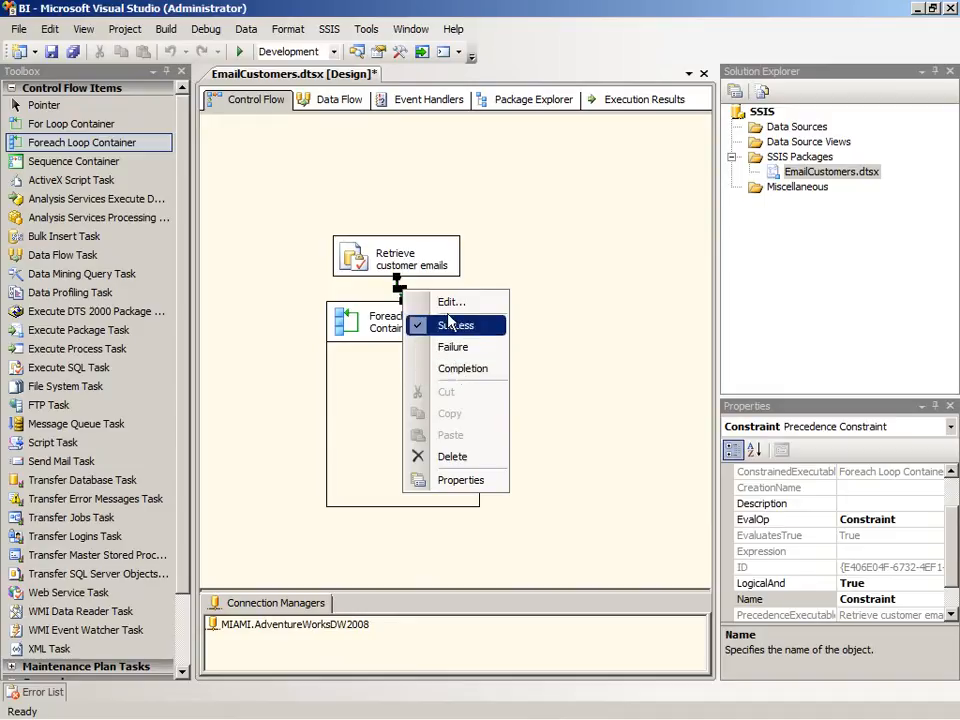
mouse_move(451, 302)
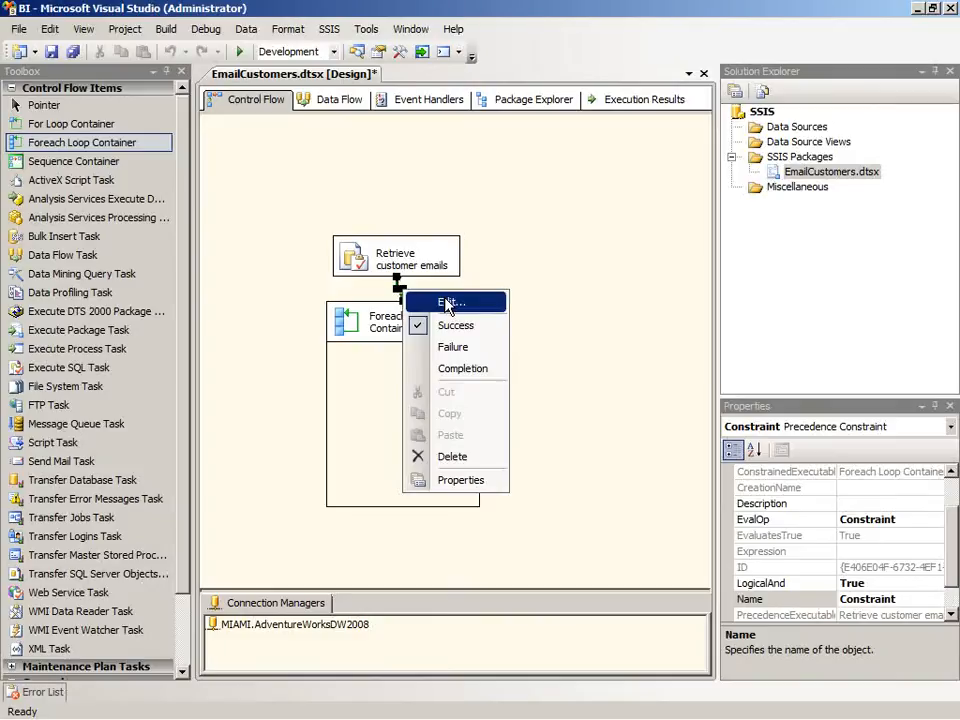
Step: Confirm the precedence constraint evaluates Constraint with value Success
left_click(448, 302)
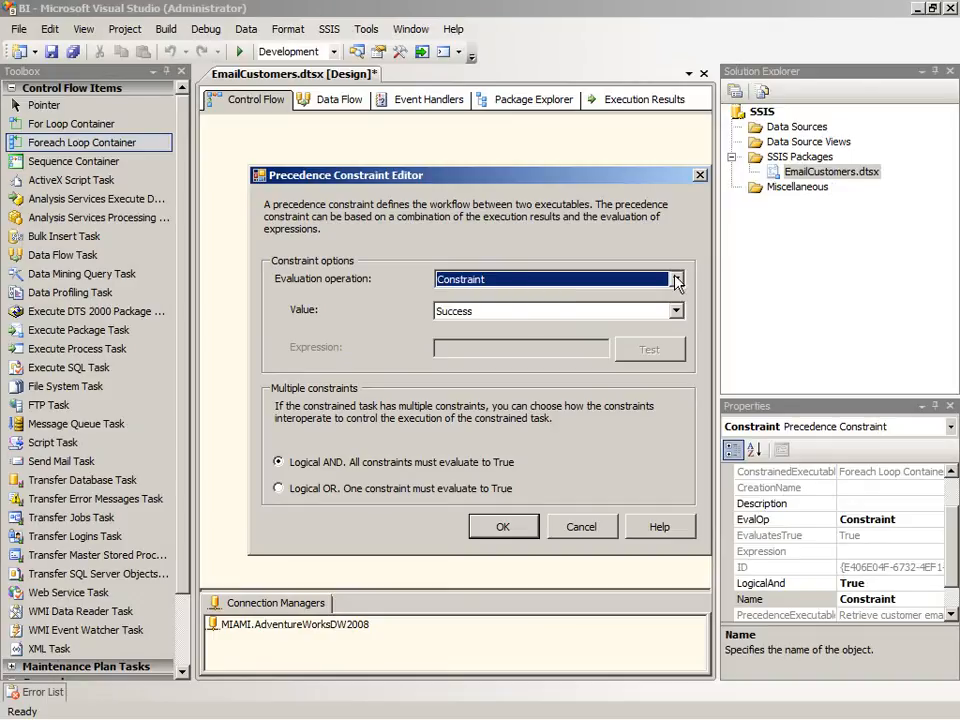
left_click(676, 279)
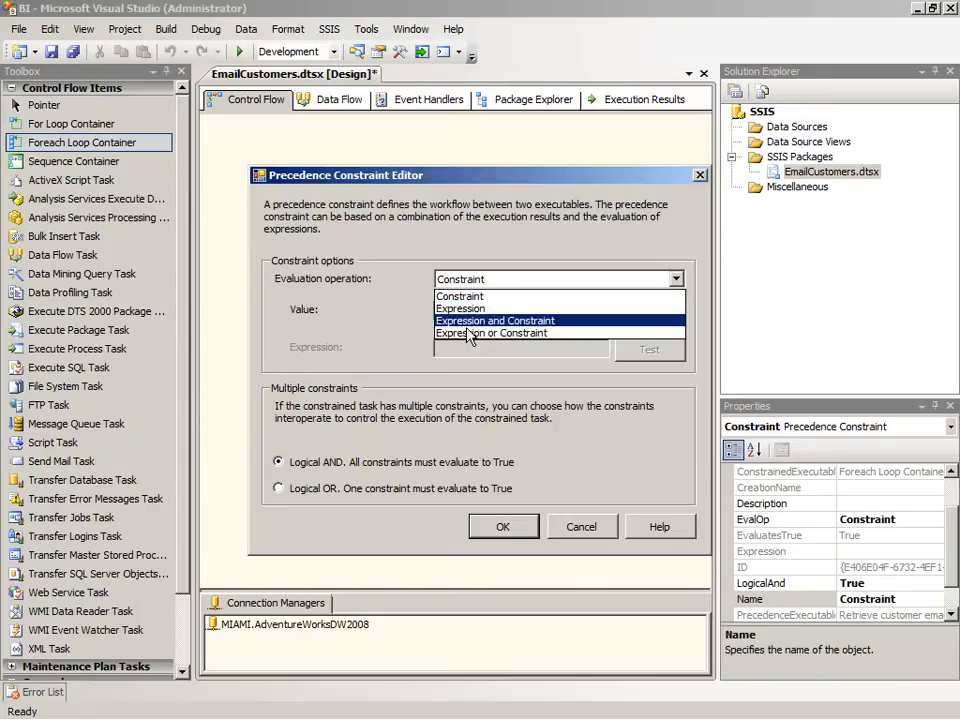
mouse_move(491, 332)
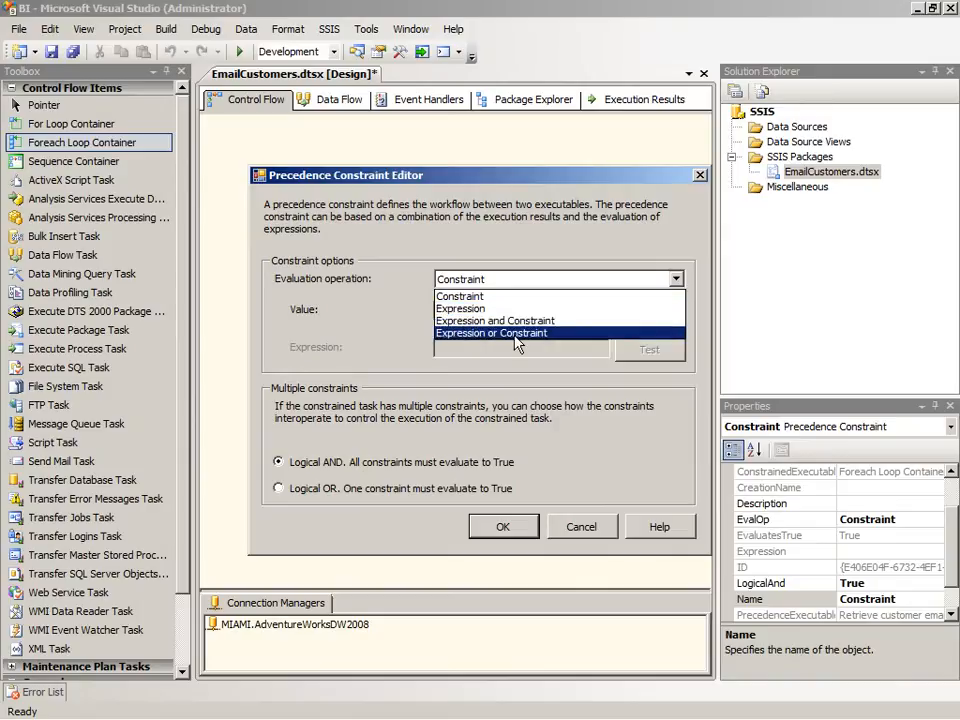
mouse_move(460, 295)
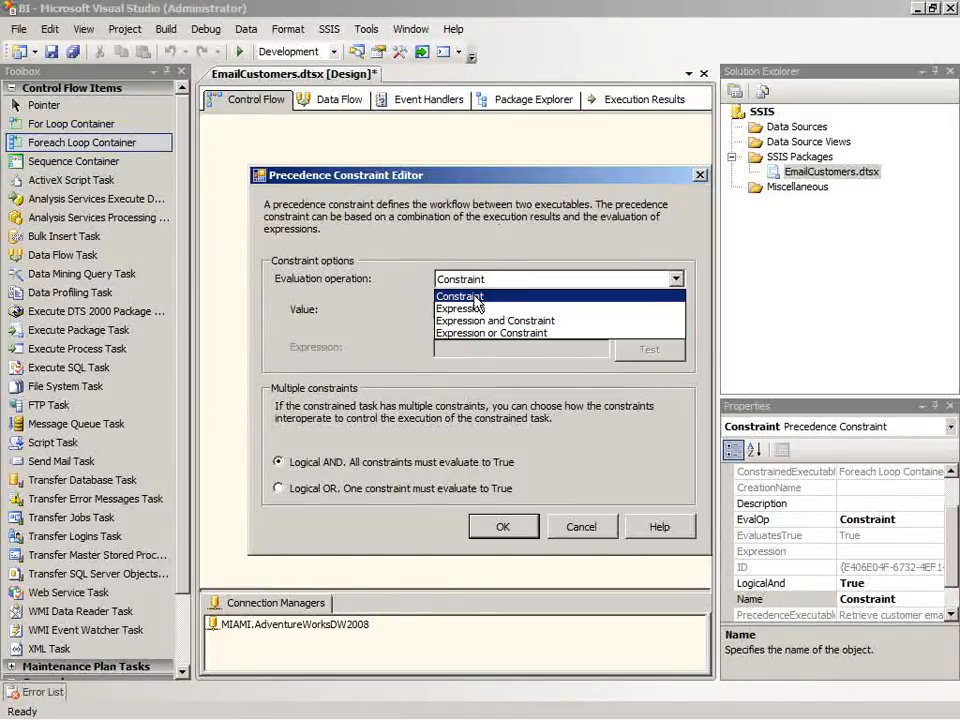
left_click(459, 295)
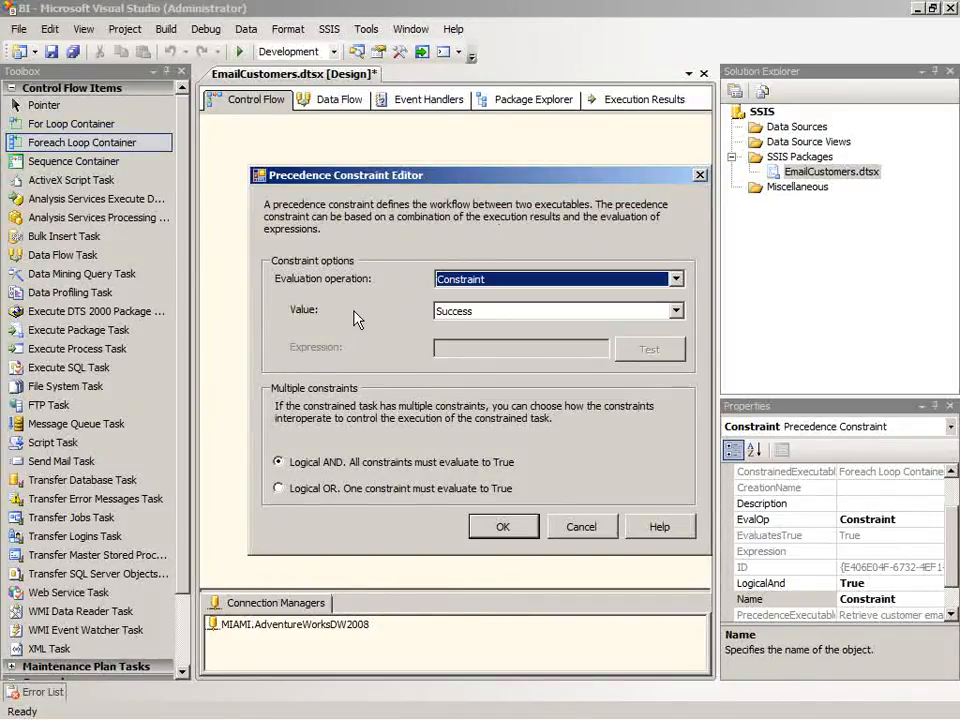
mouse_move(500, 600)
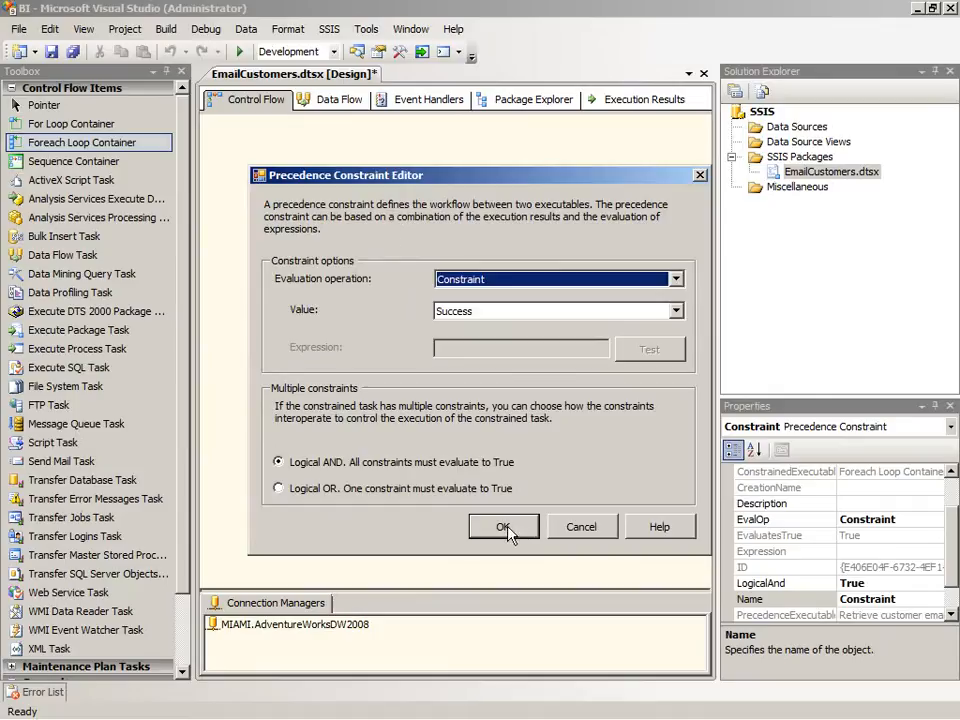
left_click(503, 527)
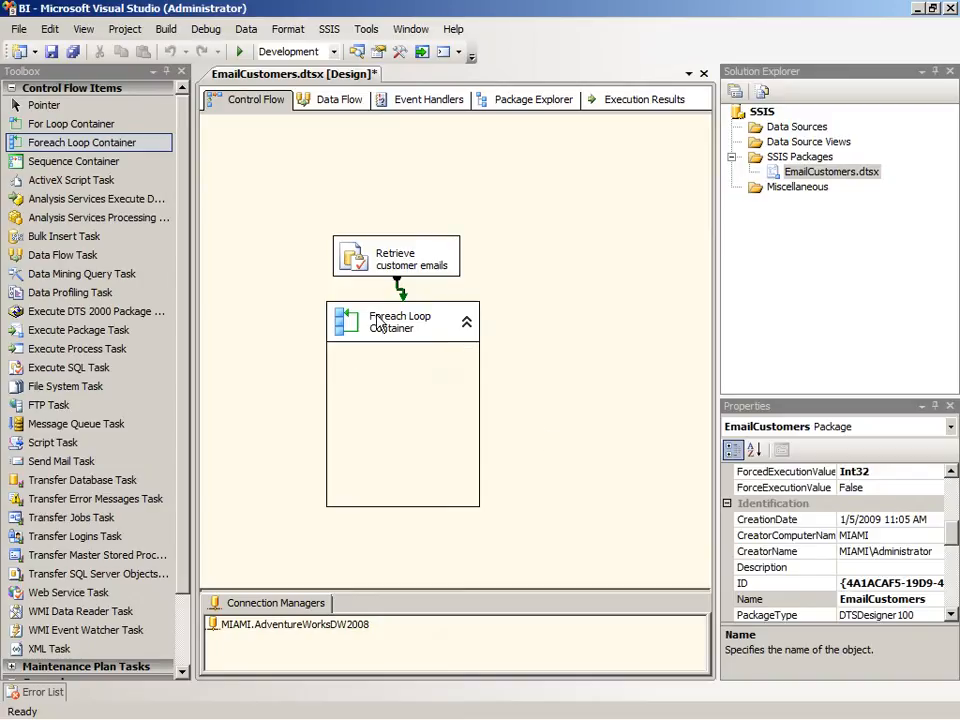
Step: Rename the Foreach Loop Container to 'Deliver emails' in its editor
right_click(400, 321)
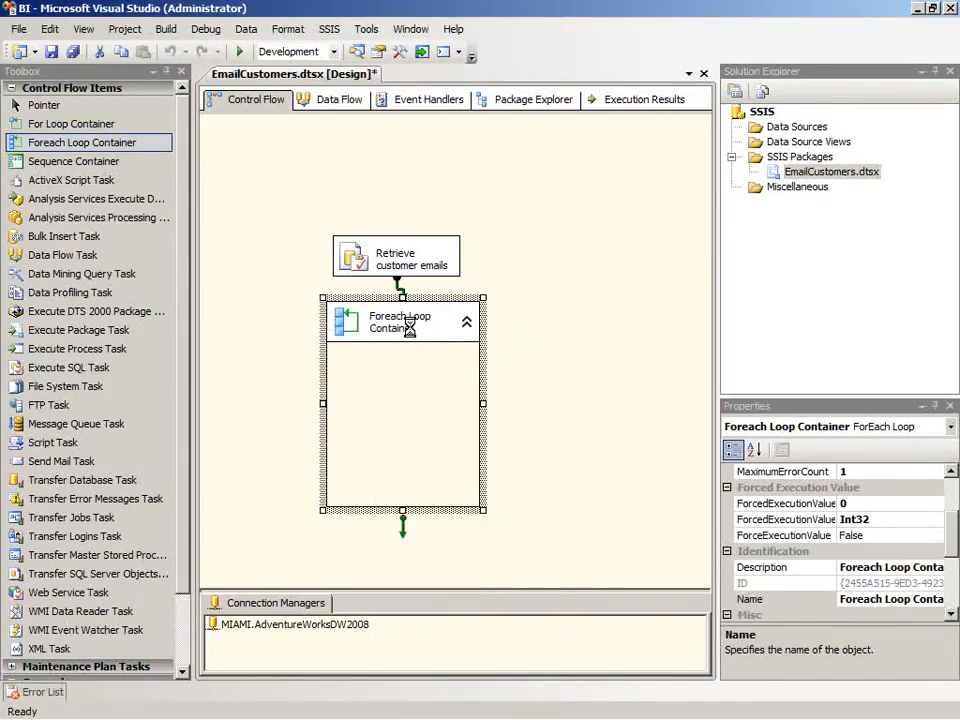
double_click(400, 322)
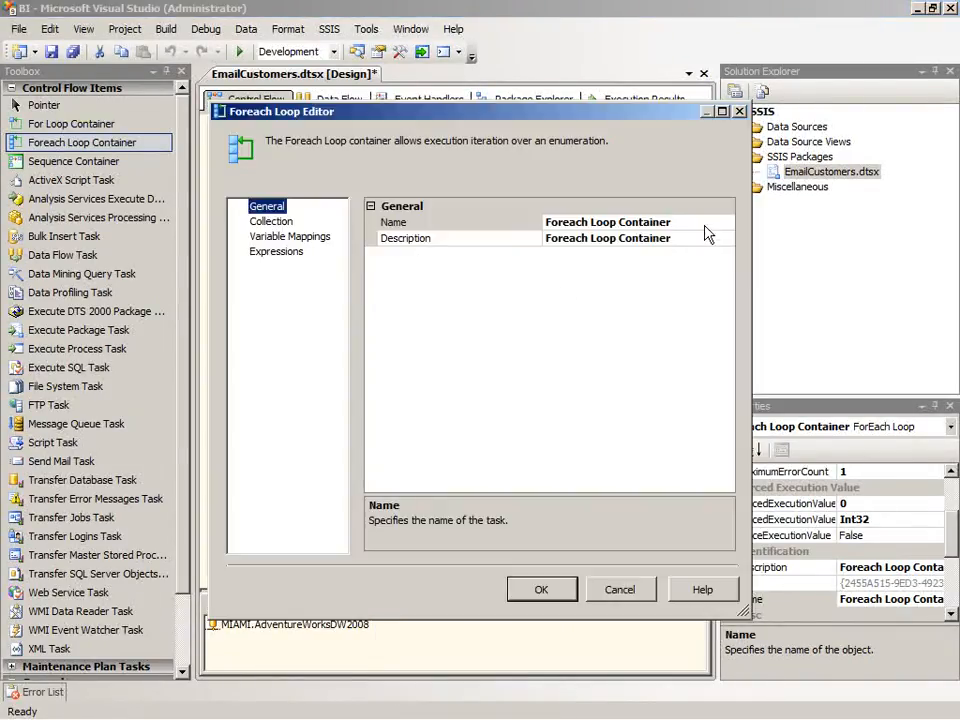
left_click(607, 221)
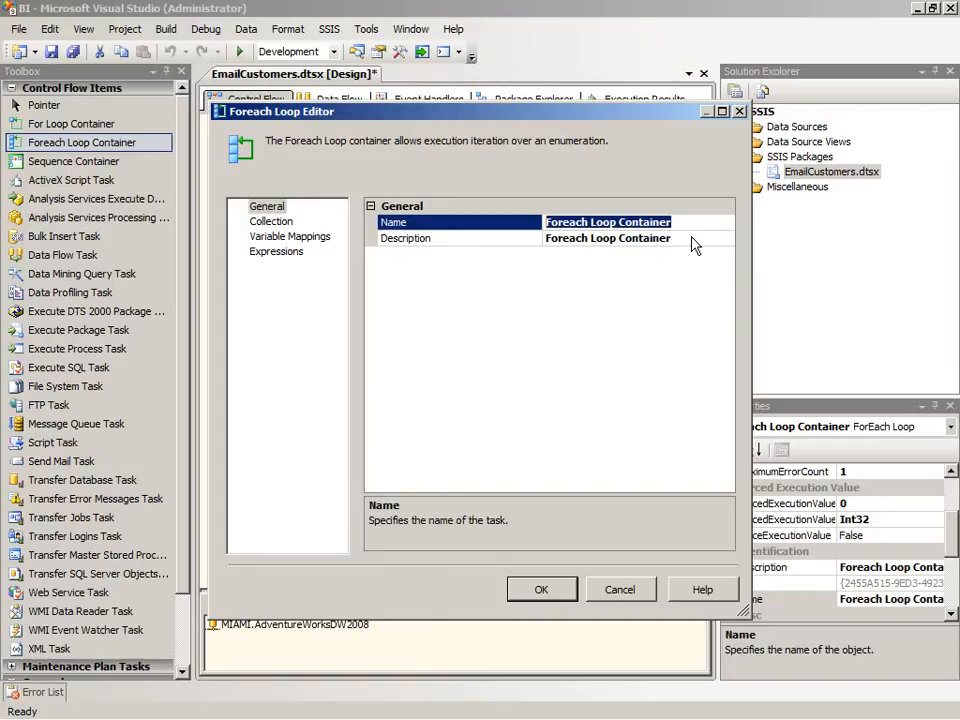
type("Deliver")
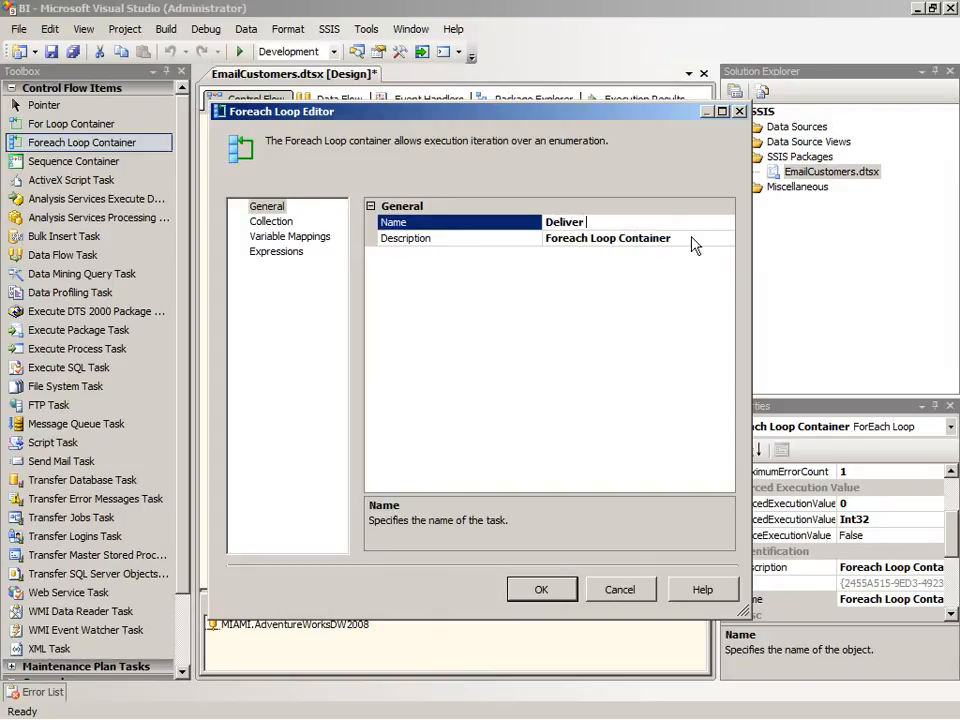
type("emails")
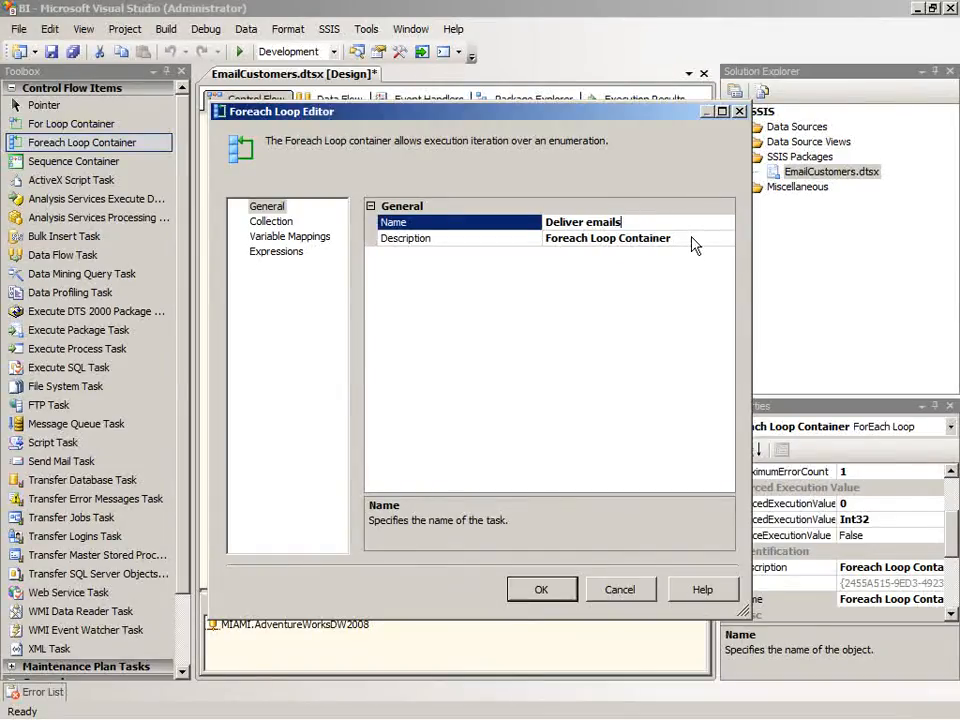
mouse_move(400, 318)
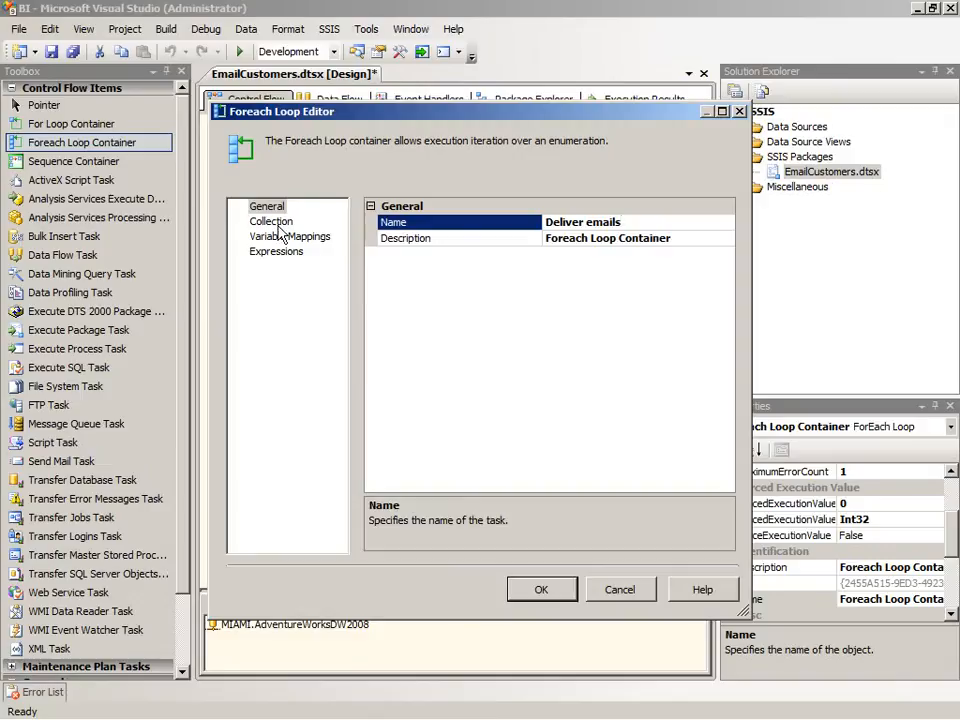
Step: Set the loop's collection enumerator to Foreach ADO Enumerator
left_click(271, 221)
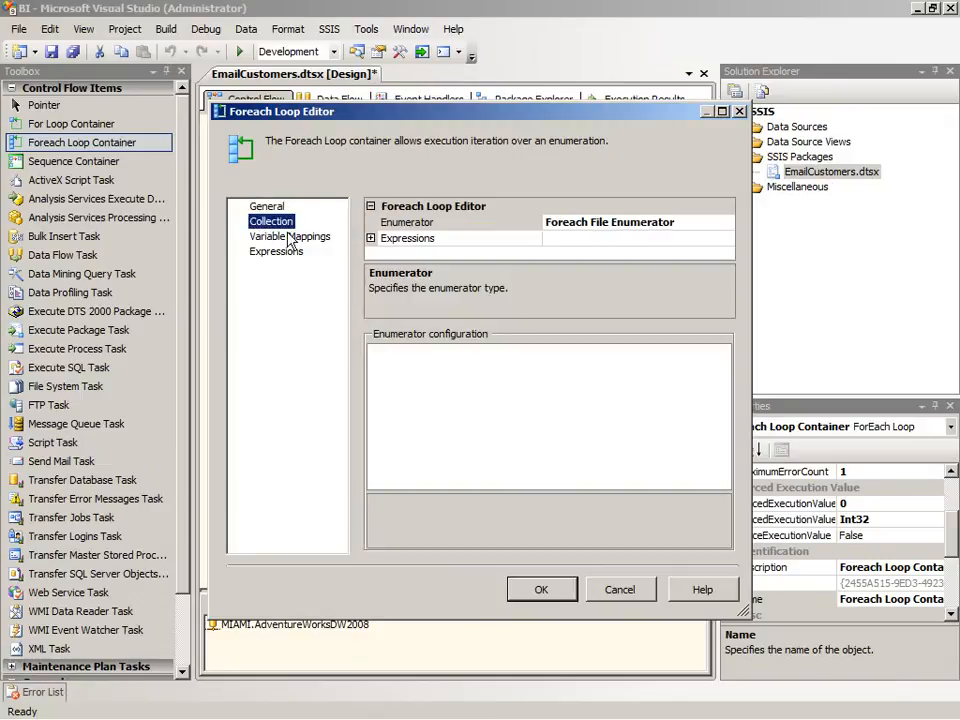
mouse_move(555, 232)
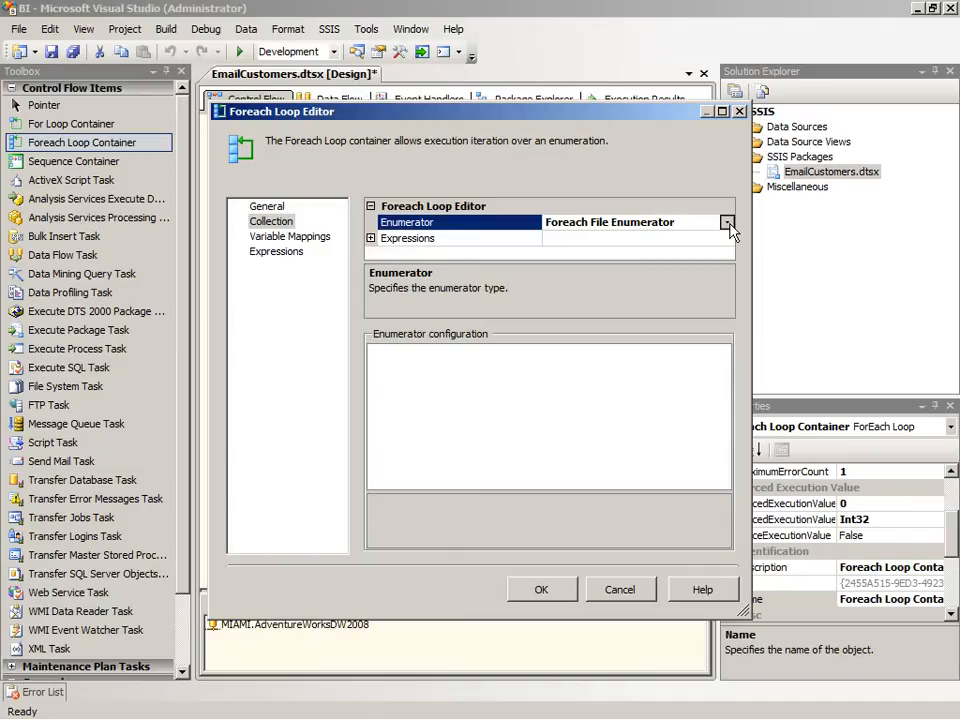
left_click(728, 222)
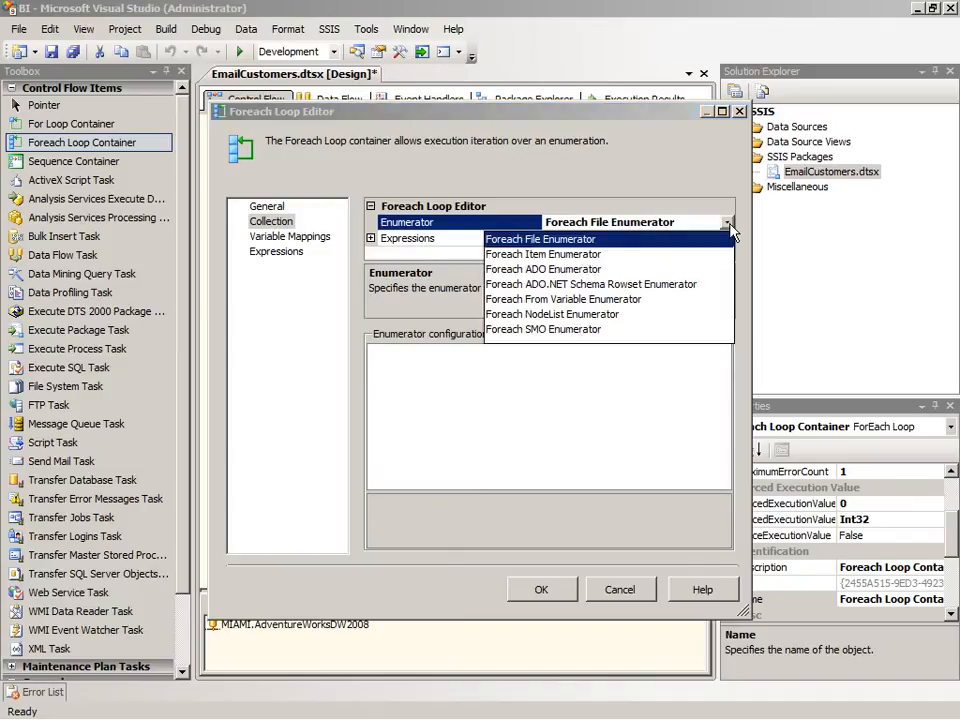
mouse_move(600, 298)
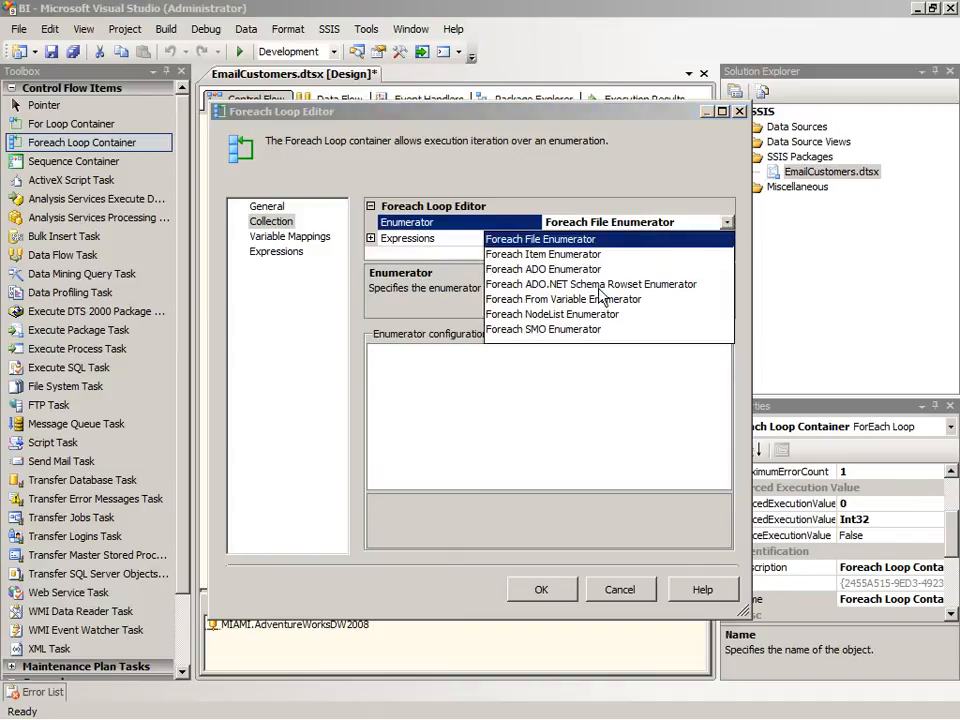
mouse_move(585, 340)
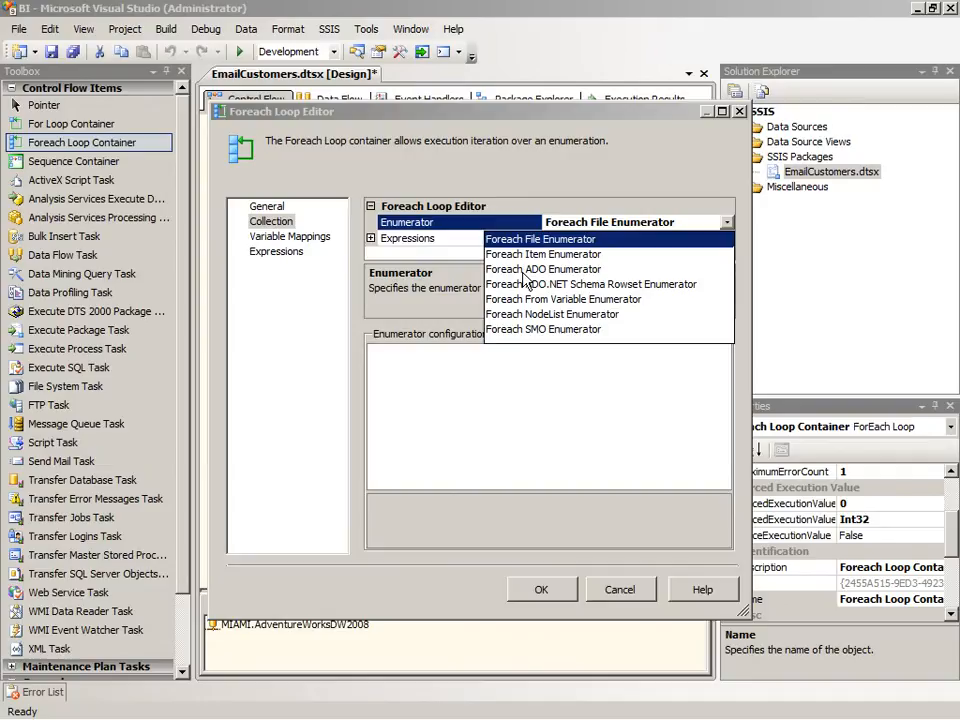
left_click(543, 269)
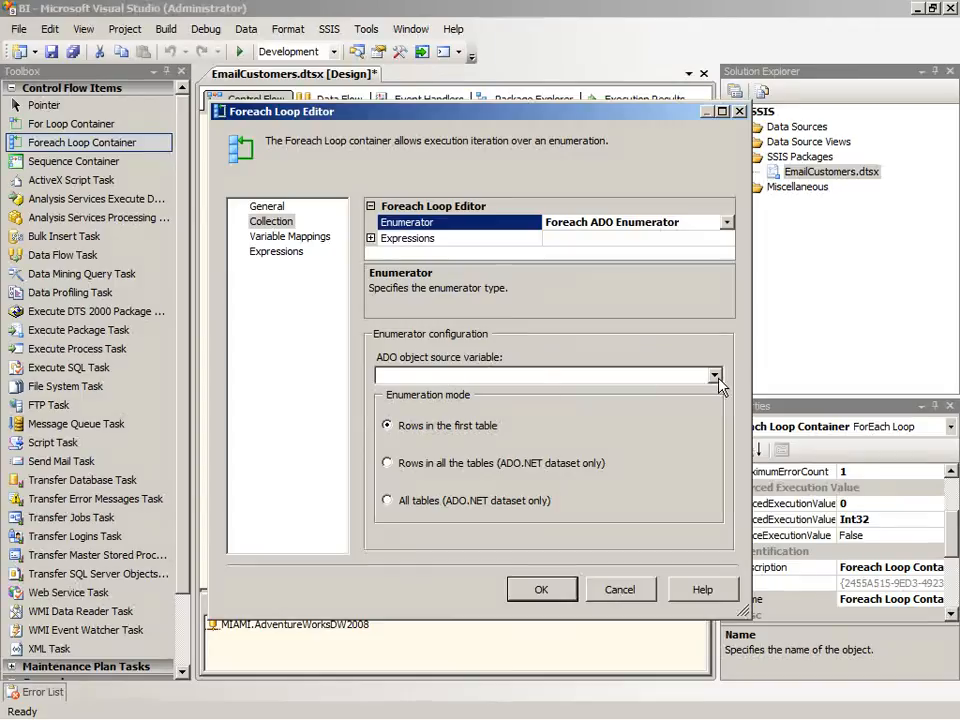
Step: Set User::Customers as the loop's ADO object source variable, enumerating rows in the first table
left_click(715, 375)
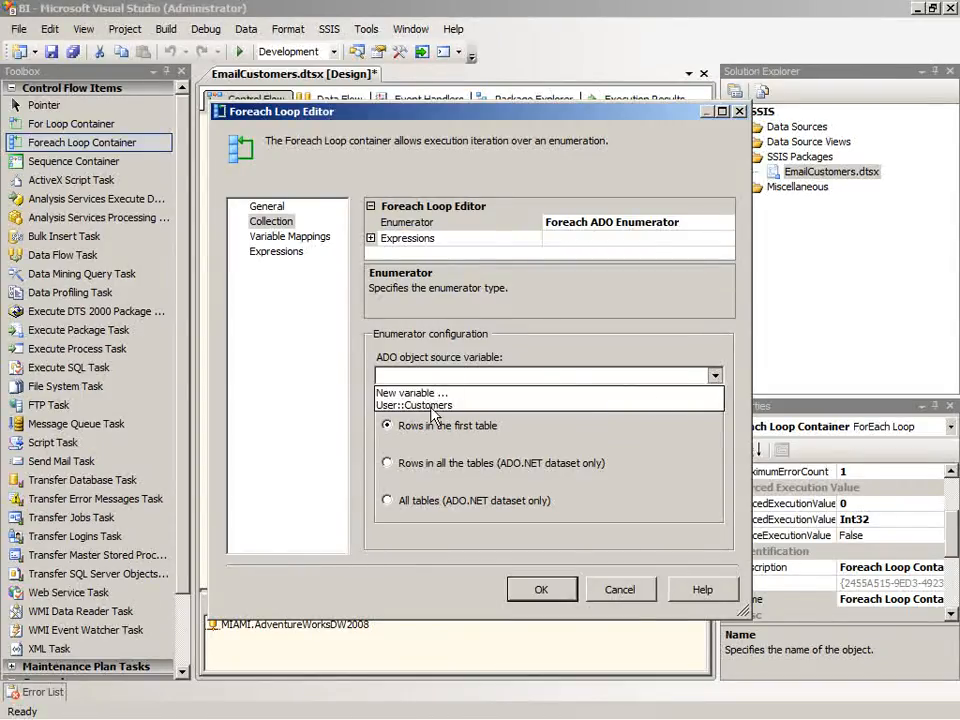
left_click(413, 405)
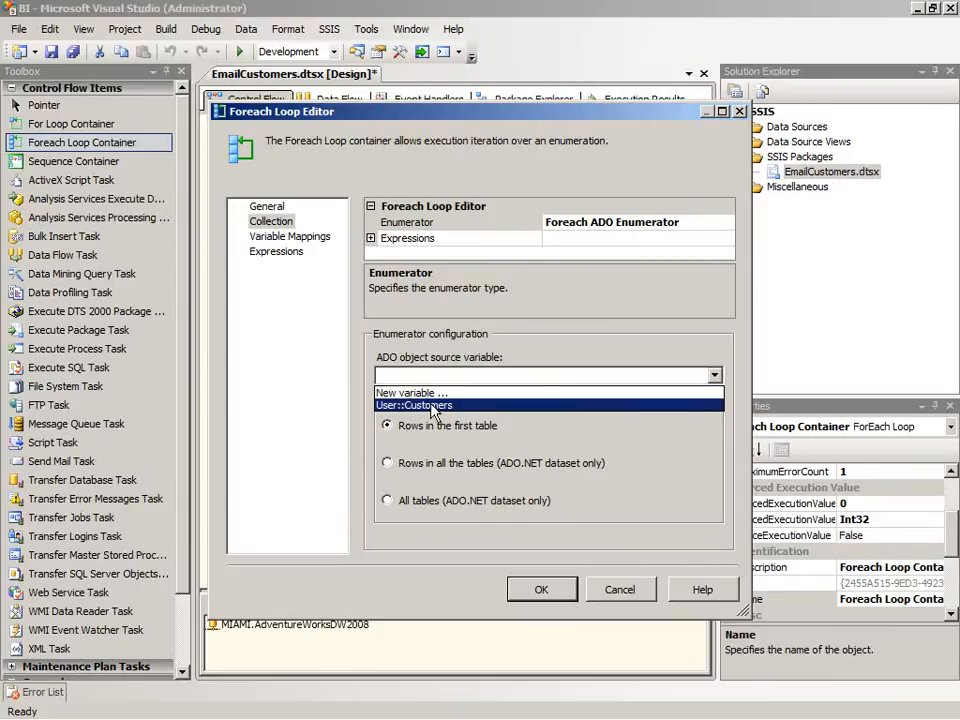
left_click(432, 405)
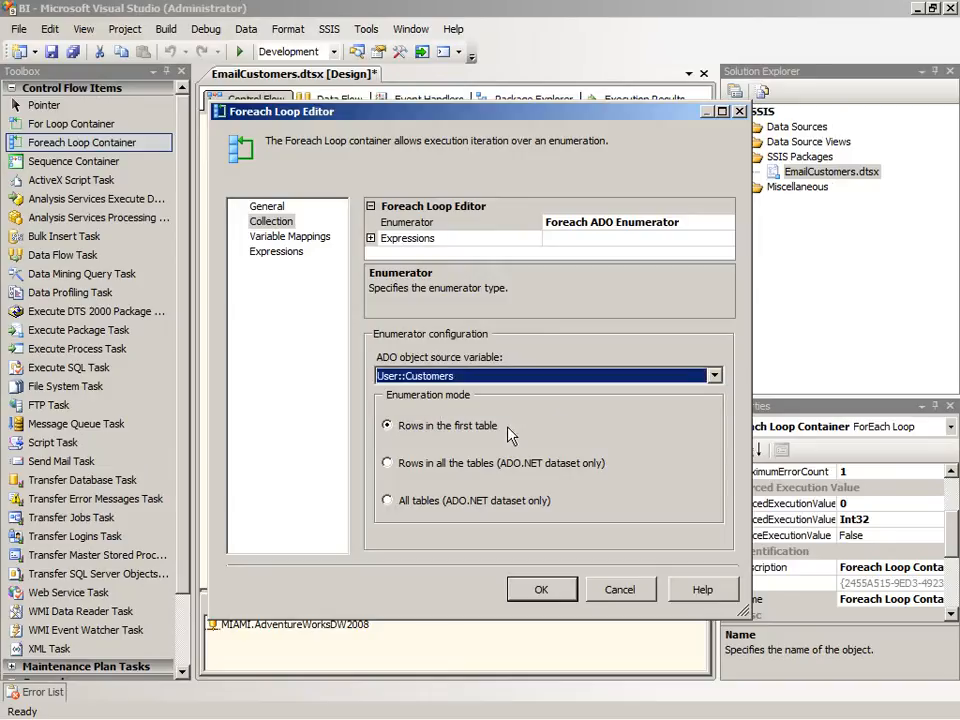
mouse_move(588, 445)
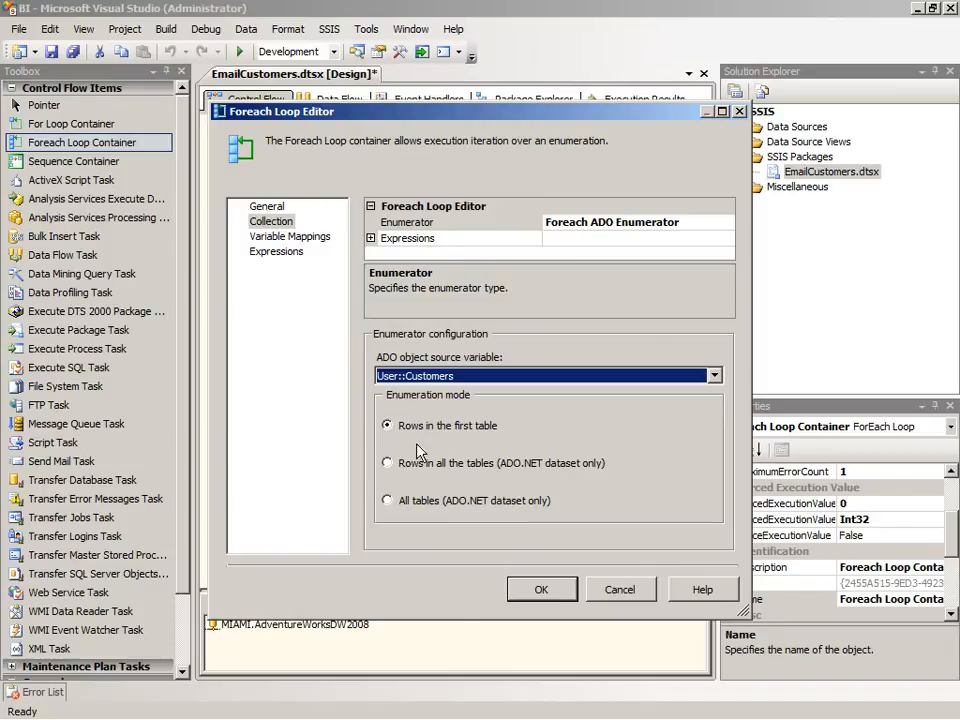
mouse_move(500, 444)
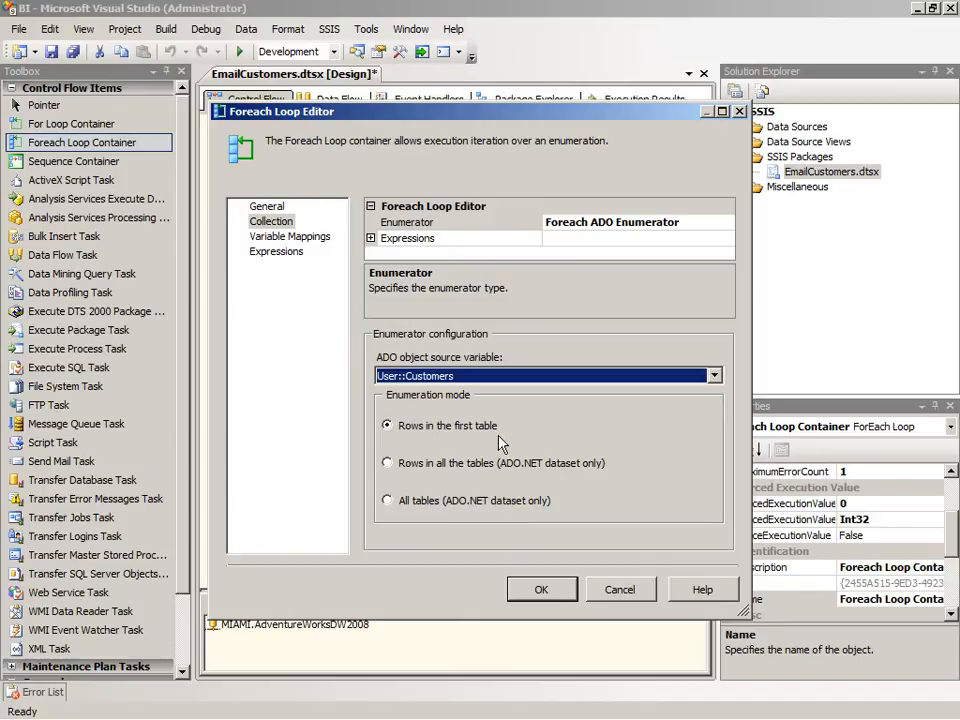
mouse_move(330, 255)
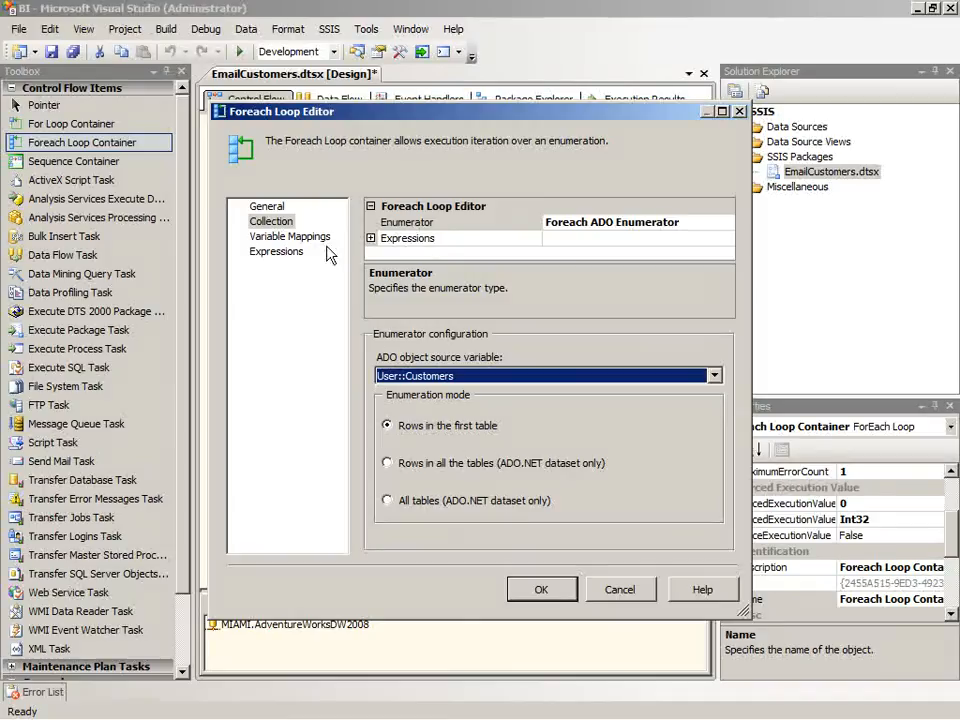
Step: Choose <New Variable...> in the first Variable Mappings row of the Foreach loop
left_click(289, 236)
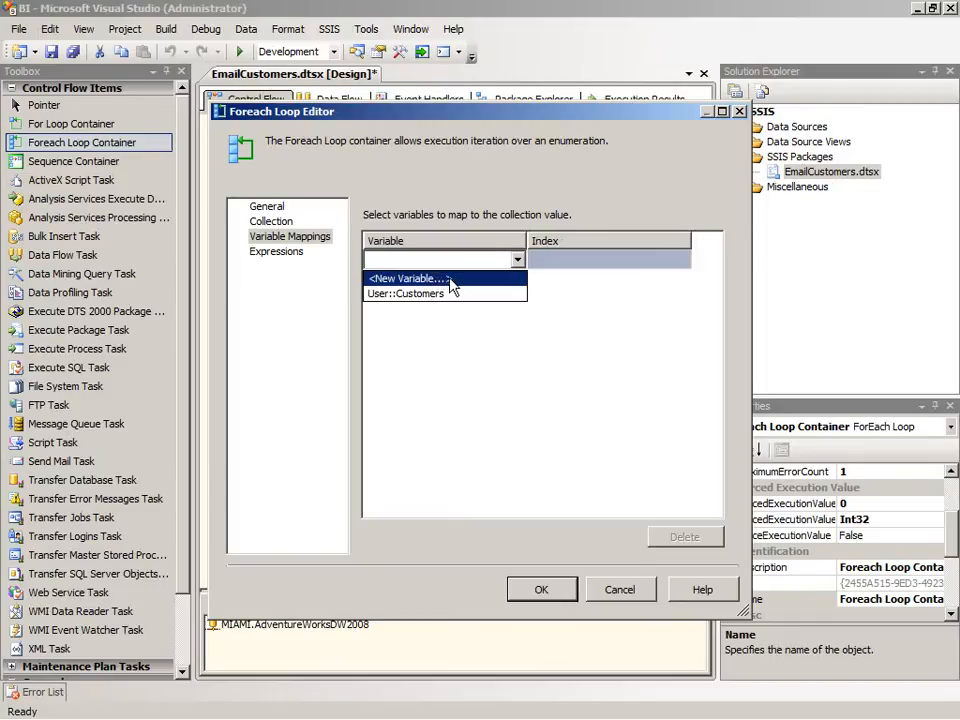
left_click(405, 278)
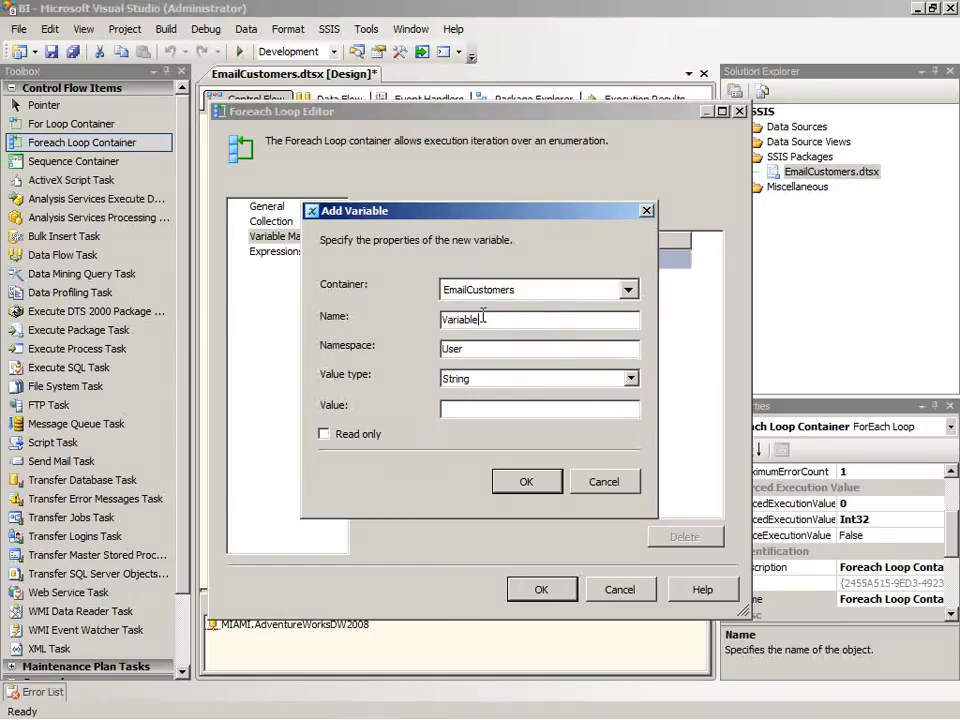
Step: Create the string variable EmailAddress, mapped to index 0 of the loop's values
double_click(460, 319)
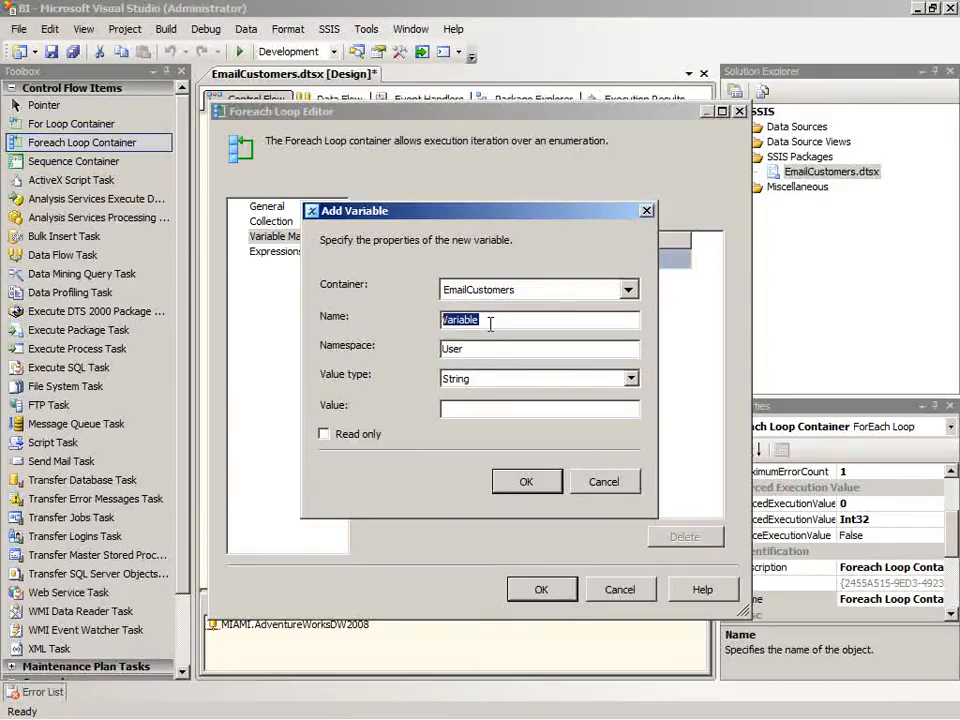
type("E")
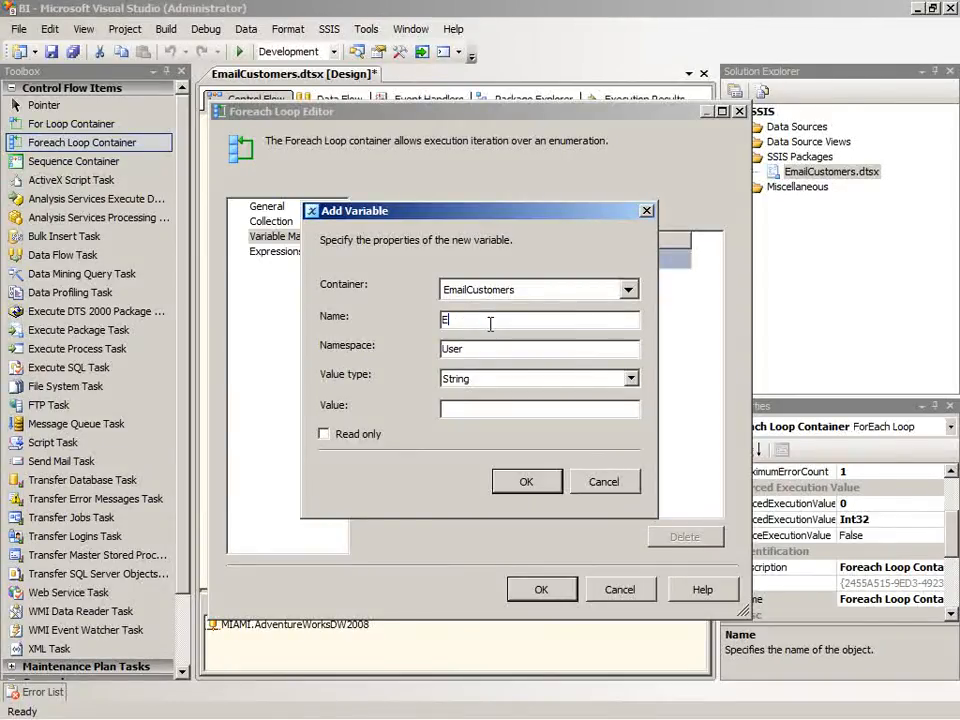
type("mailAddress")
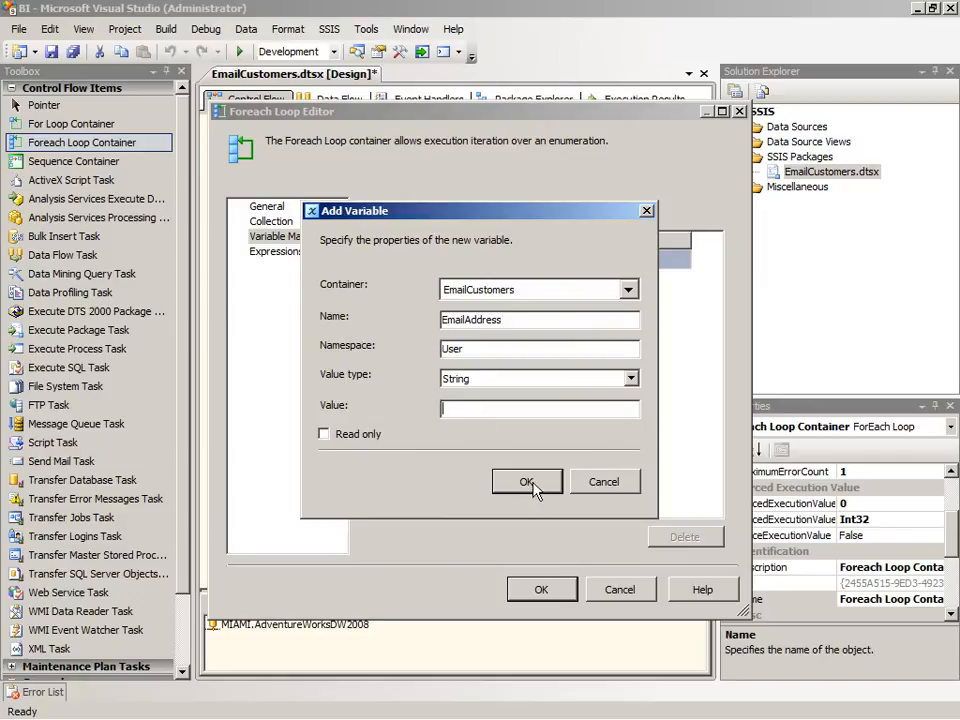
left_click(527, 481)
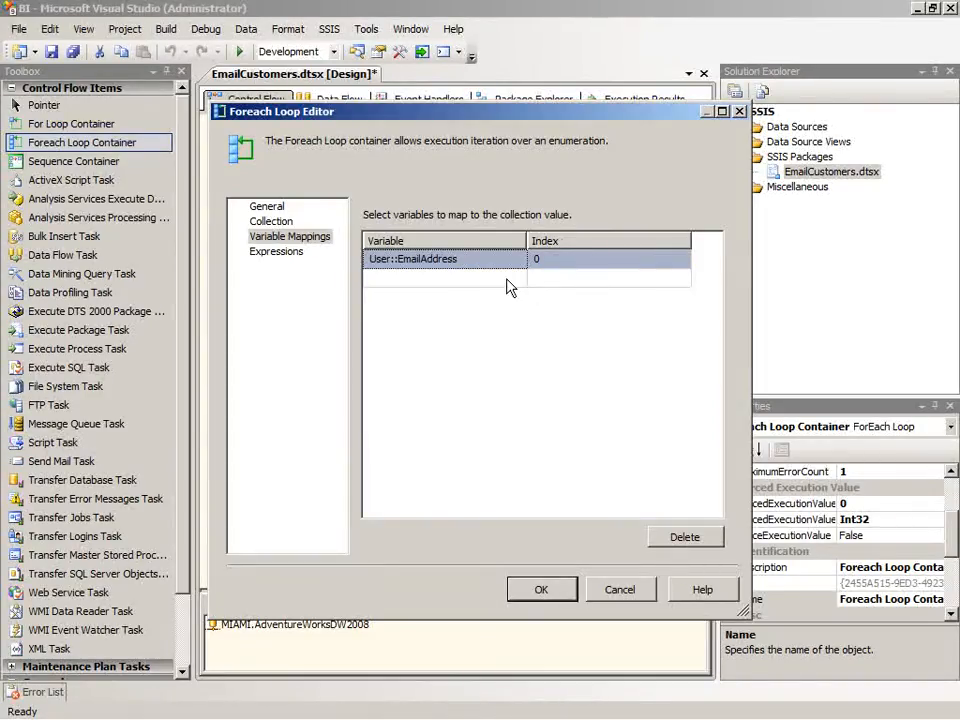
mouse_move(520, 285)
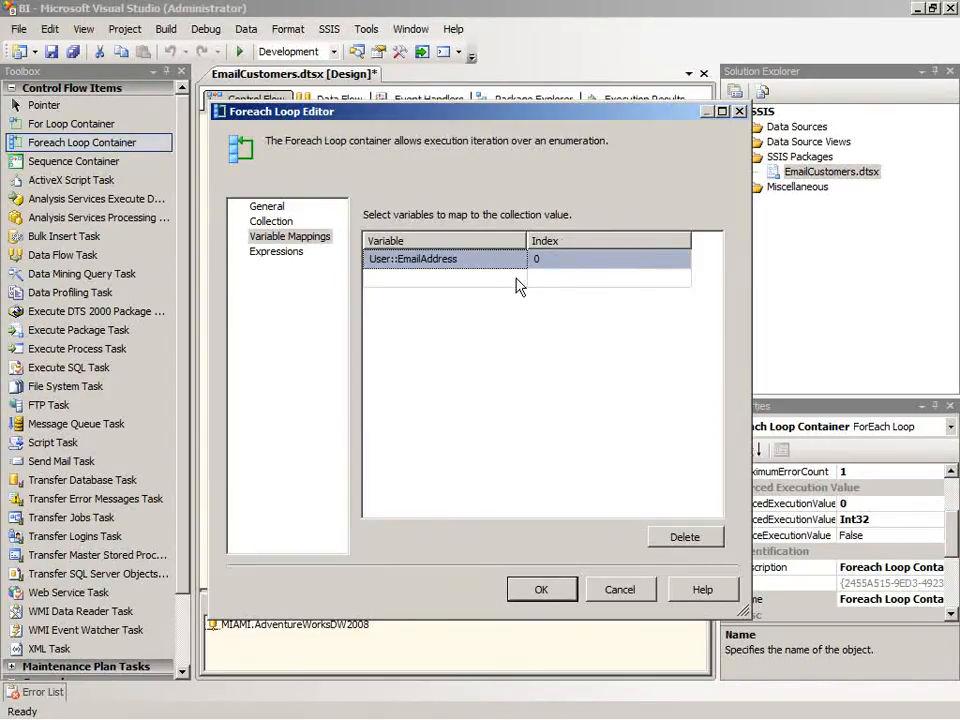
left_click(518, 278)
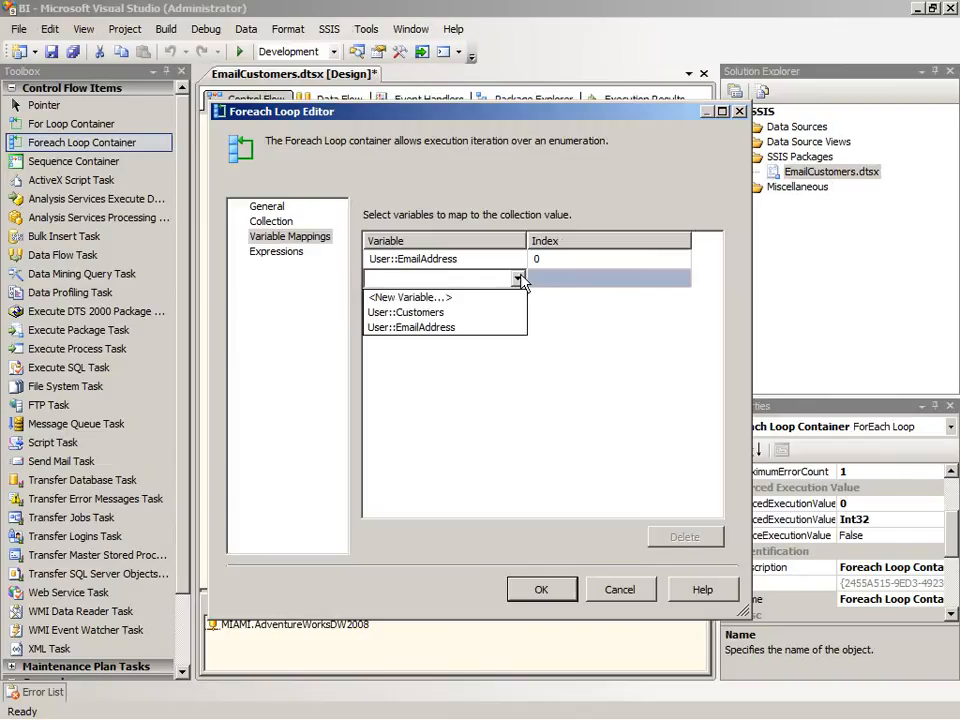
Step: Create variable CustomerName mapped to index 1, and apply the loop's variable mappings
left_click(409, 296)
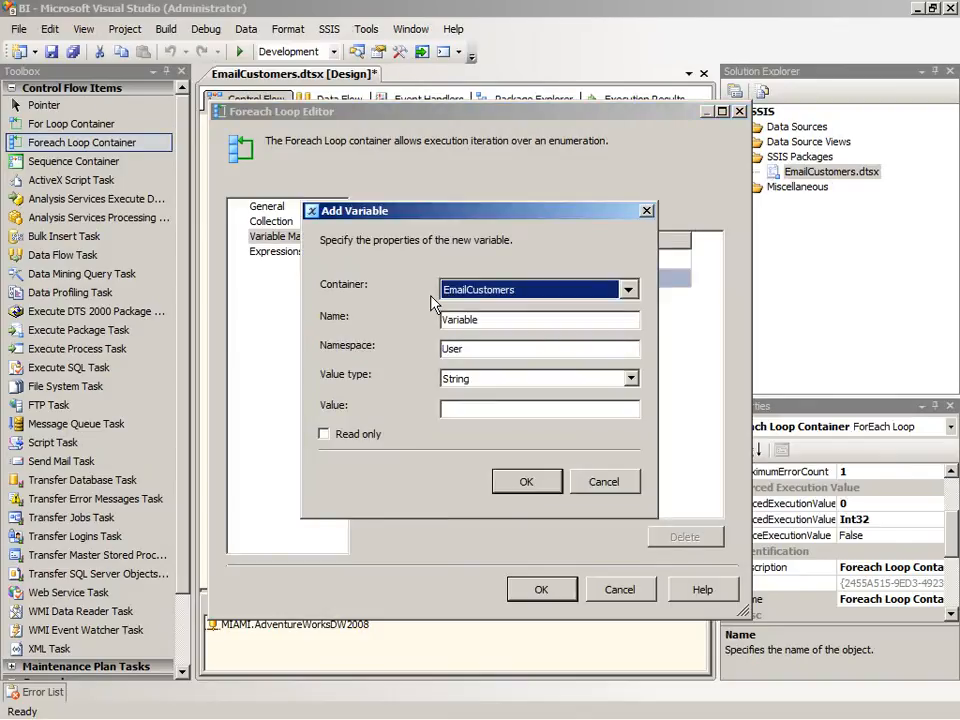
left_click(538, 348)
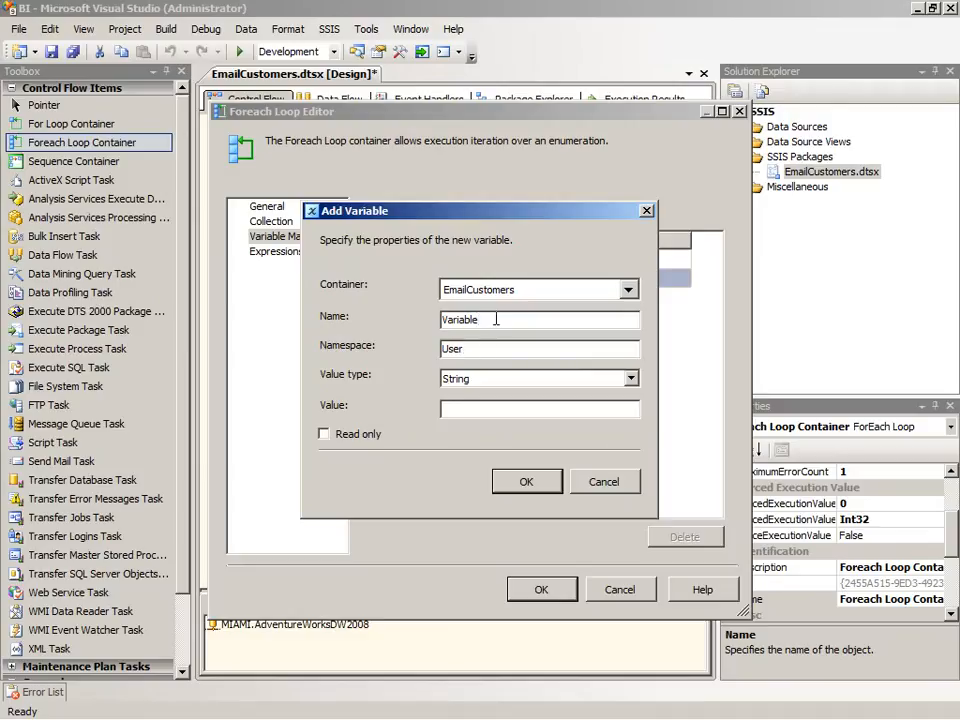
type("CustomerName")
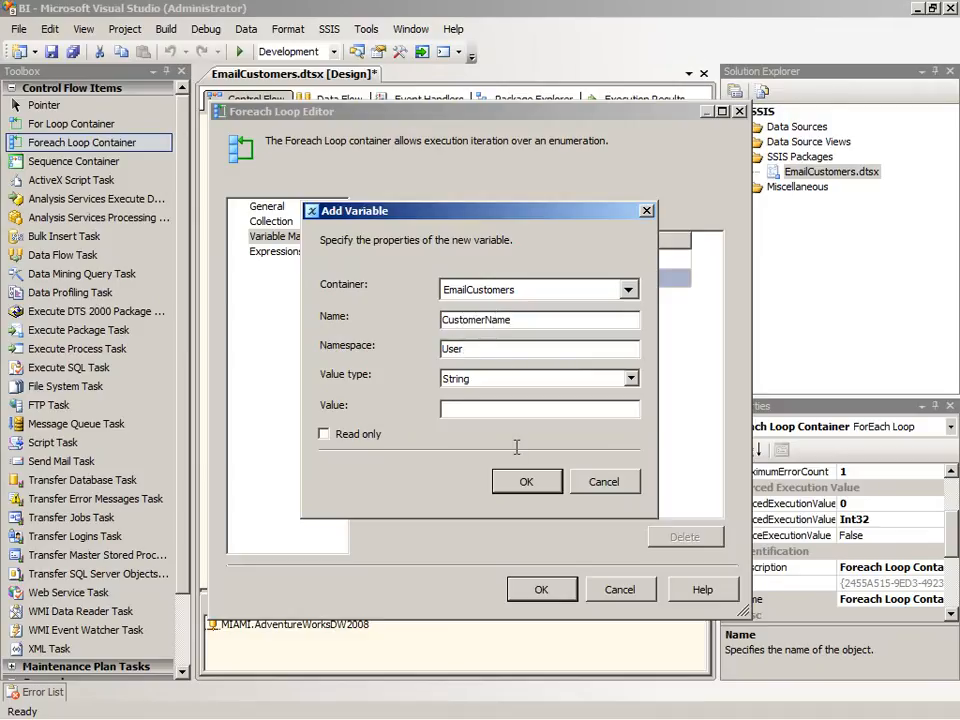
left_click(527, 481)
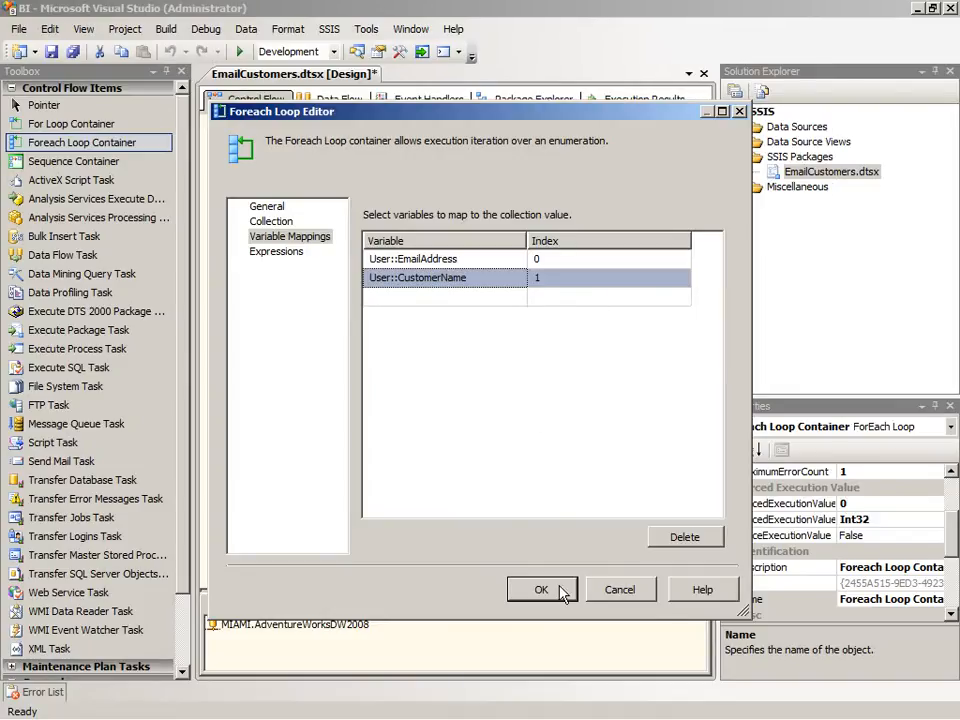
left_click(541, 589)
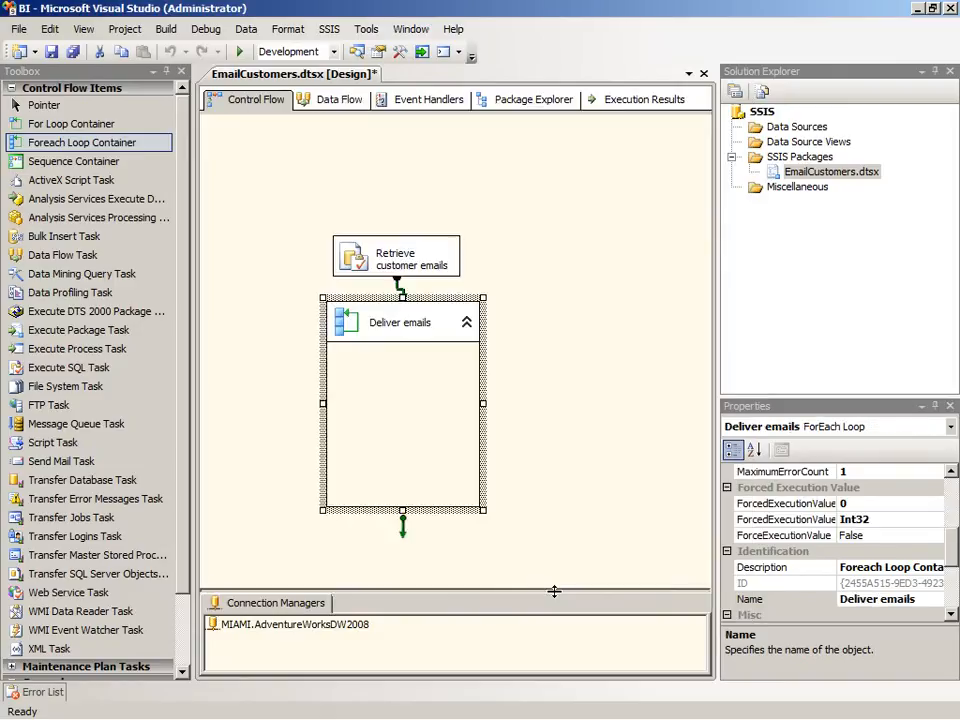
mouse_move(375, 275)
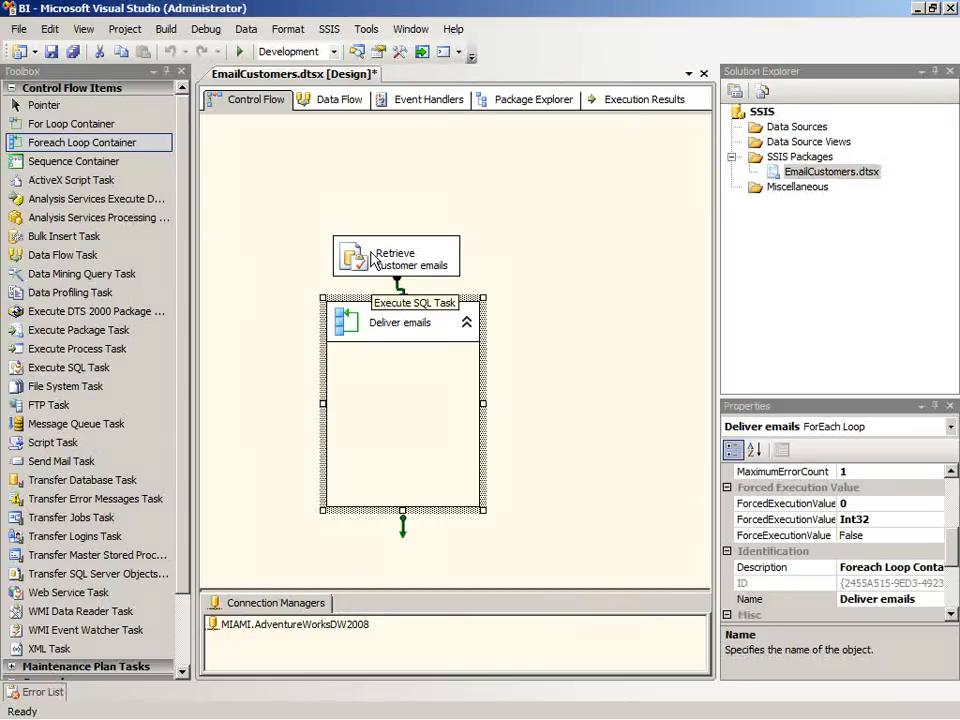
mouse_move(365, 337)
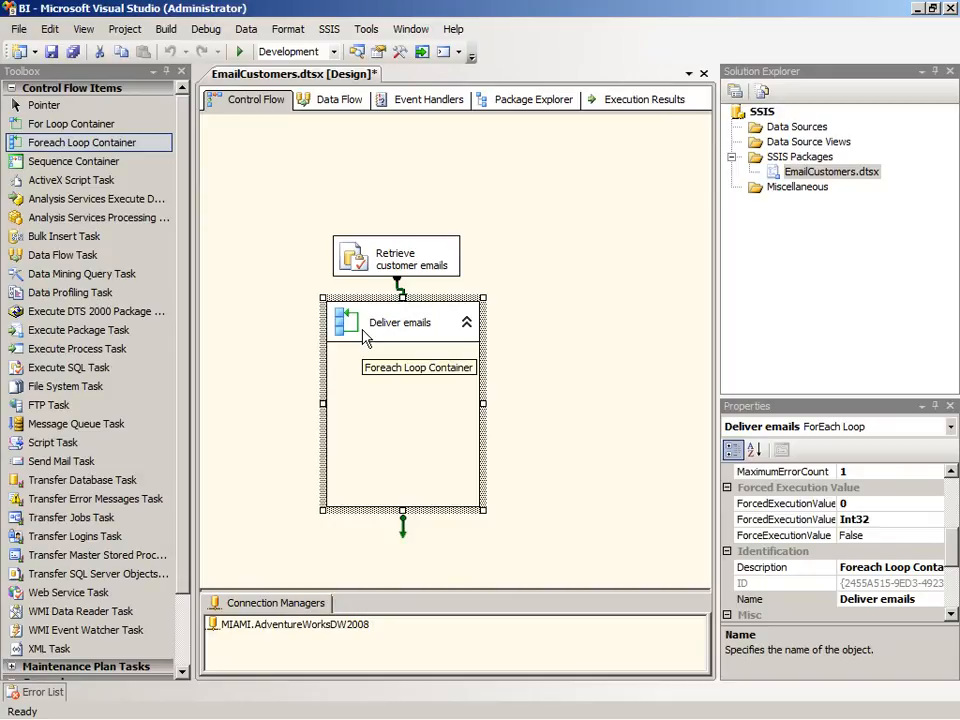
mouse_move(58, 477)
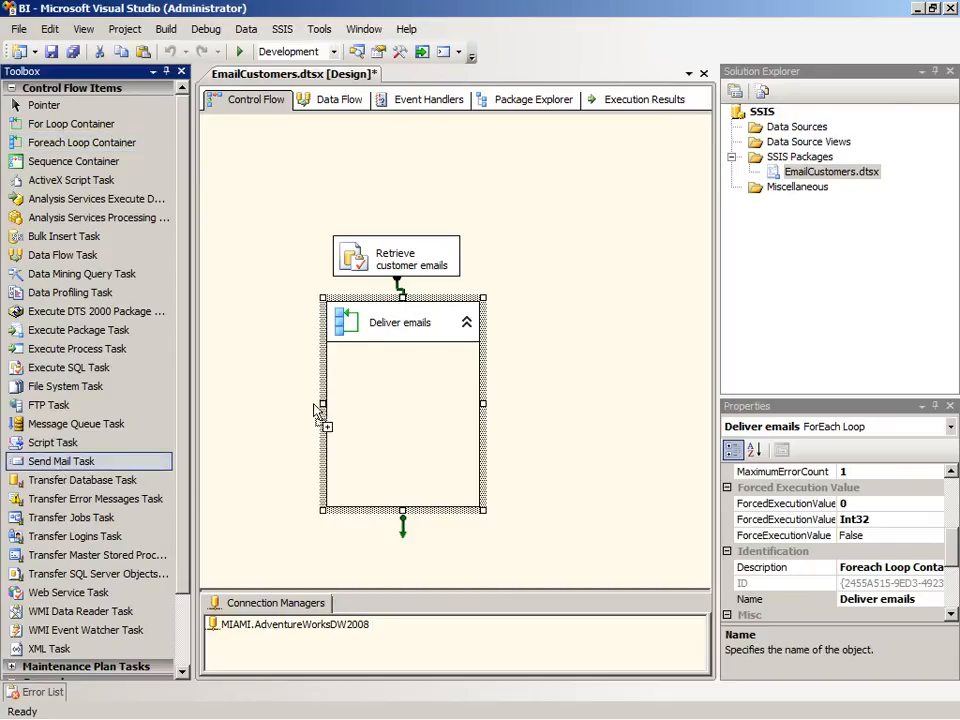
mouse_move(390, 383)
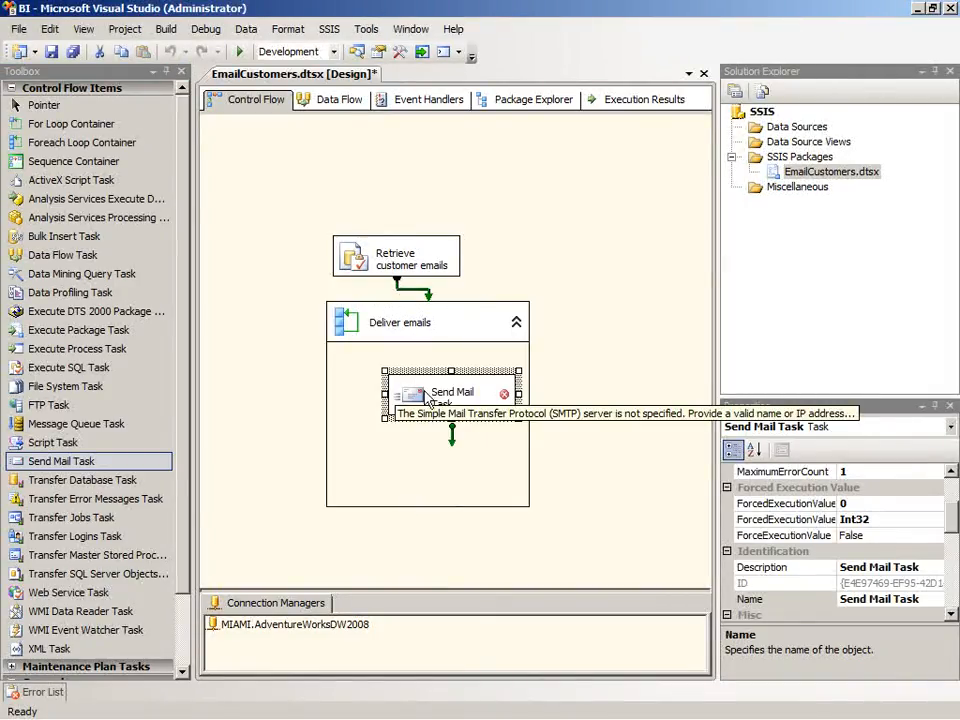
mouse_move(419, 450)
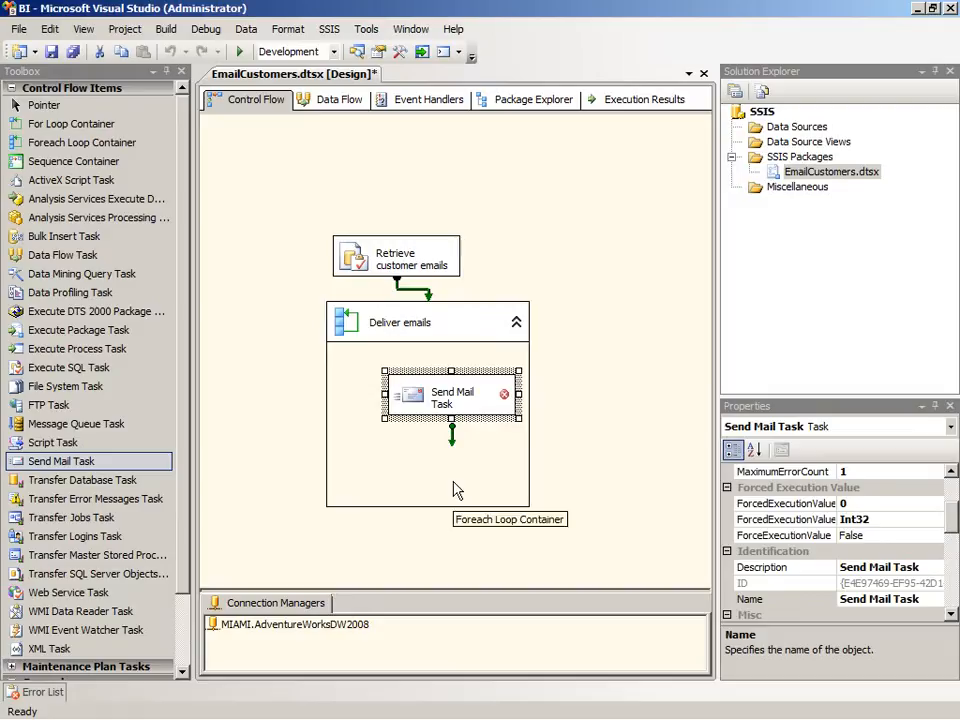
mouse_move(410, 395)
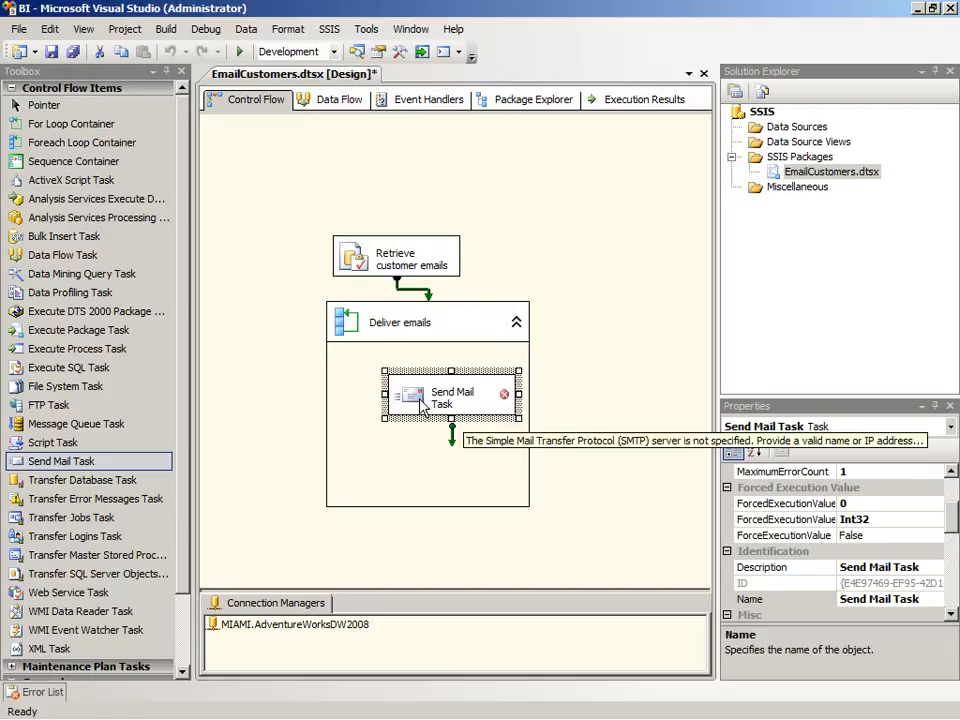
Step: Bring up the context menu of the new Send Mail Task inside the Deliver emails loop
right_click(450, 397)
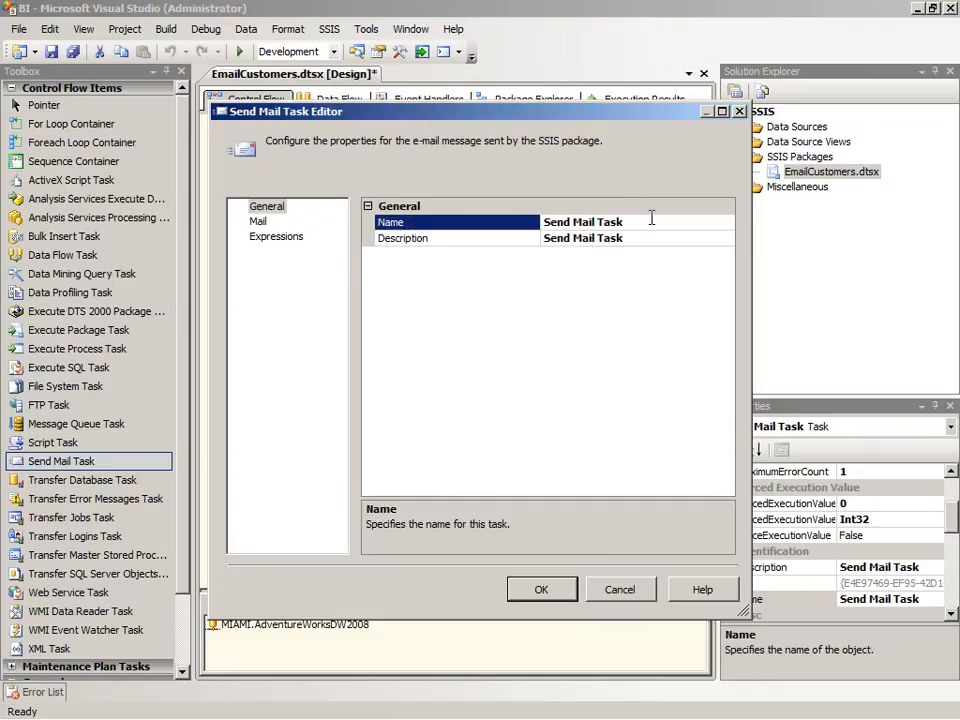
Step: Rename the mail task to 'Send email' and show its Mail settings
double_click(583, 221)
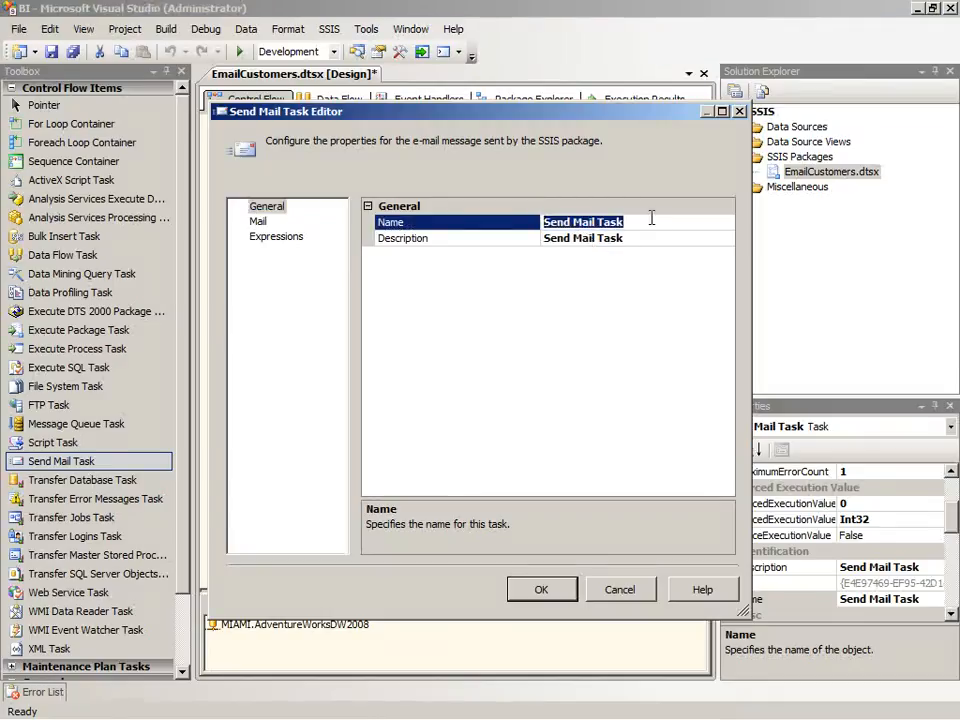
type("Send email")
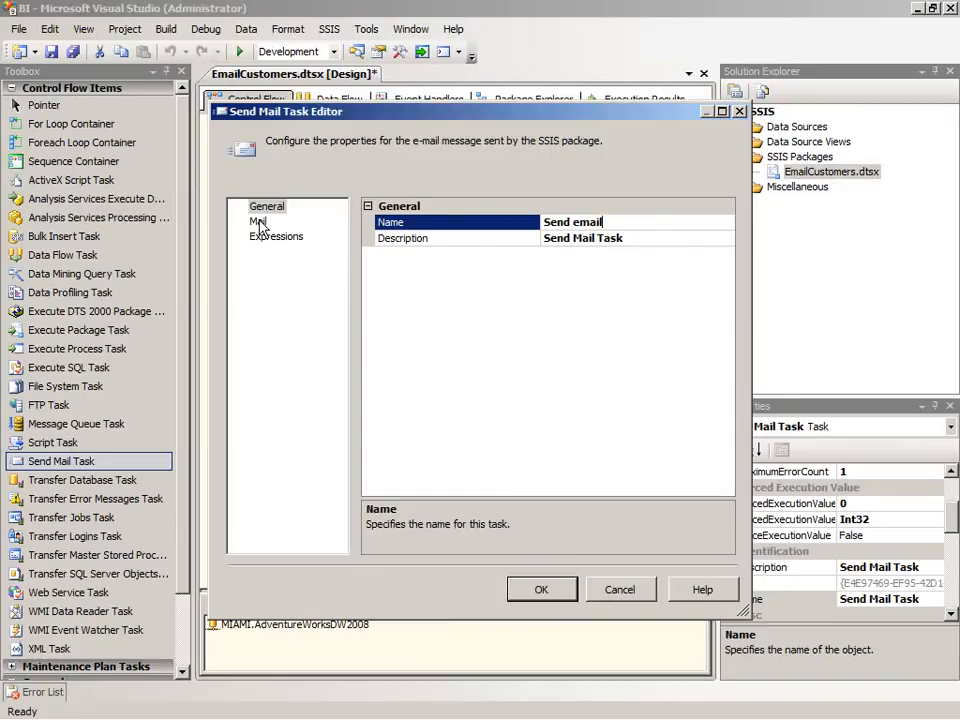
left_click(258, 221)
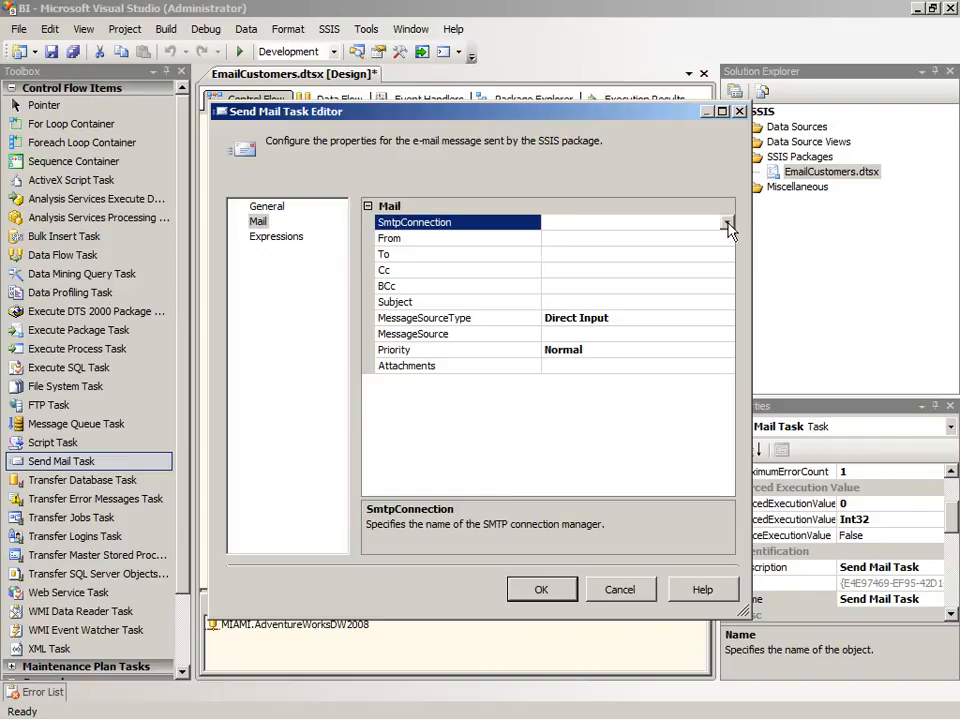
Step: Give the mail task a new SMTP connection to server MIAMI using Windows Authentication
left_click(728, 222)
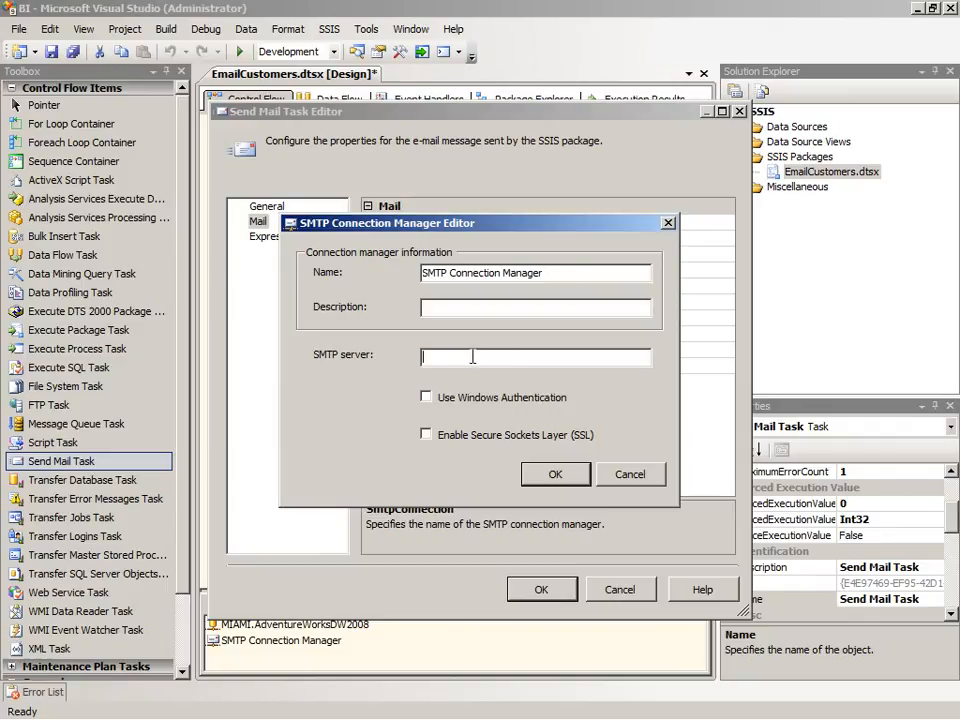
type("MIAMI")
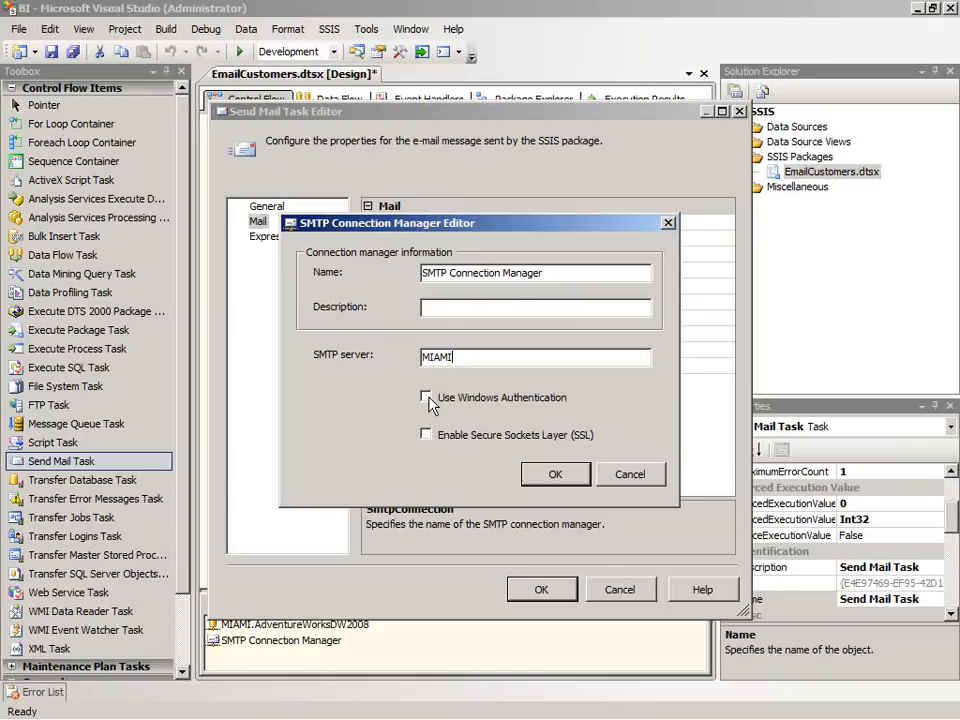
left_click(426, 397)
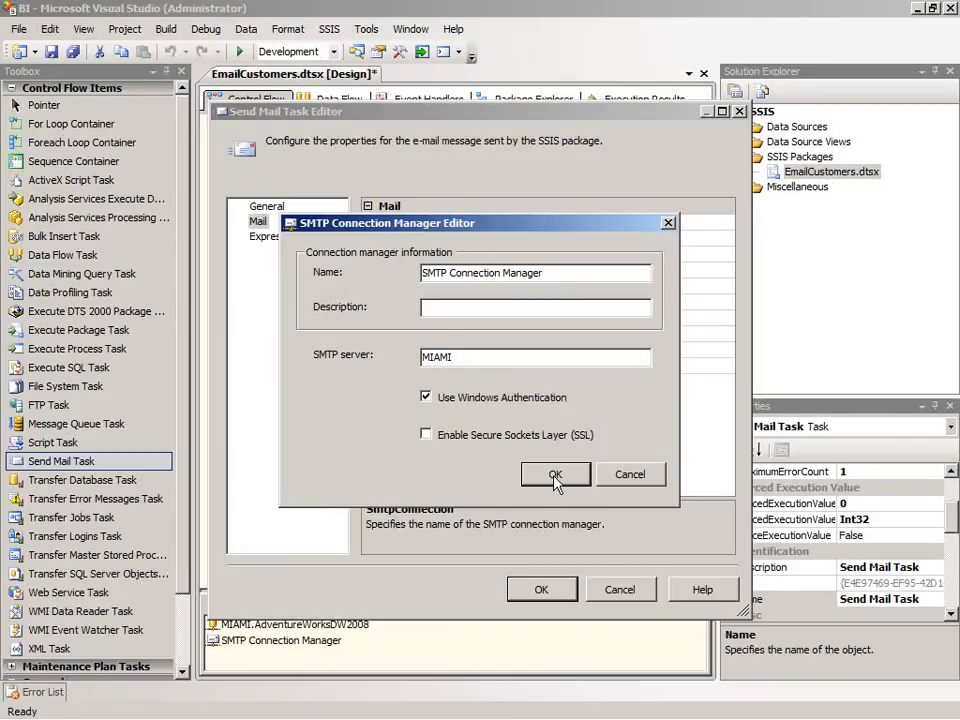
left_click(554, 474)
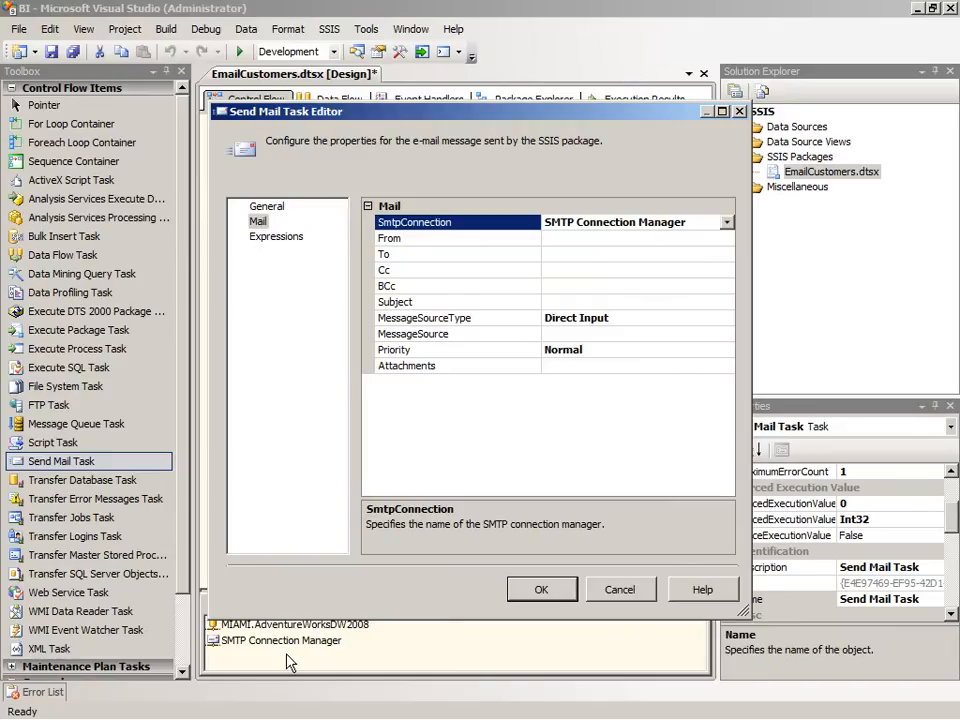
mouse_move(715, 248)
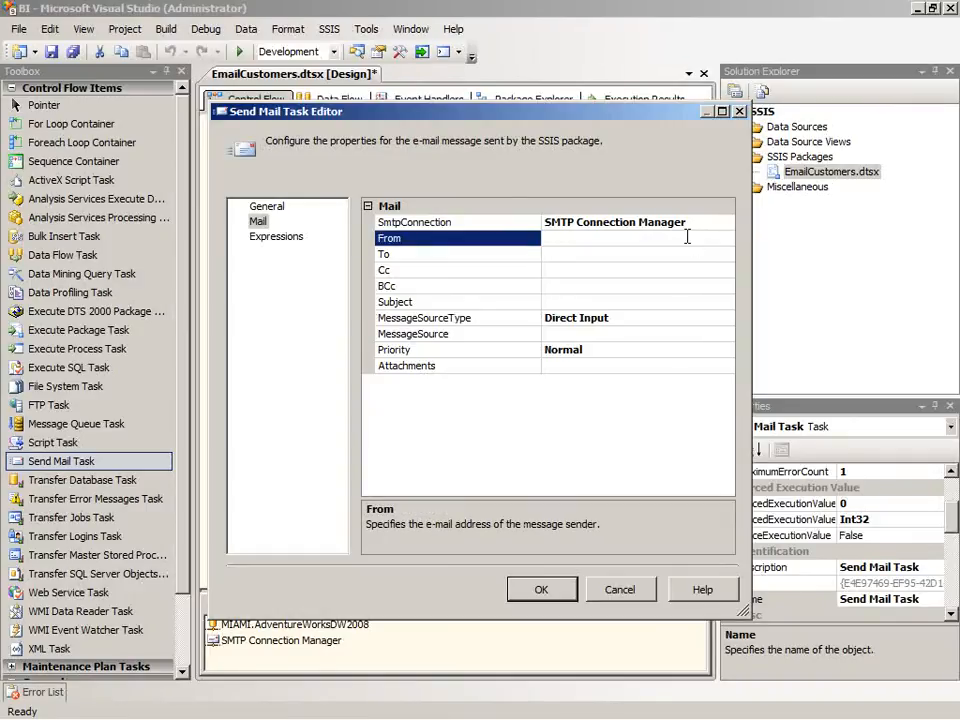
Step: Enter the From, To and BCc email addresses for the message
type("ssis@adventurew")
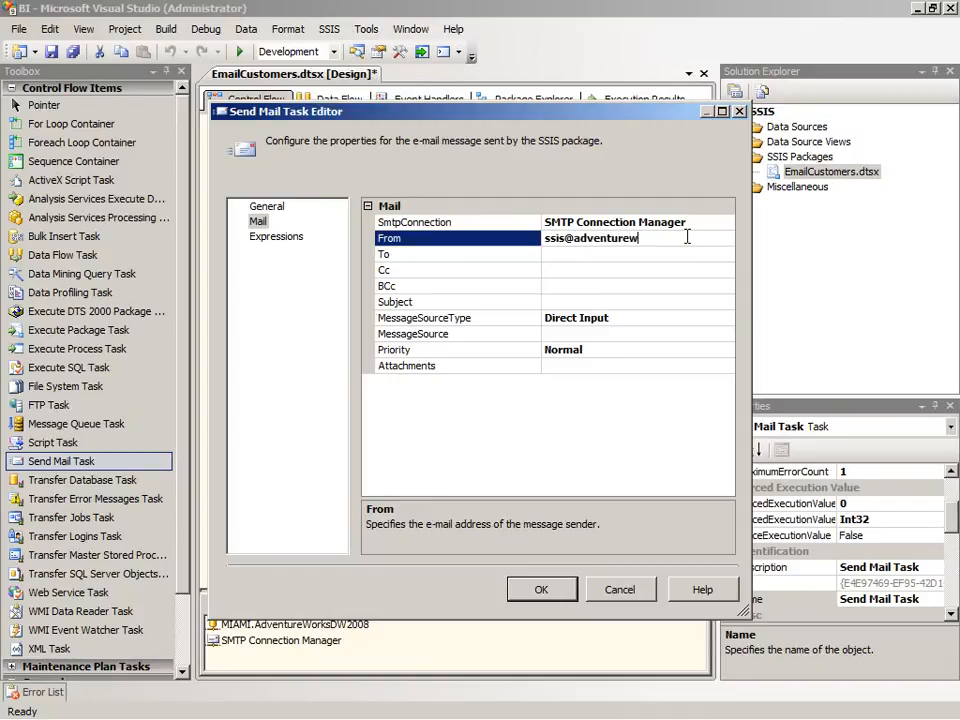
type("orks.com")
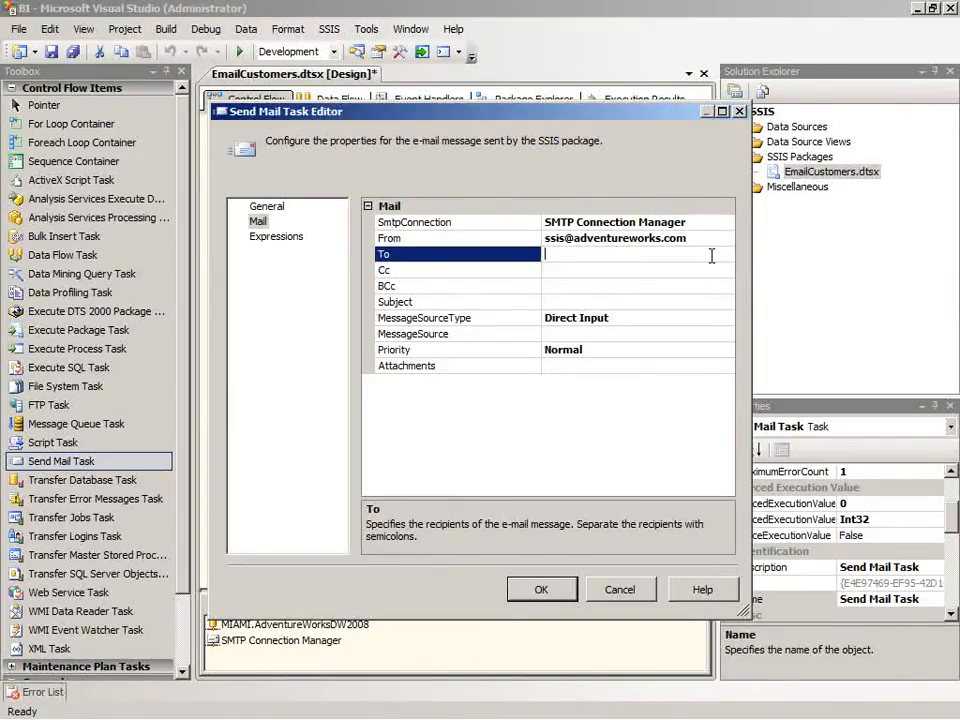
type("c")
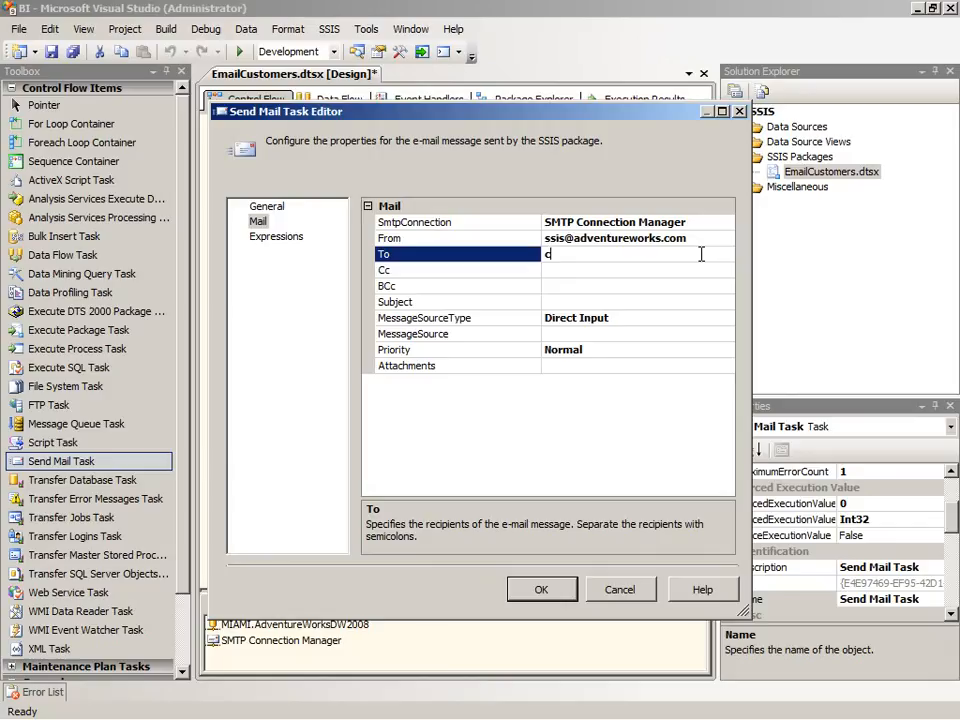
type("ustomer@adven")
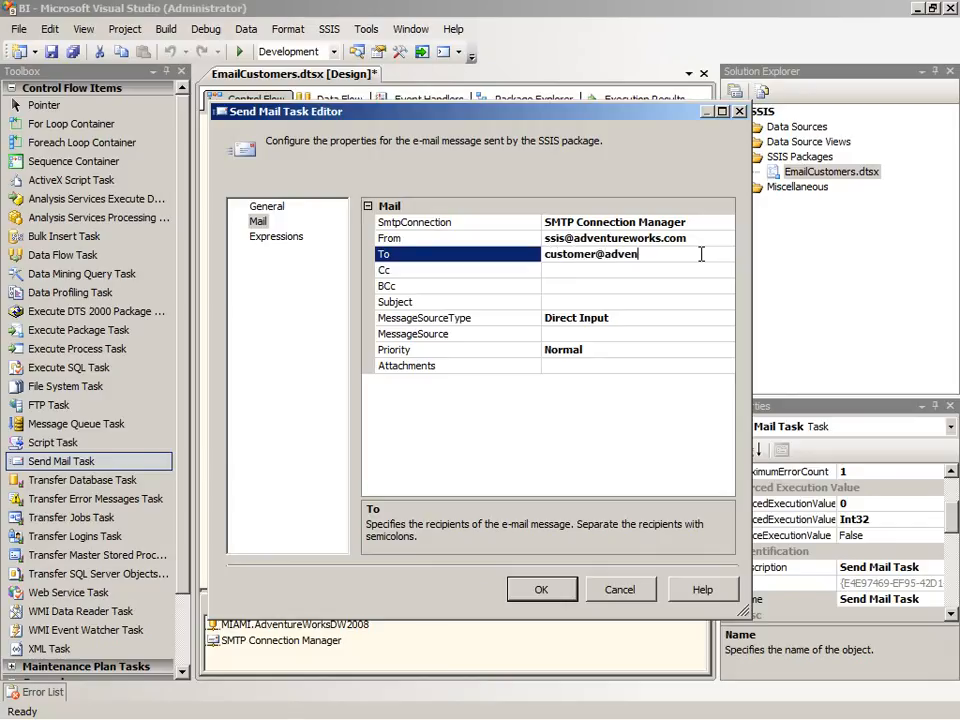
type("tureworks.com")
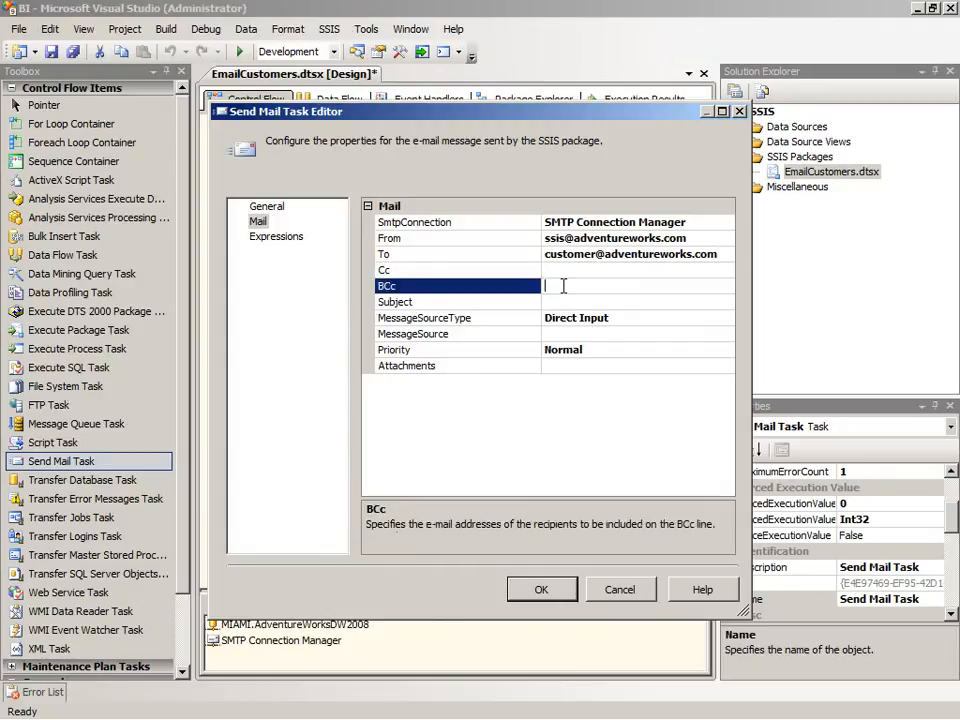
type("administrator@adventureworks.com")
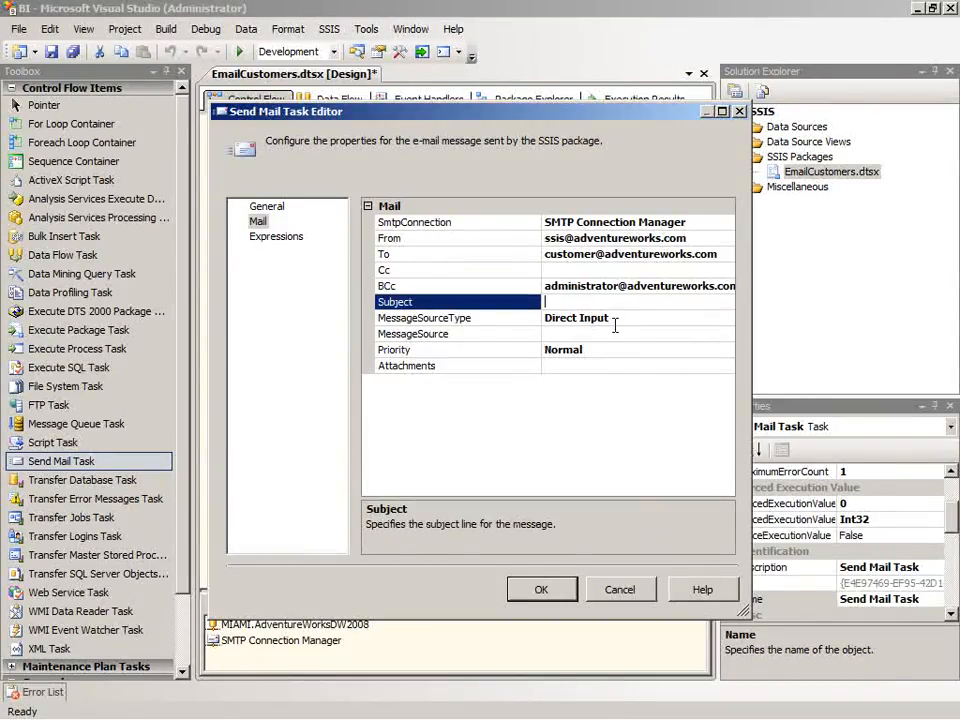
Step: Set the message subject to 'Defect Notice' and its priority to High
type("Defect N")
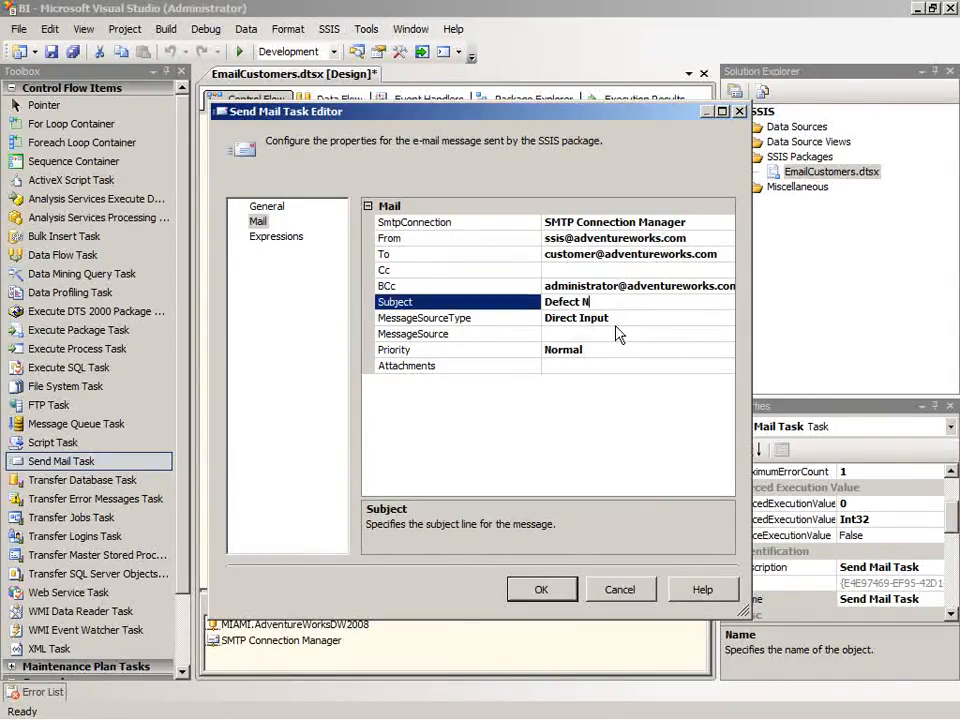
type("otice")
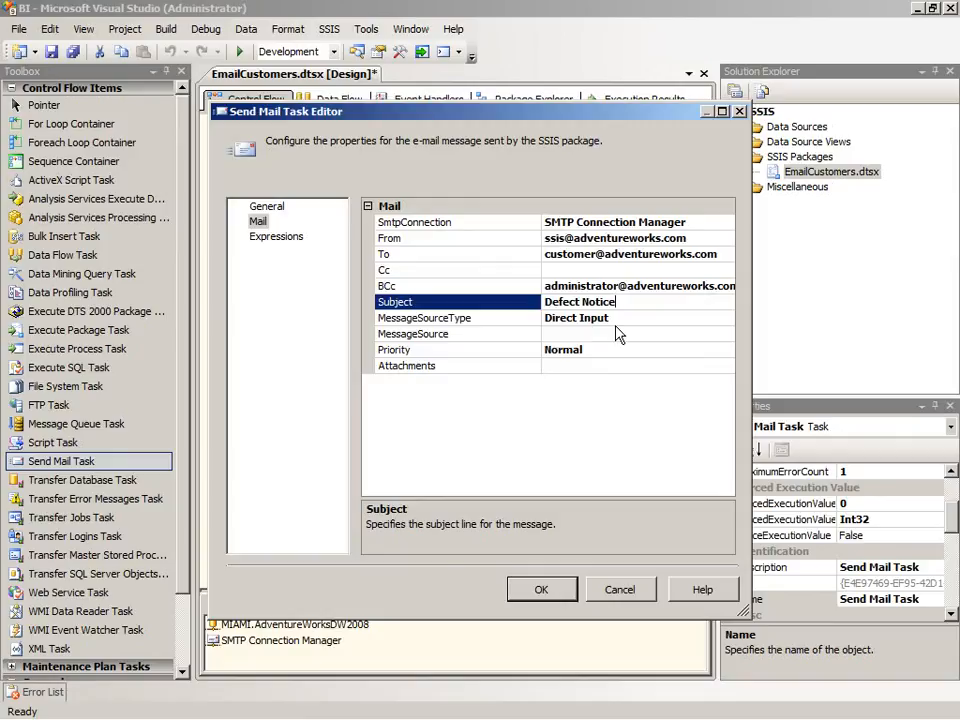
mouse_move(733, 355)
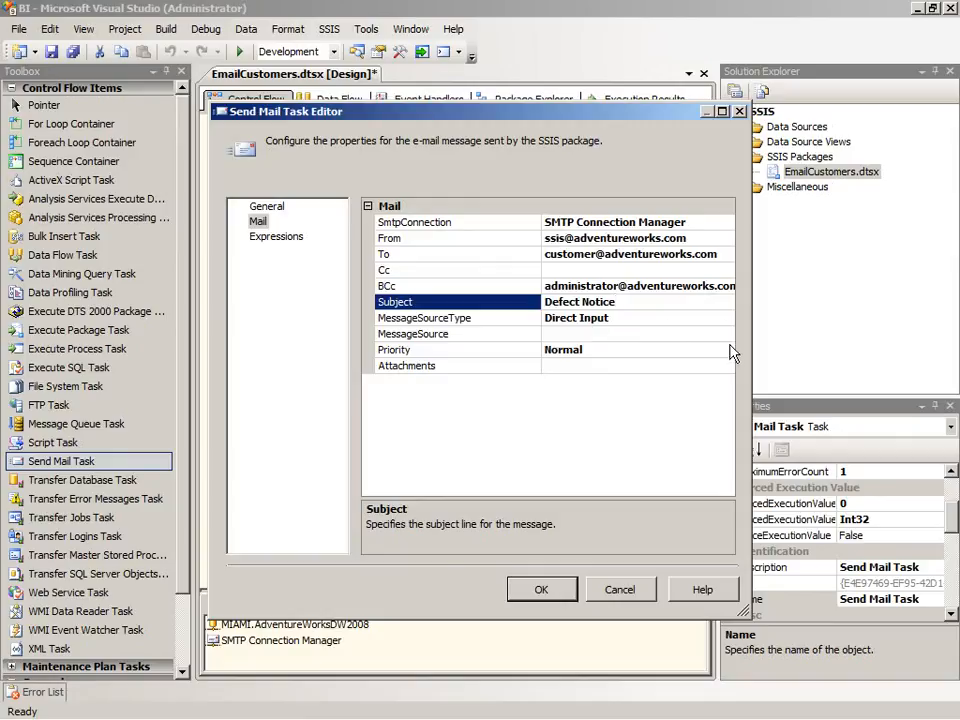
left_click(727, 349)
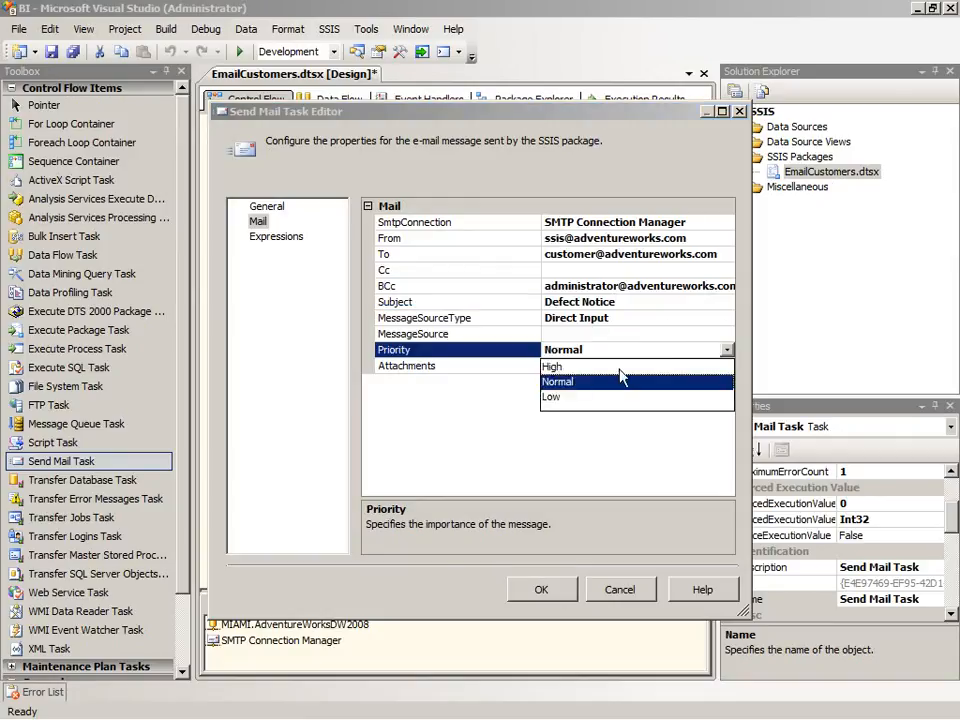
left_click(551, 366)
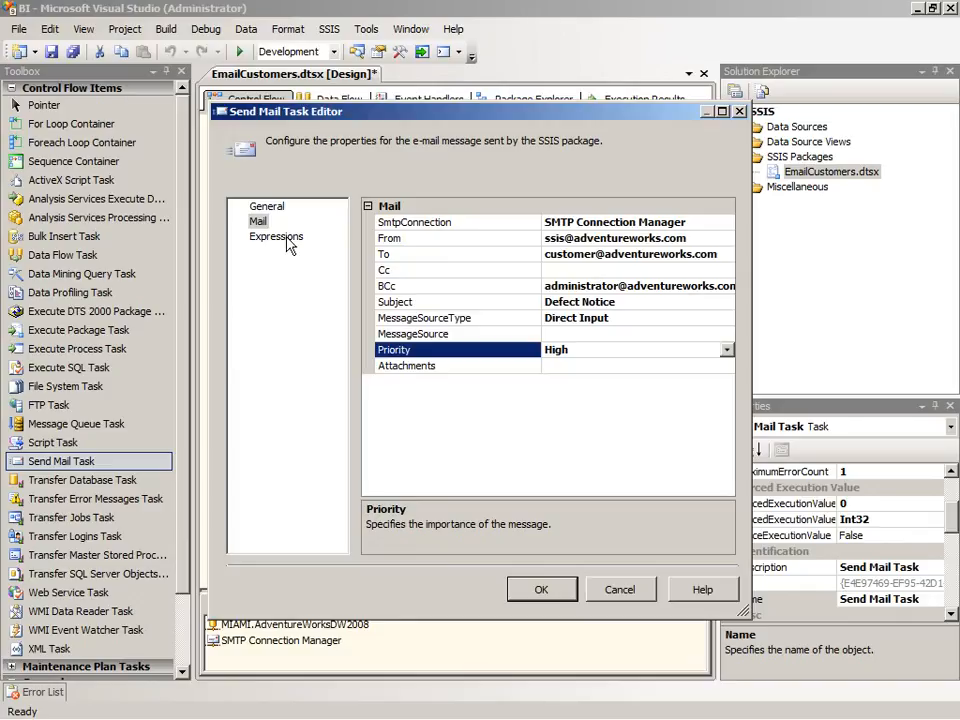
Step: From the Send email task's Expressions settings, bring up the Property Expressions Editor's property list
left_click(276, 236)
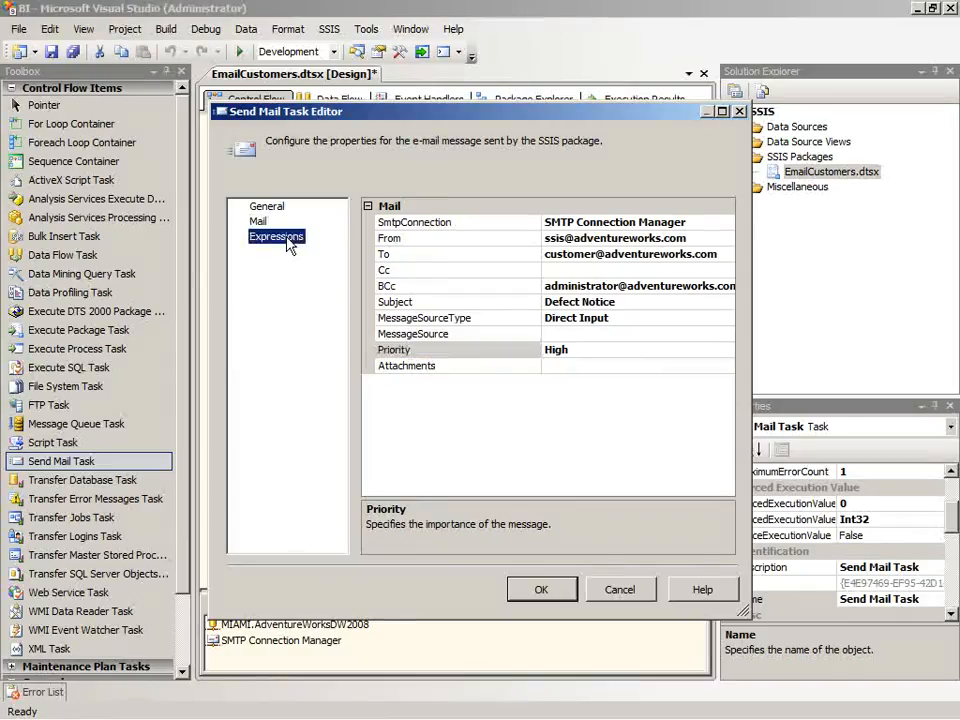
left_click(276, 236)
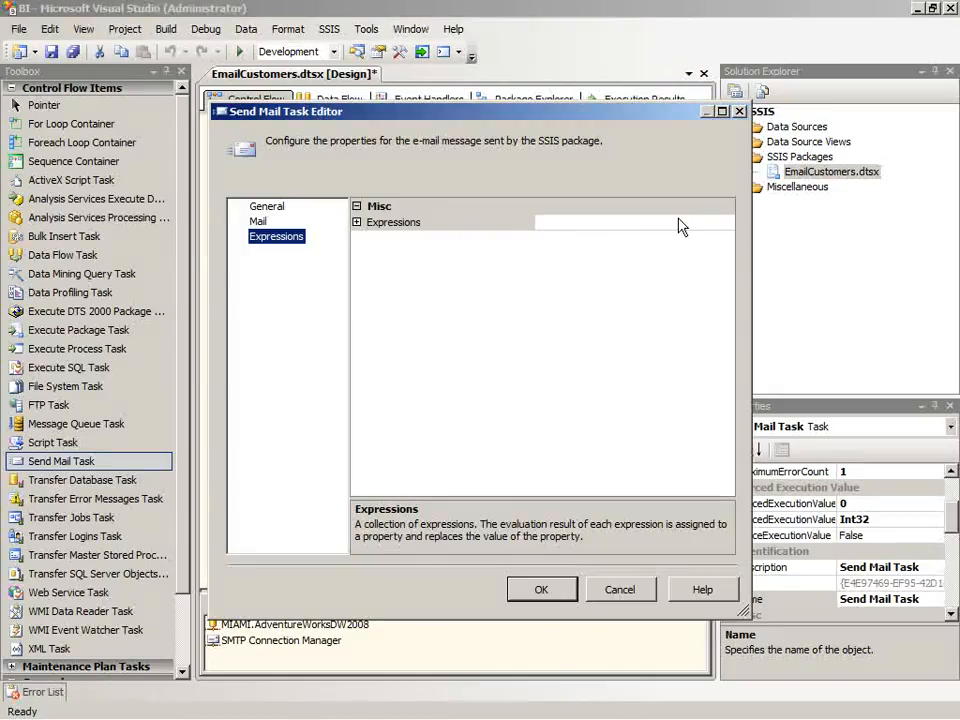
left_click(393, 222)
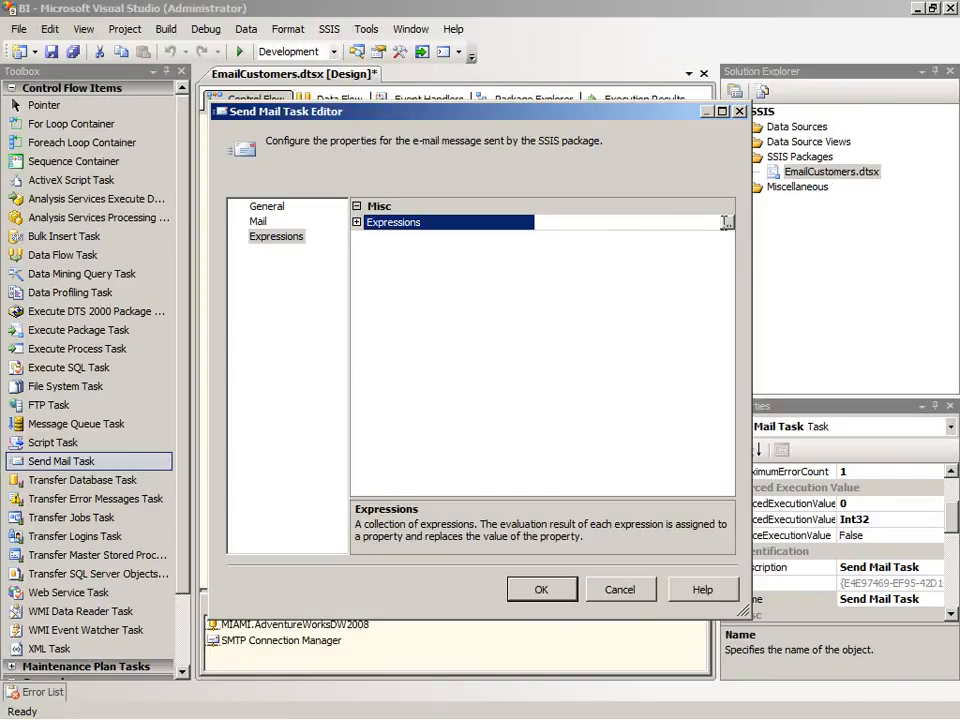
left_click(727, 221)
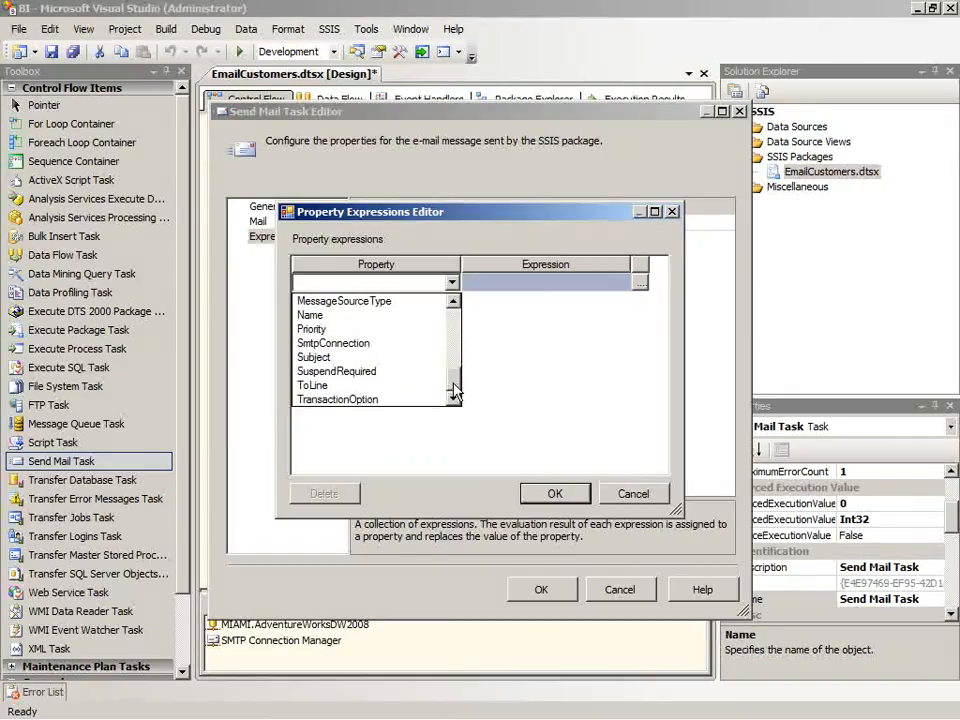
Step: Build the ToLine property expression @[User::EmailAddress] in Expression Builder
left_click(313, 385)
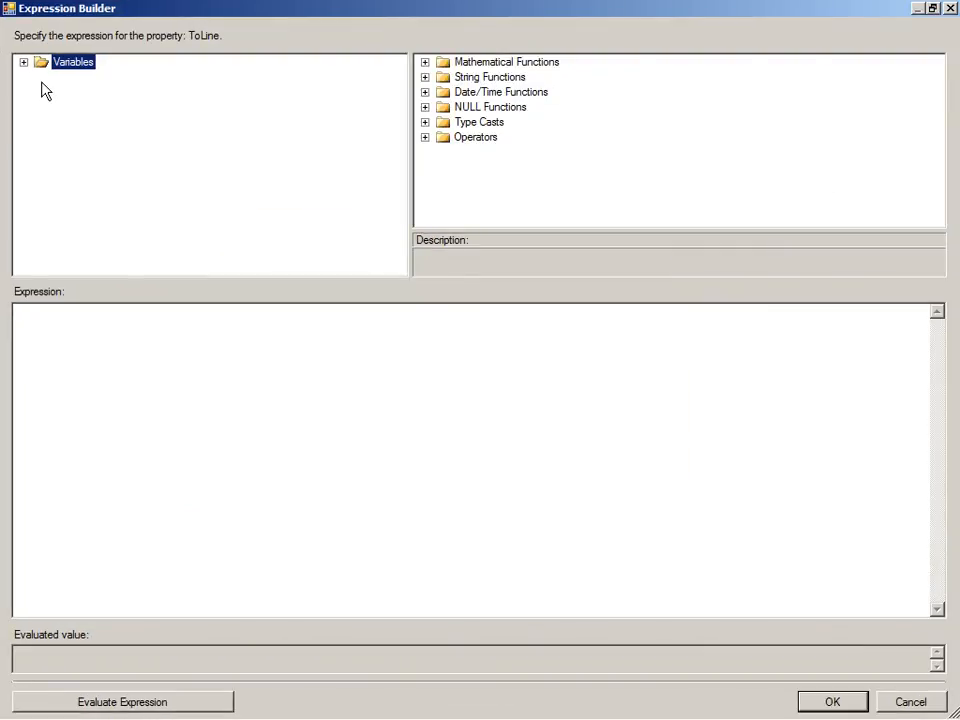
left_click(23, 61)
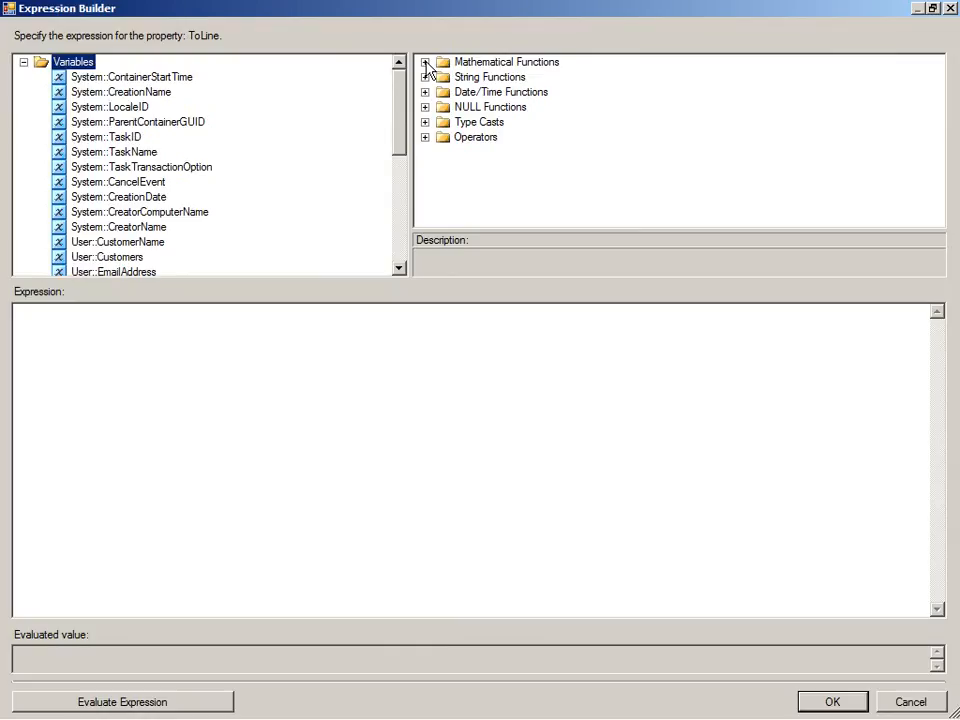
left_click(425, 61)
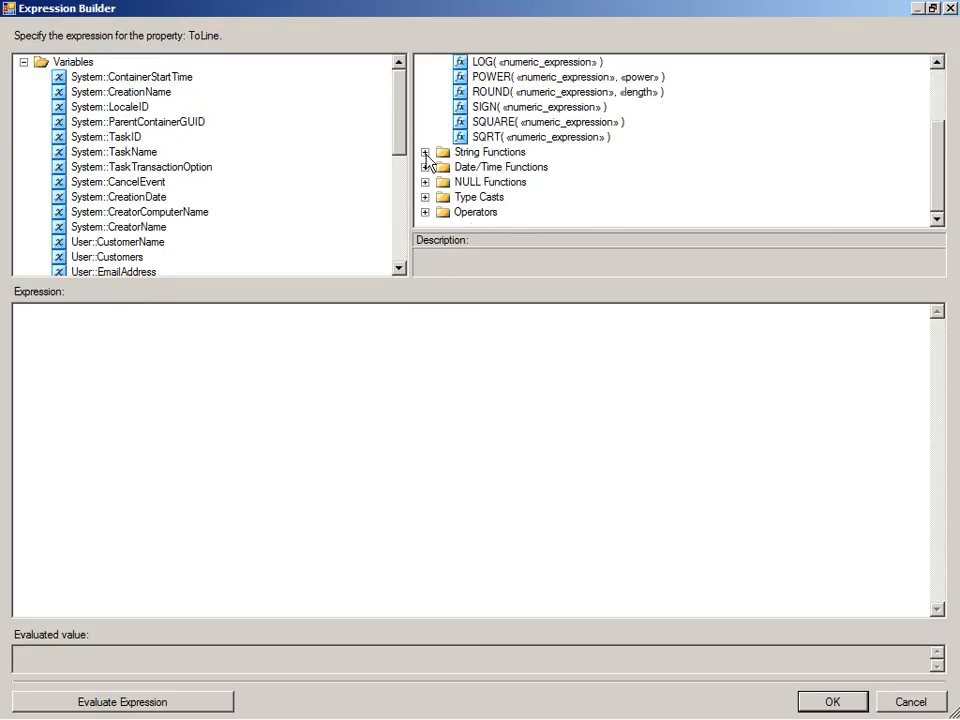
left_click(426, 152)
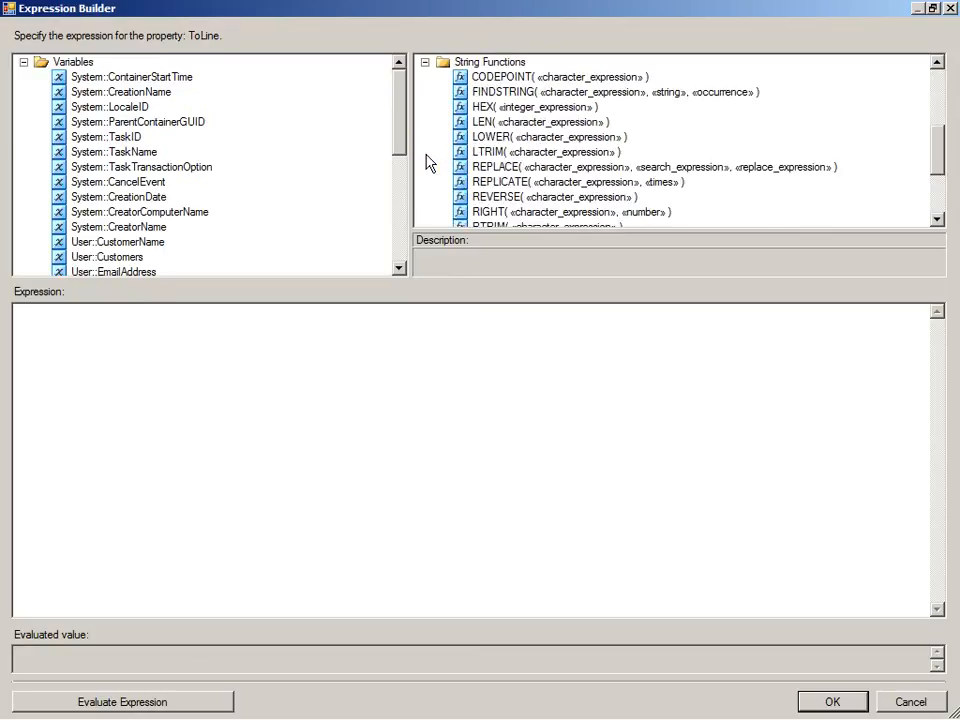
mouse_move(503, 91)
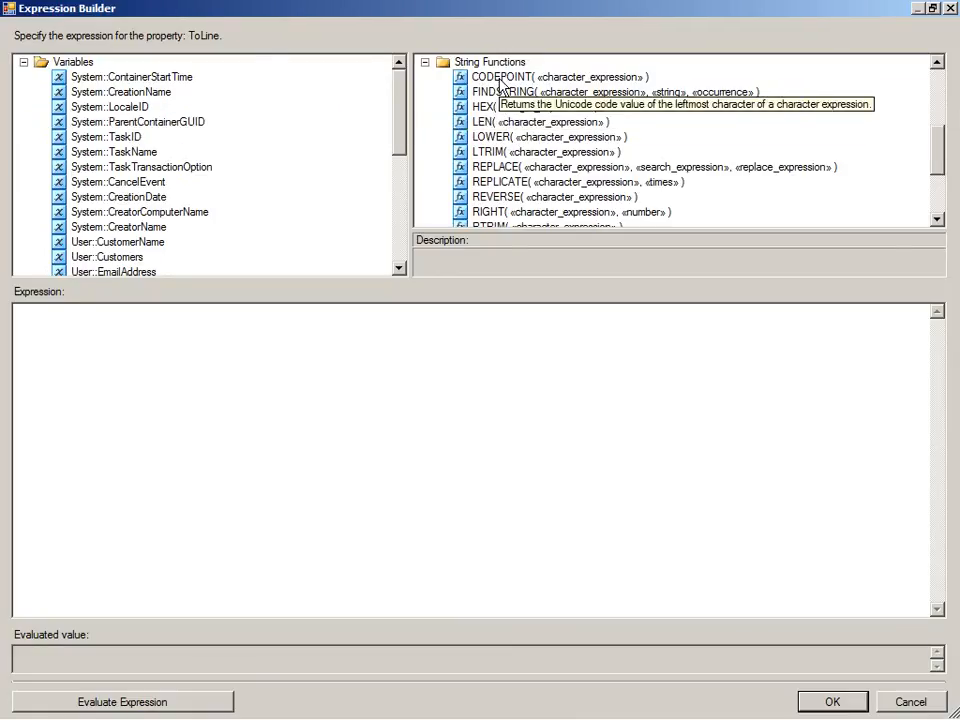
mouse_move(500, 107)
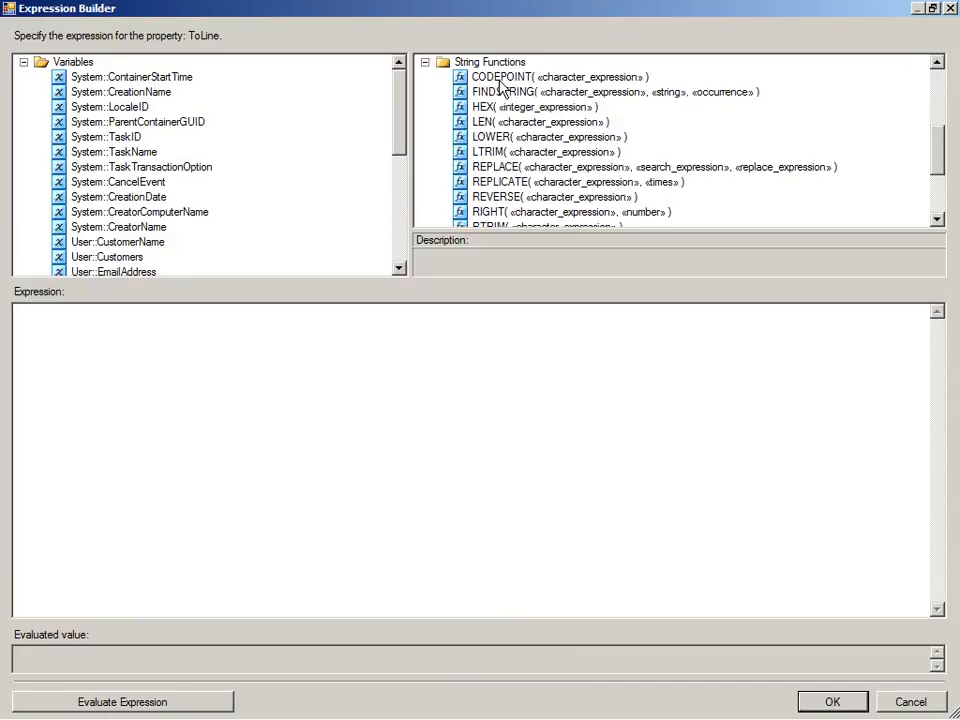
mouse_move(575, 160)
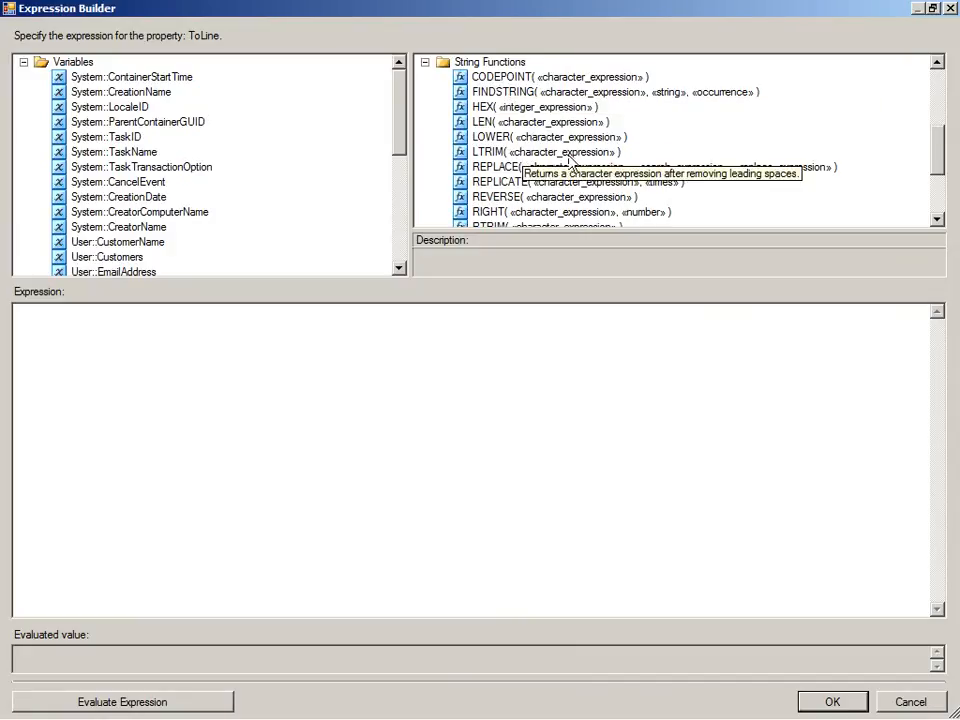
scroll("down", 3)
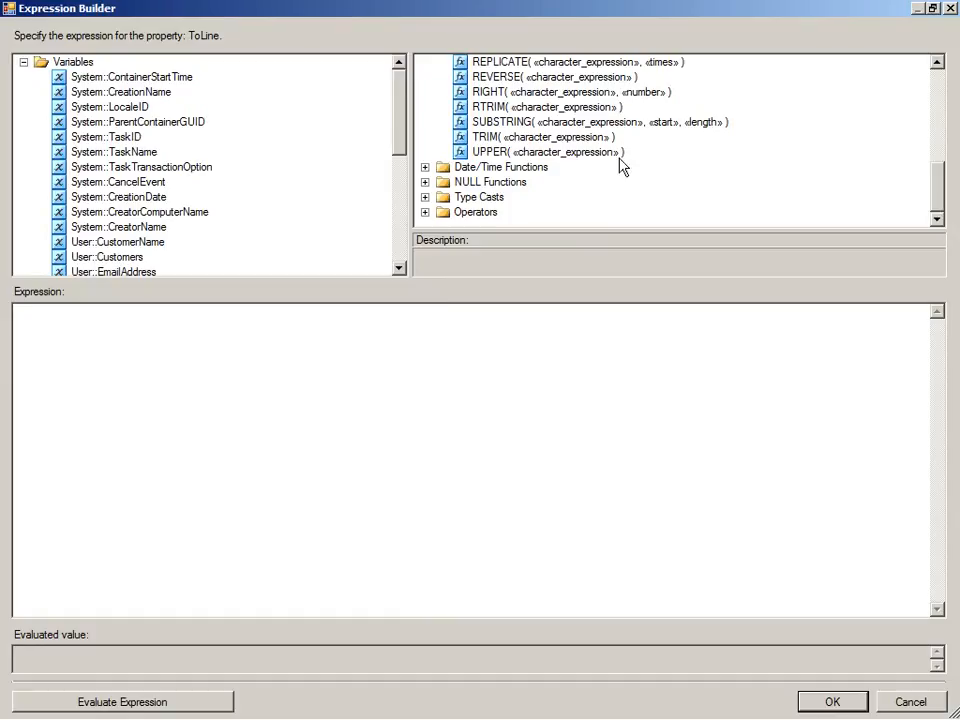
mouse_move(133, 277)
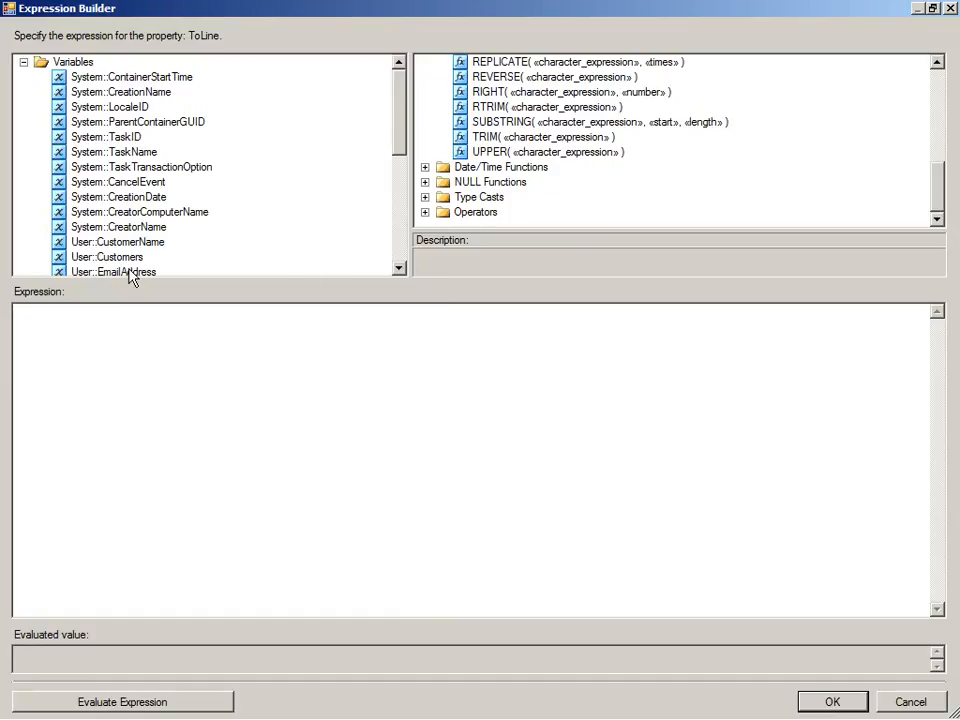
mouse_move(120, 279)
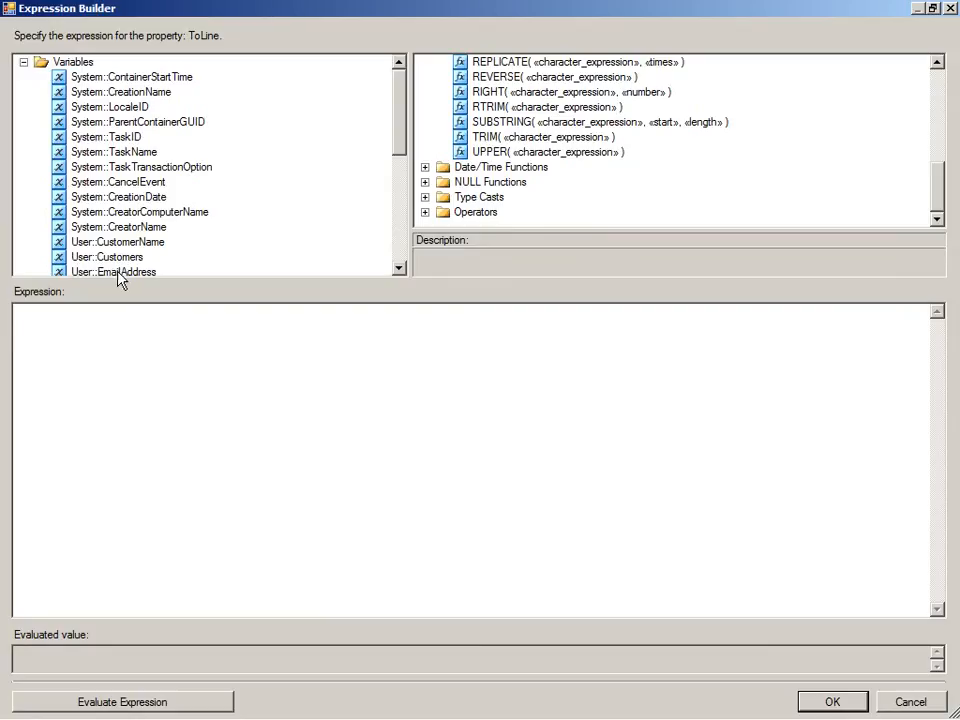
mouse_move(112, 279)
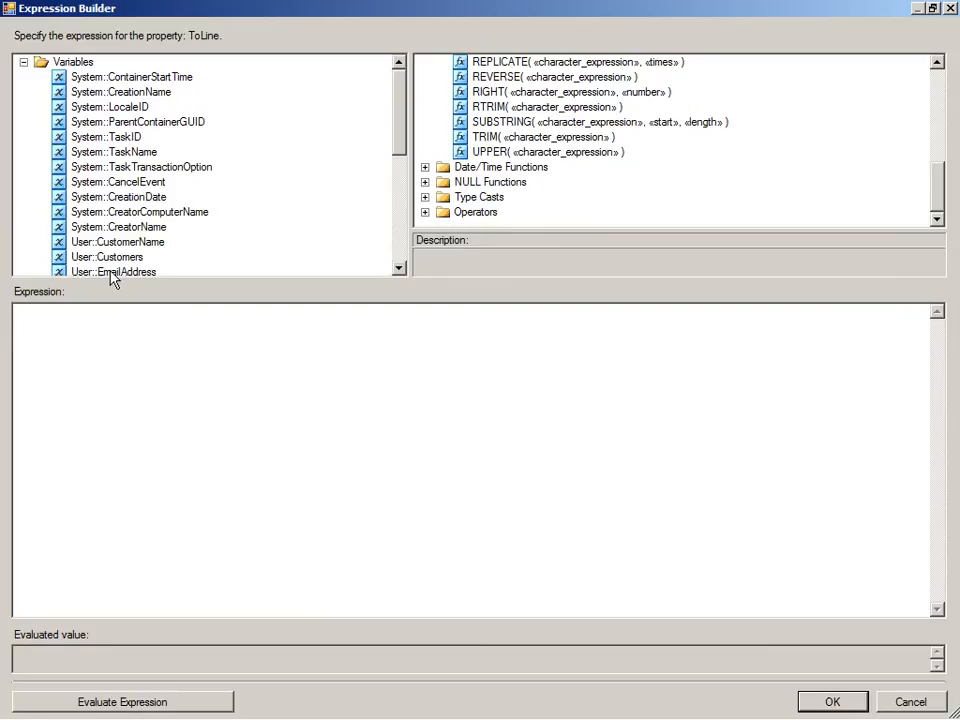
mouse_move(101, 279)
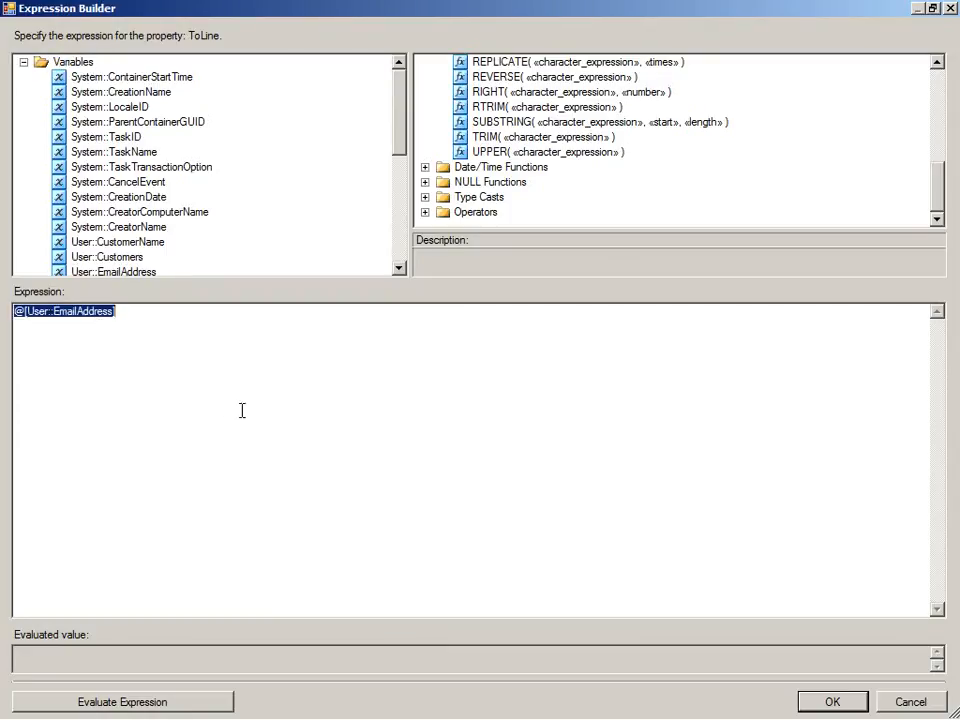
left_click(65, 311)
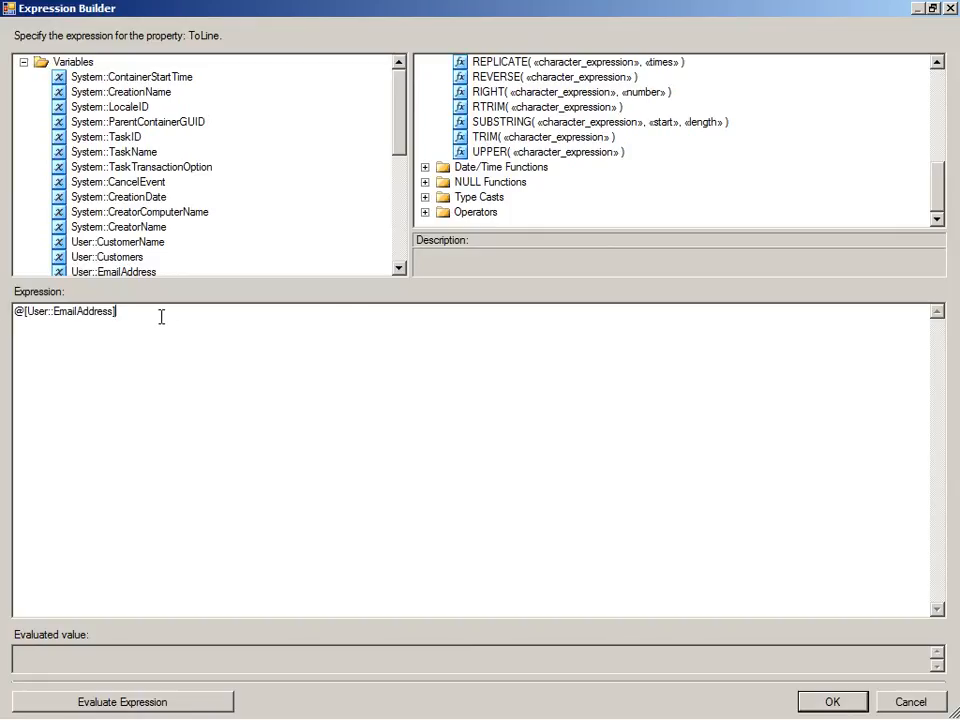
mouse_move(141, 372)
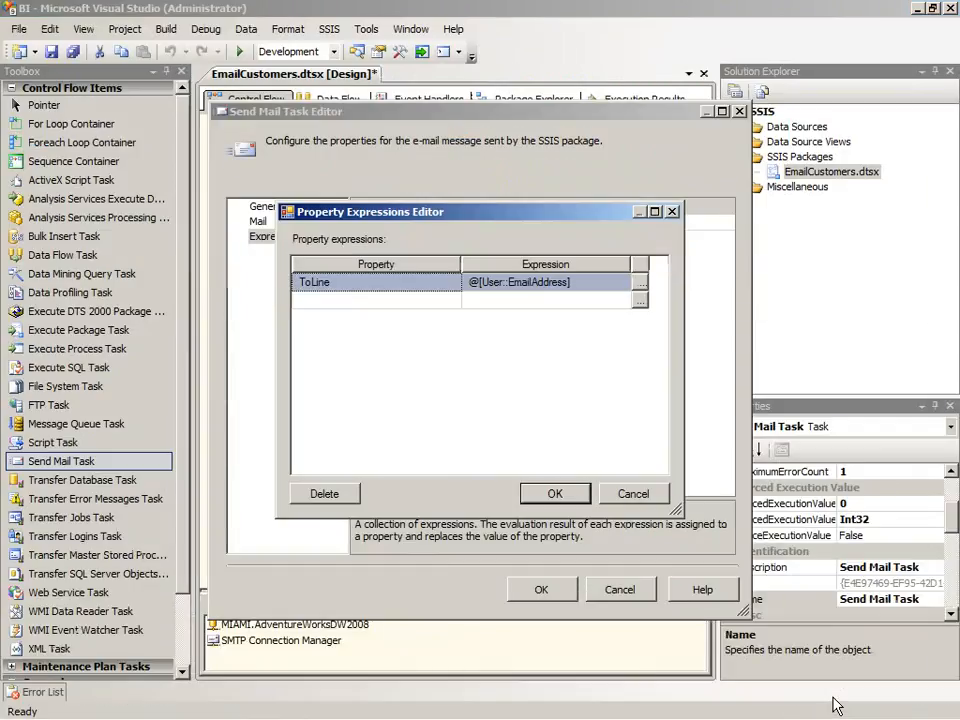
mouse_move(652, 661)
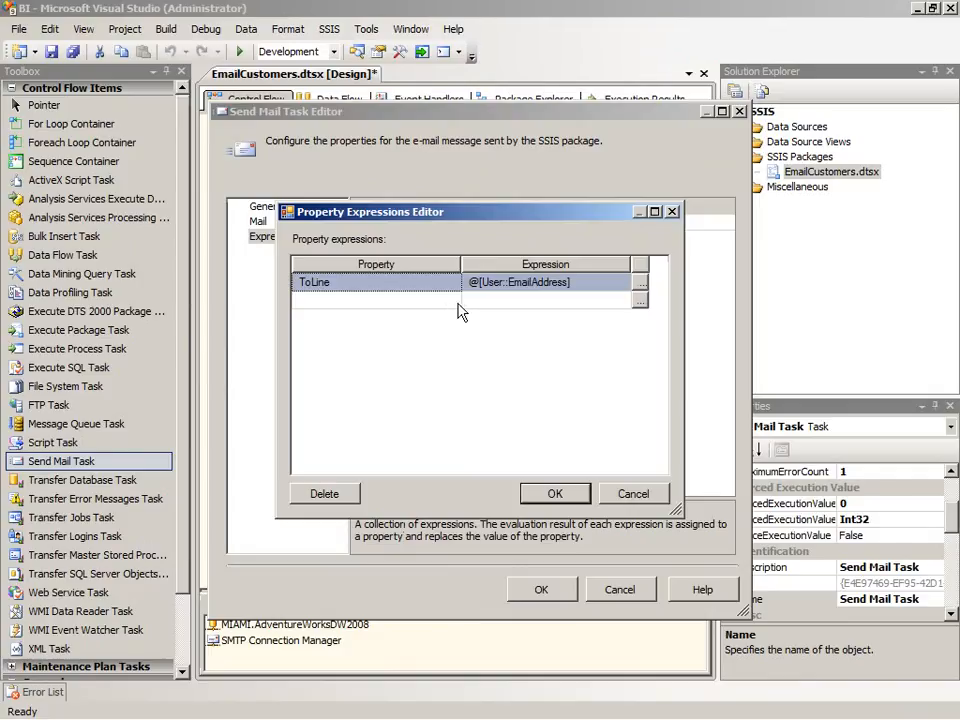
Step: Add a second property expression row set to MessageSource
left_click(451, 300)
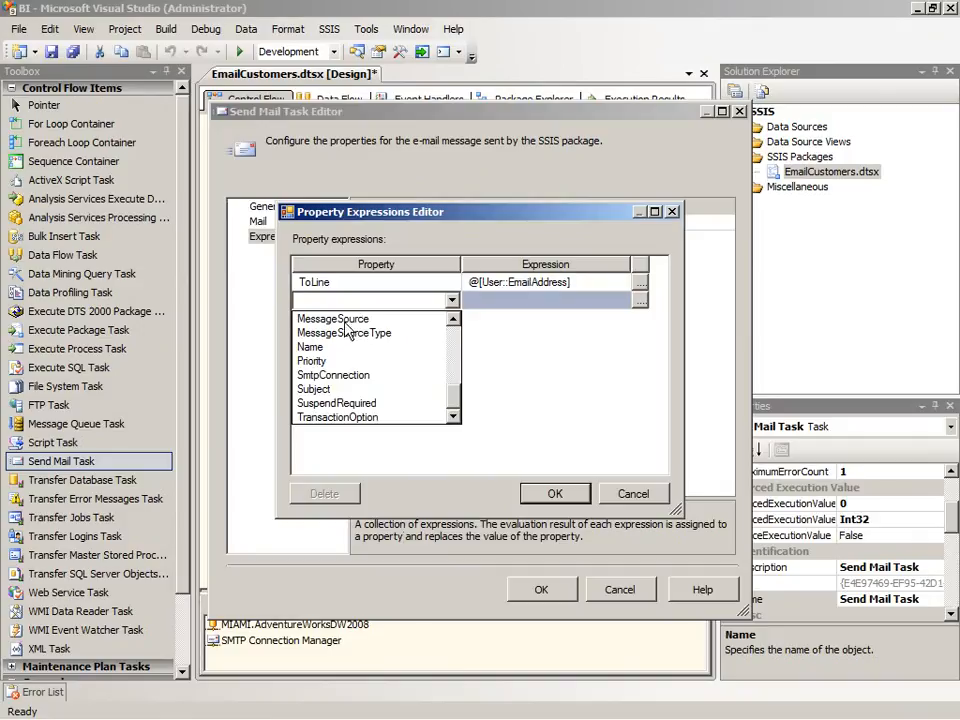
left_click(333, 318)
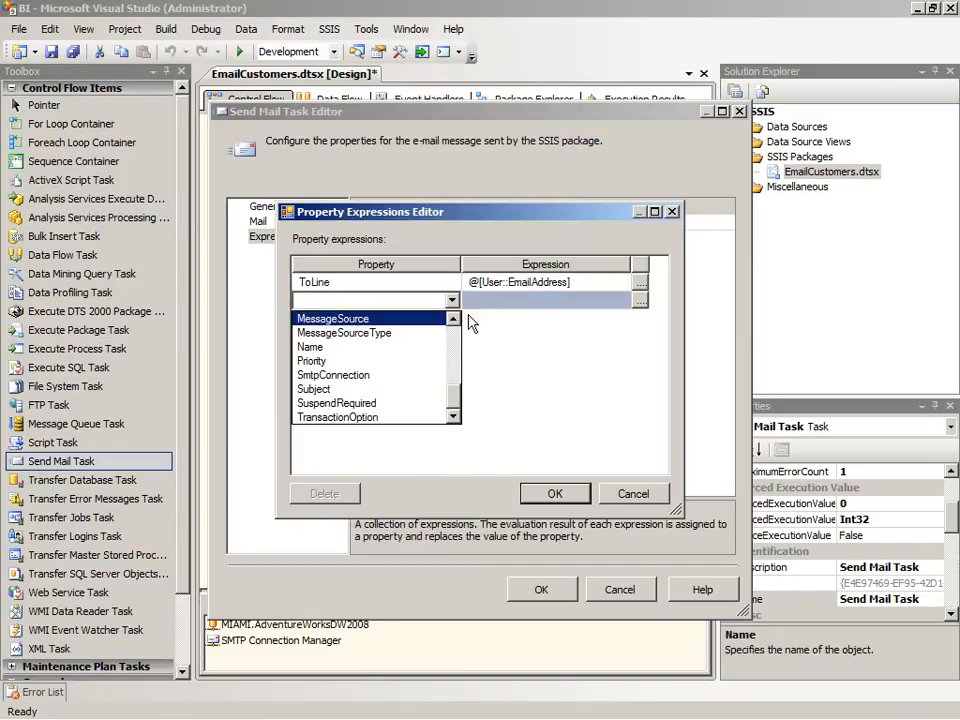
left_click(453, 300)
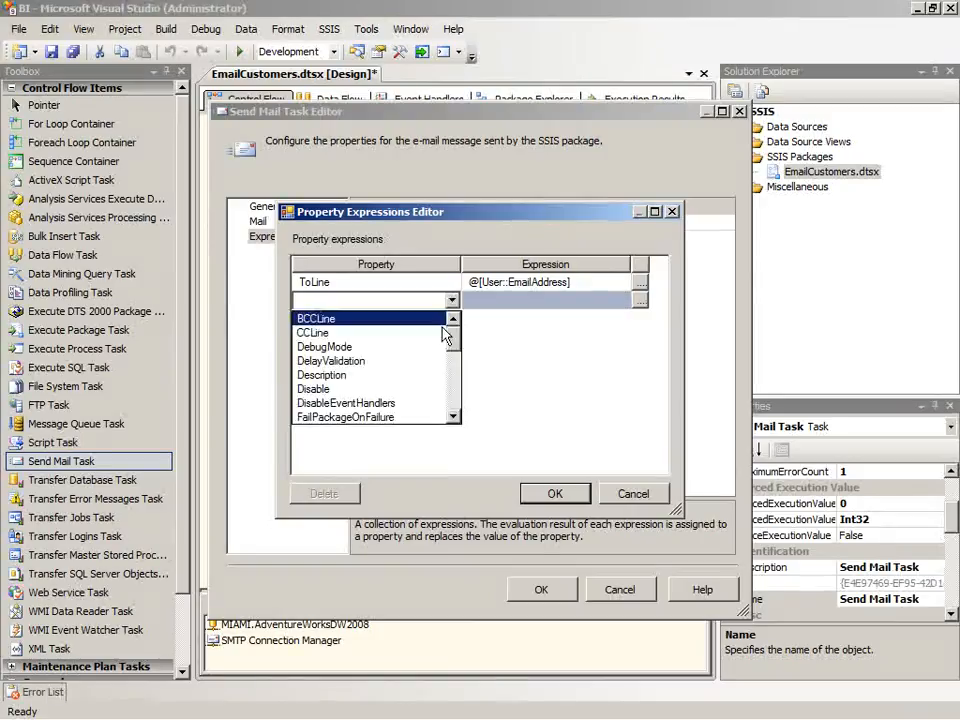
scroll("down", 3)
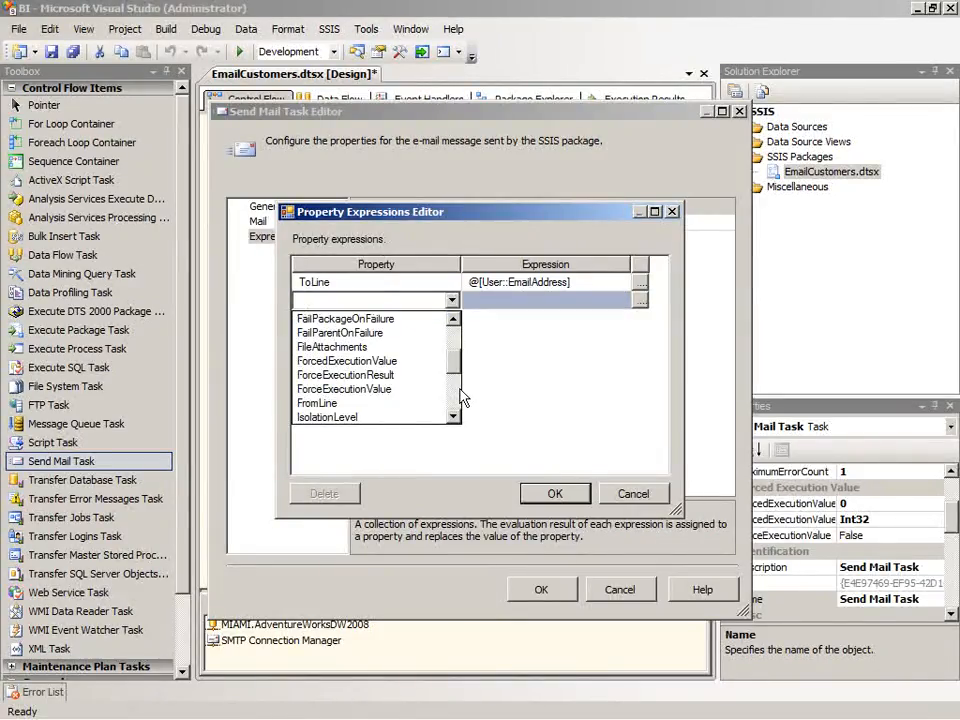
scroll("down", 3)
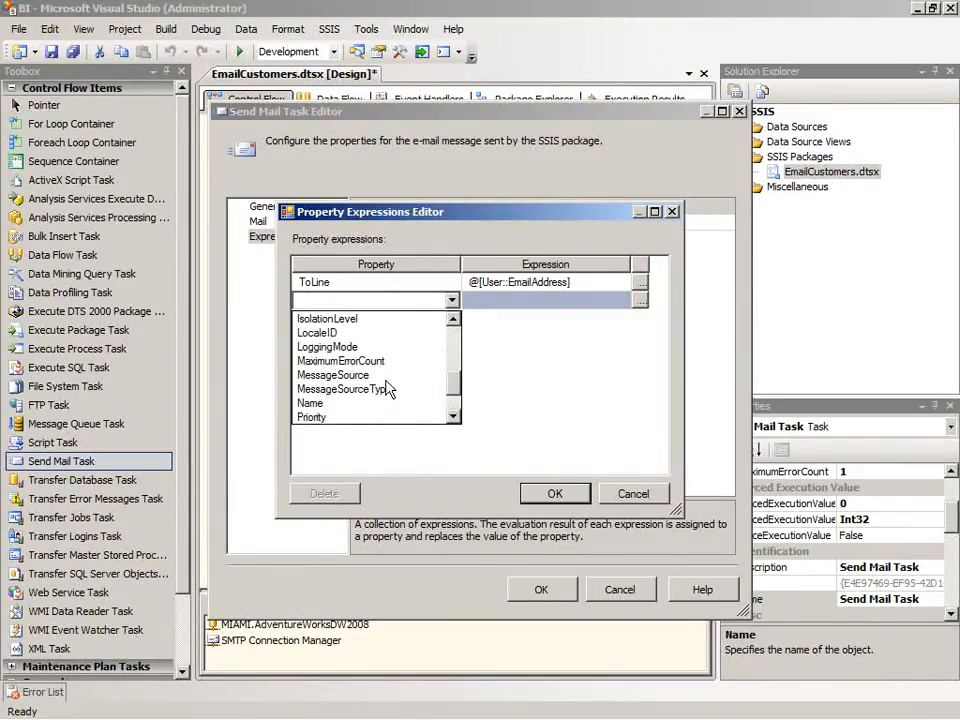
left_click(332, 375)
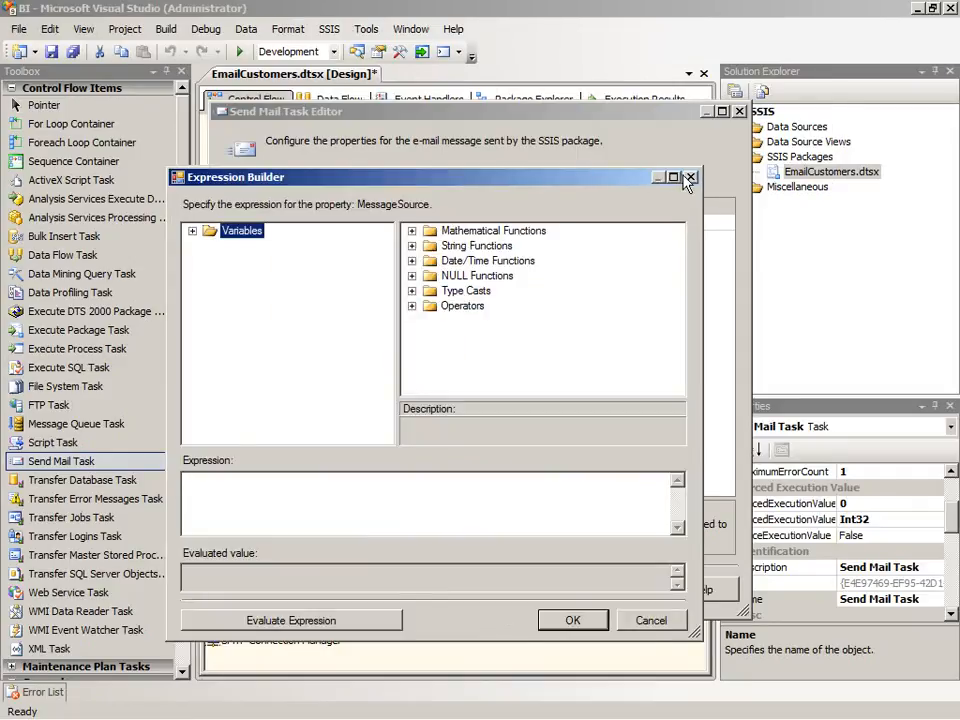
mouse_move(674, 177)
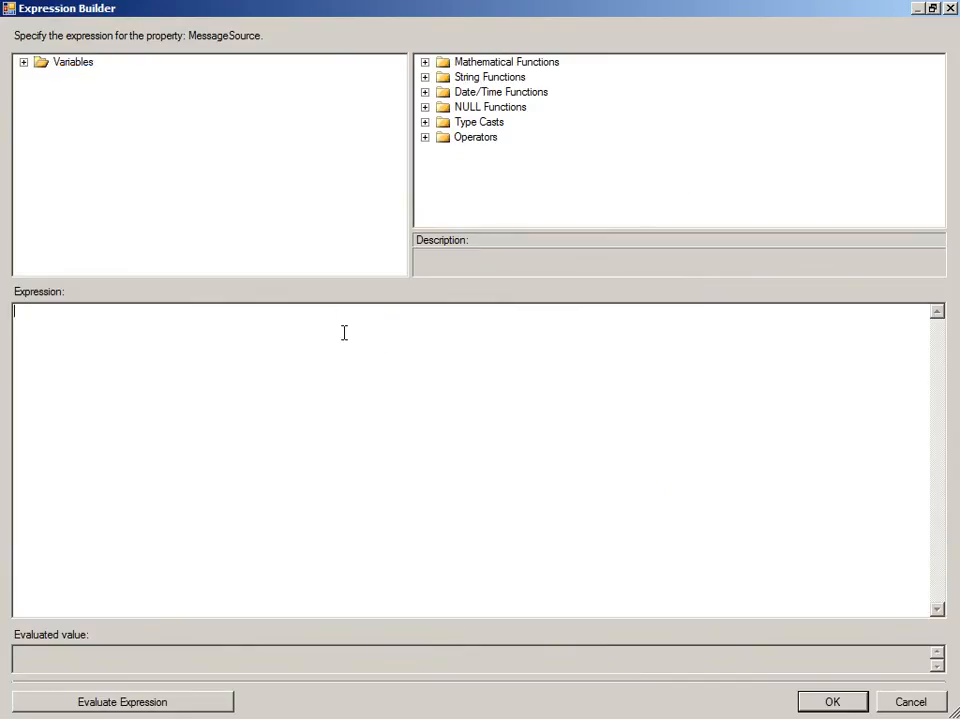
Step: Enter the body expression "Dear " + @[User::CustomerName] + ", We're sorry your bike is a defect."
type("\"Dear")
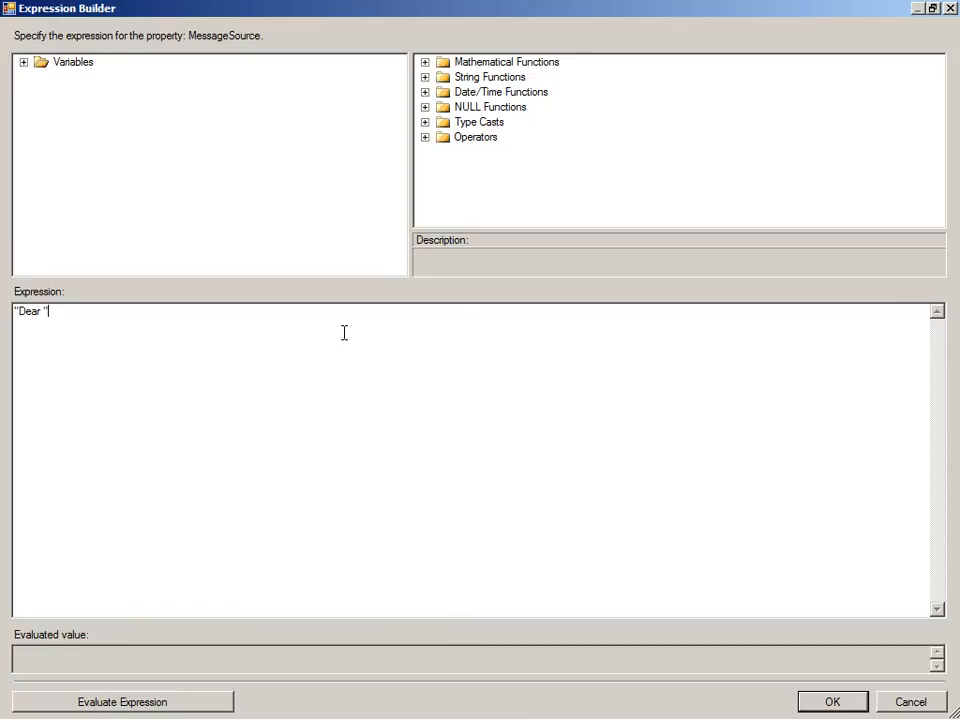
type("+")
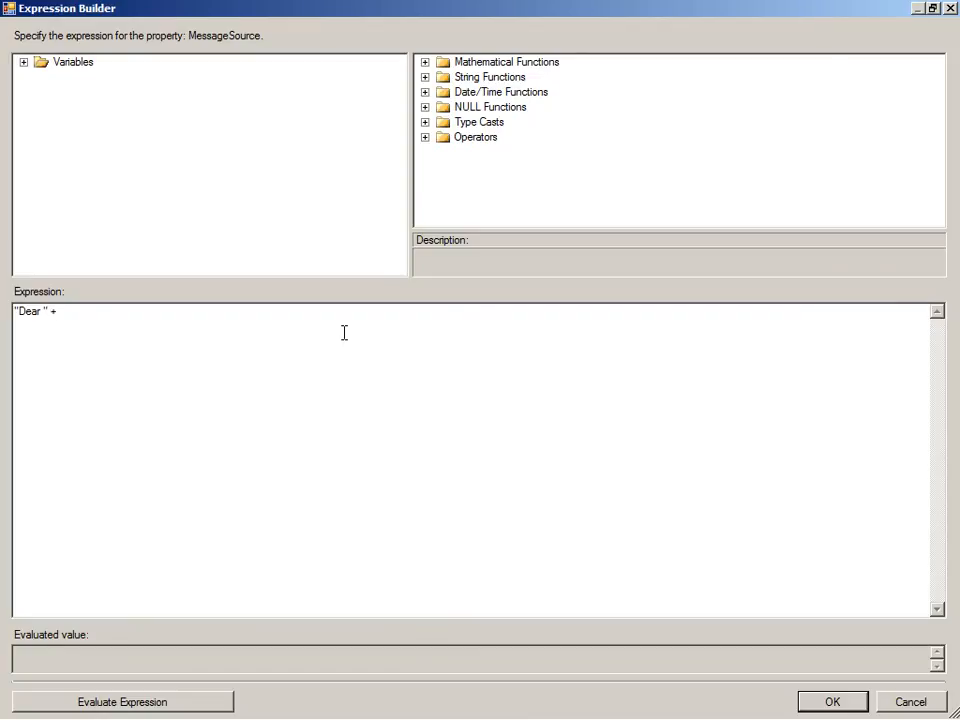
mouse_move(24, 61)
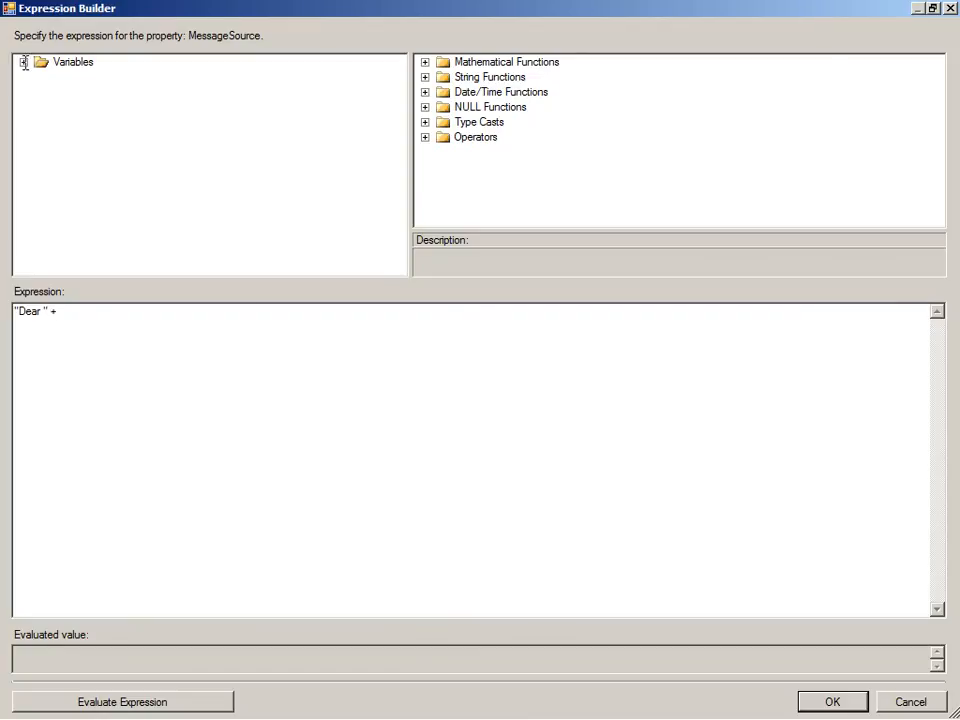
left_click(24, 62)
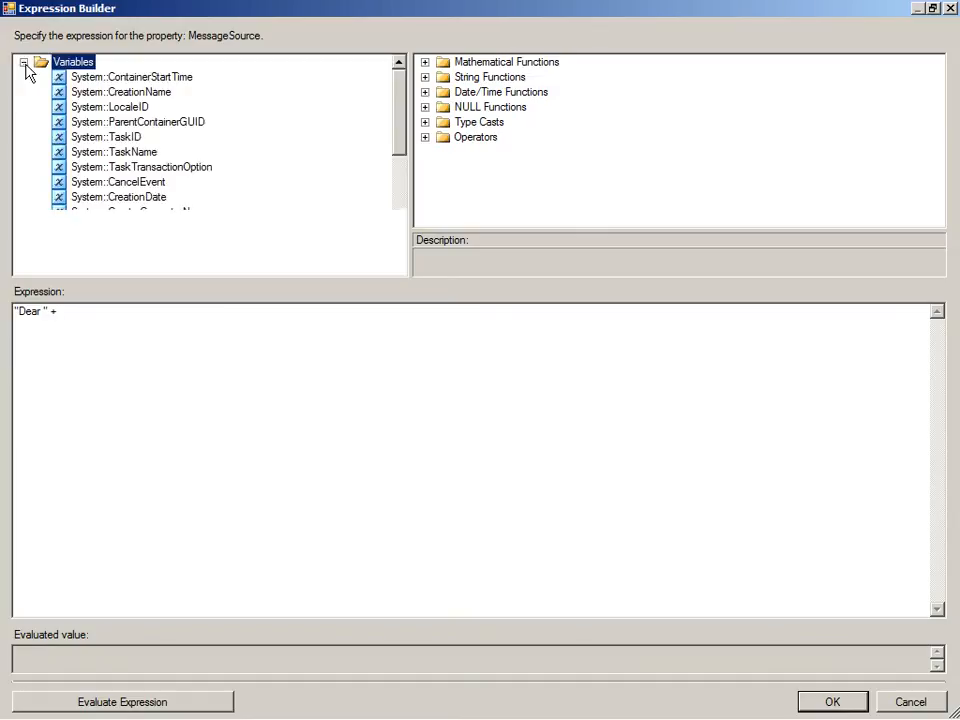
scroll("down", 3)
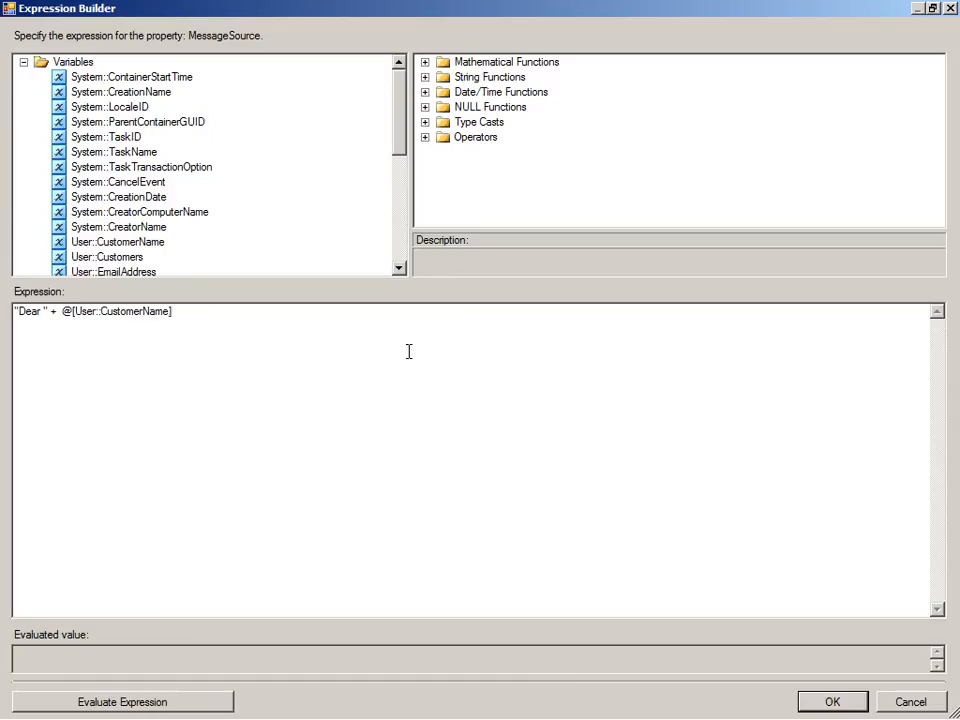
type("+ \",")
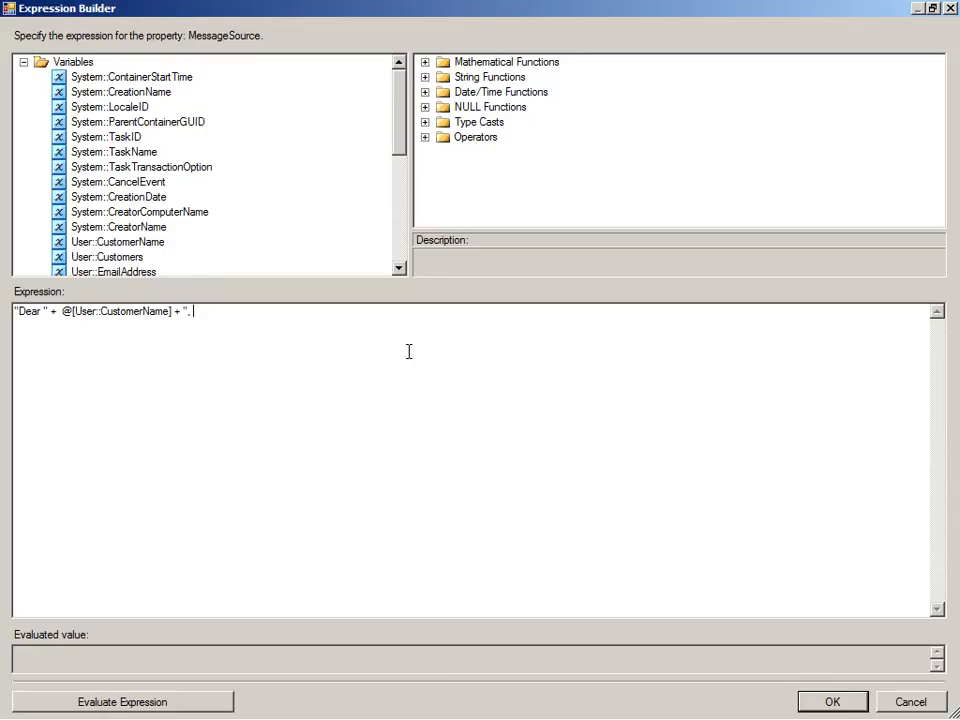
type("We're sorr")
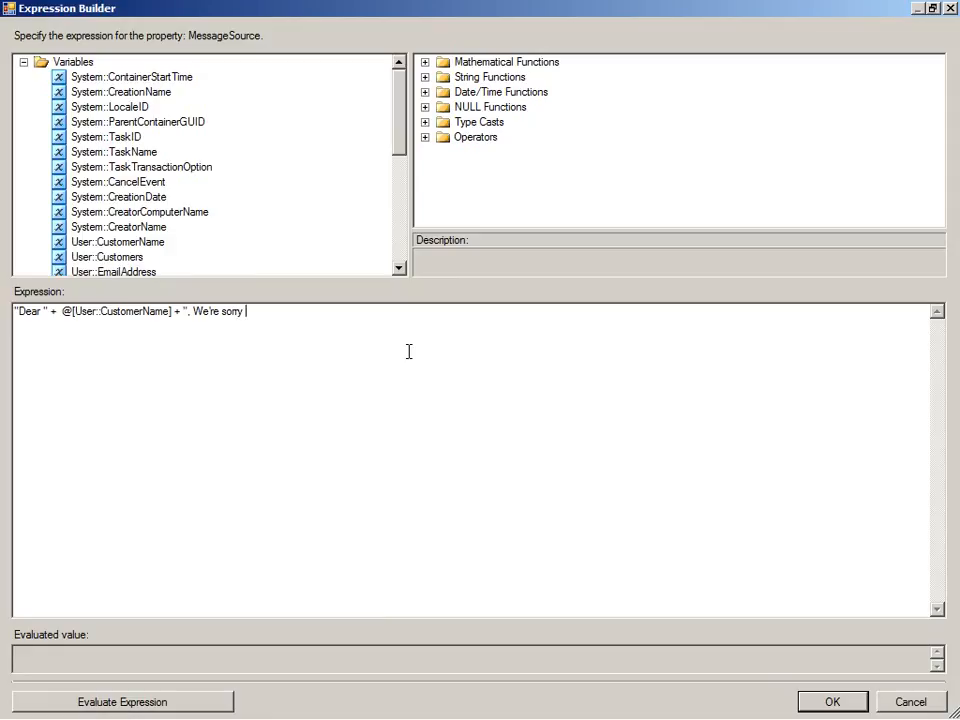
type("your bike is a defe")
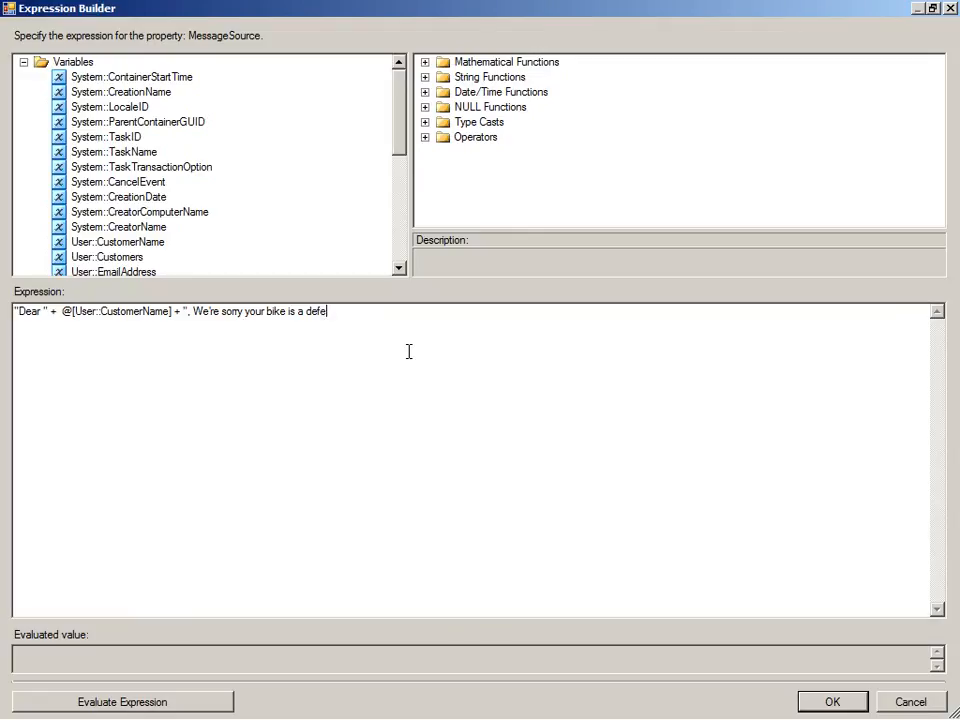
type("ct.\"")
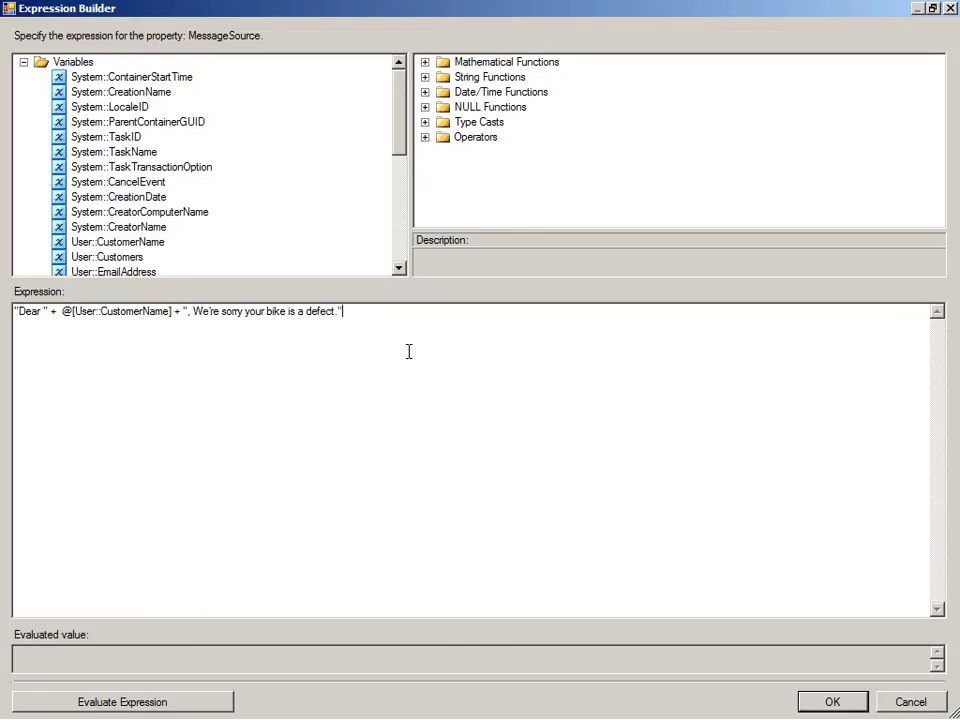
mouse_move(285, 328)
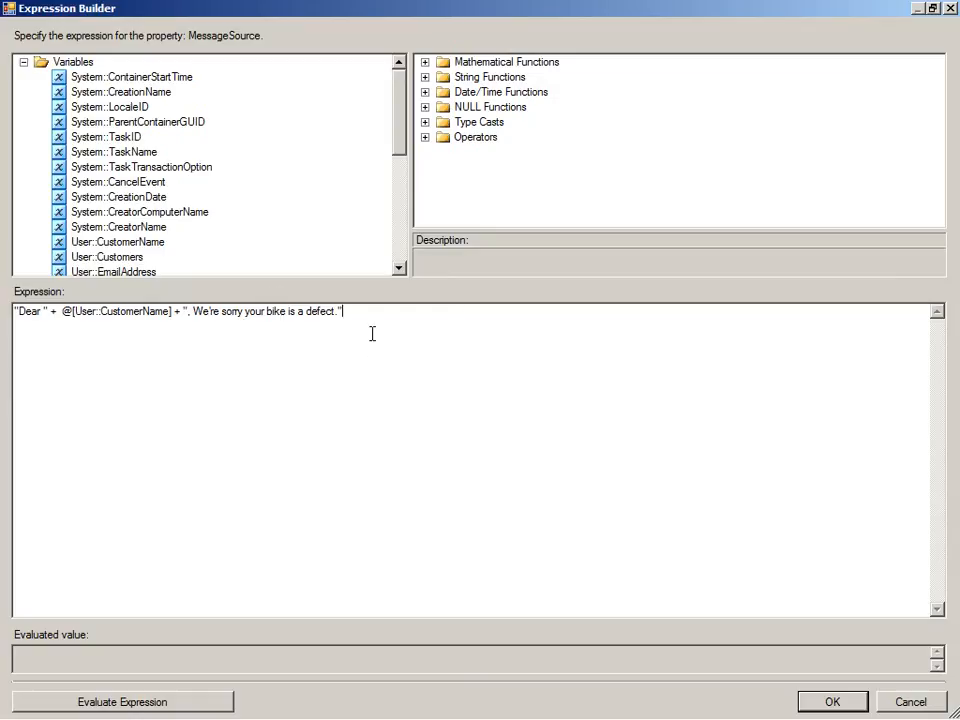
mouse_move(693, 533)
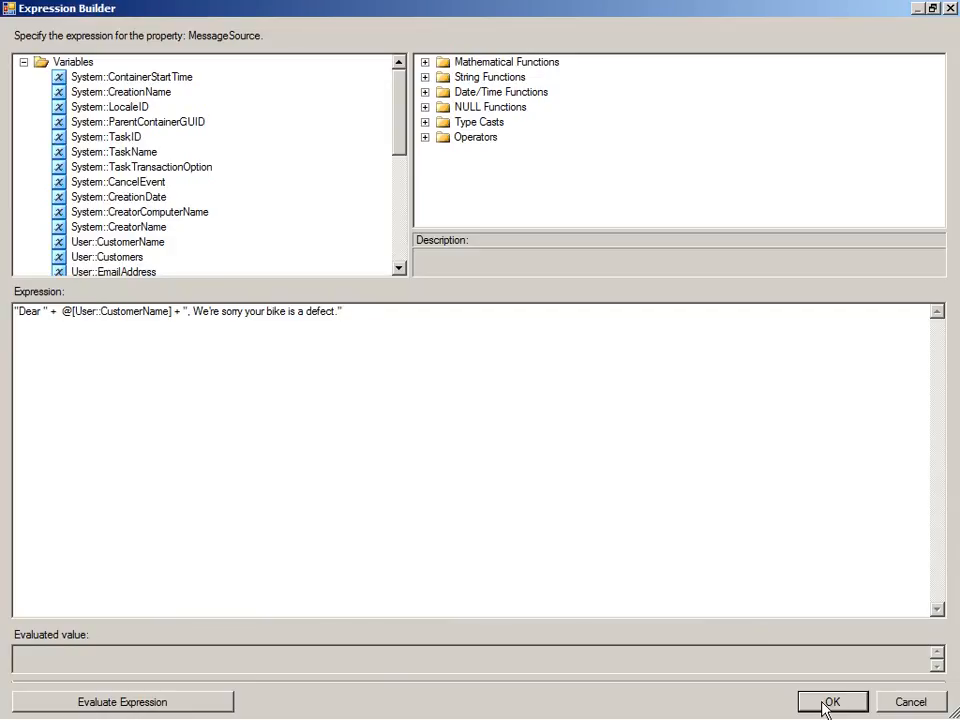
left_click(832, 701)
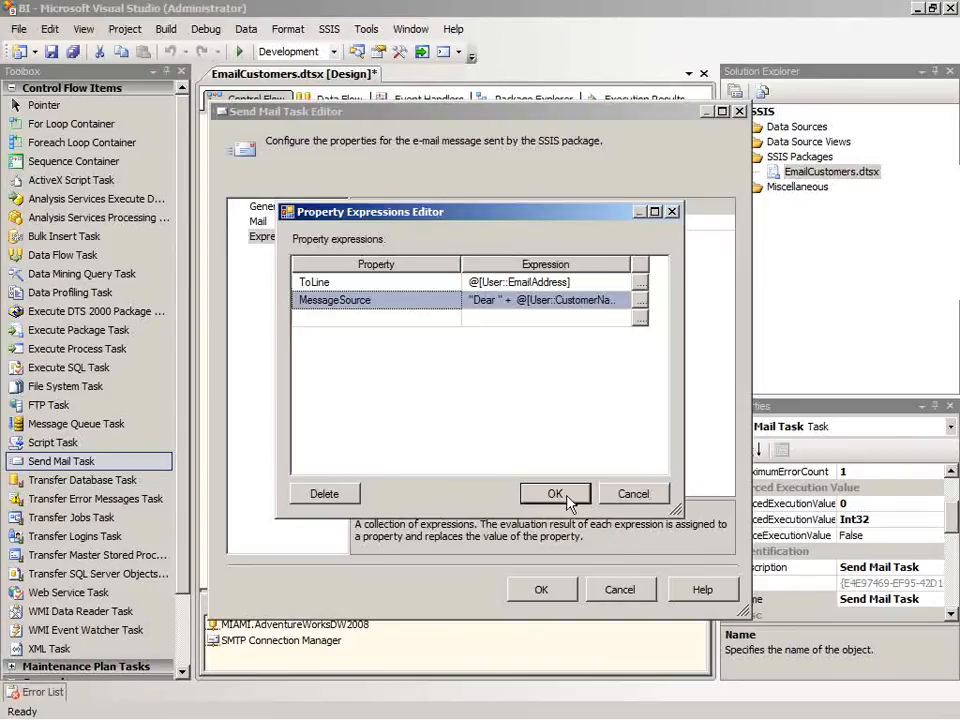
Step: Accept the ToLine and MessageSource expressions and close the Send Mail Task Editor
left_click(555, 493)
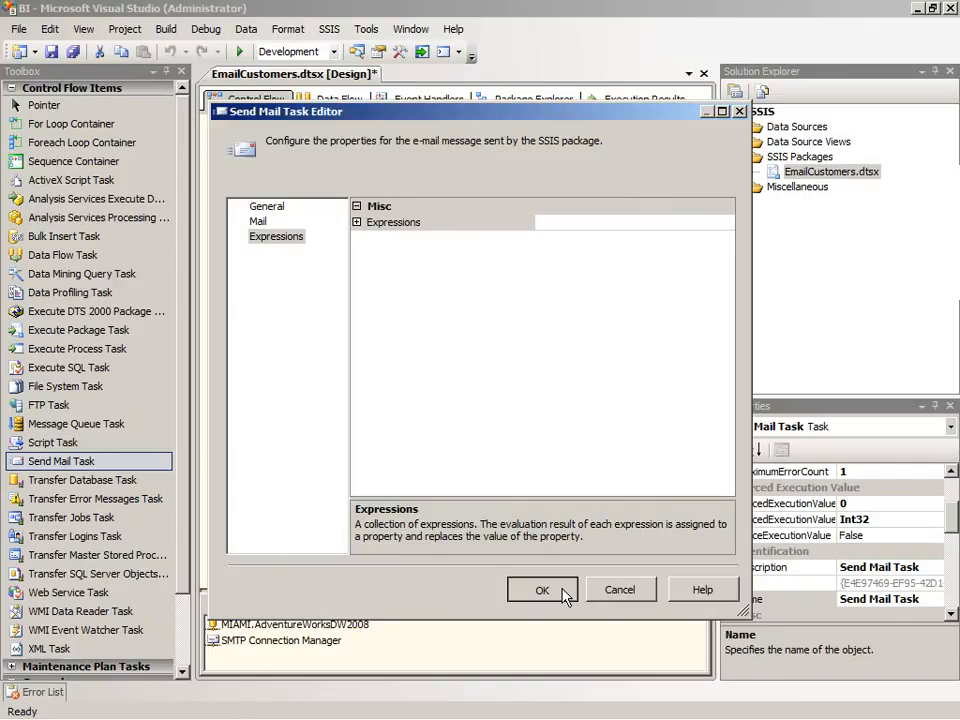
left_click(542, 589)
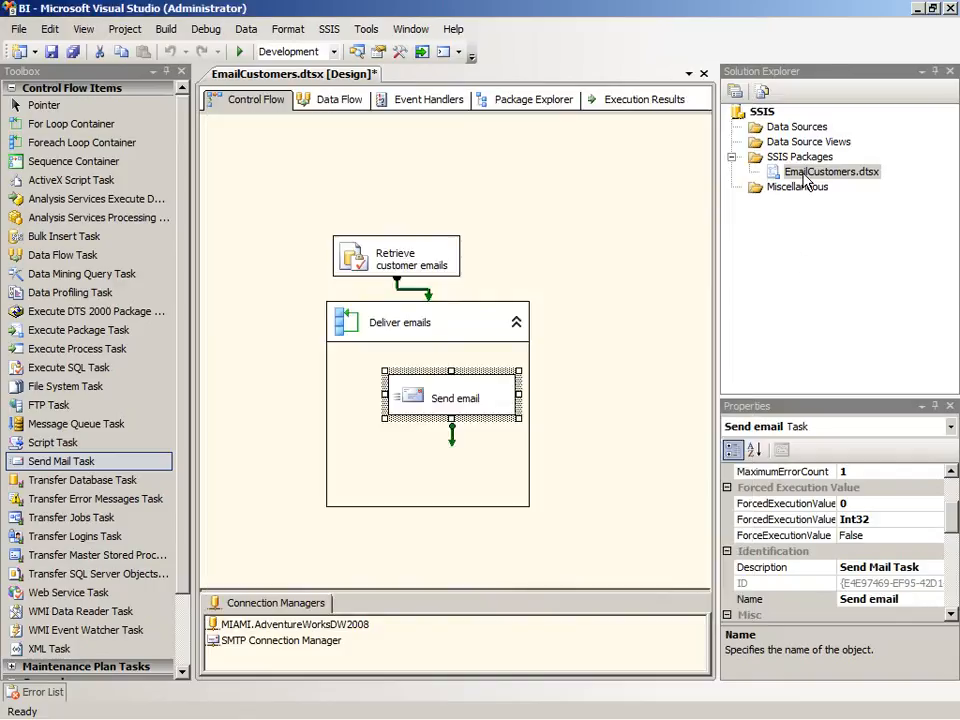
Step: Execute EmailCustomers.dtsx until all tasks succeed, then stop debugging
right_click(829, 171)
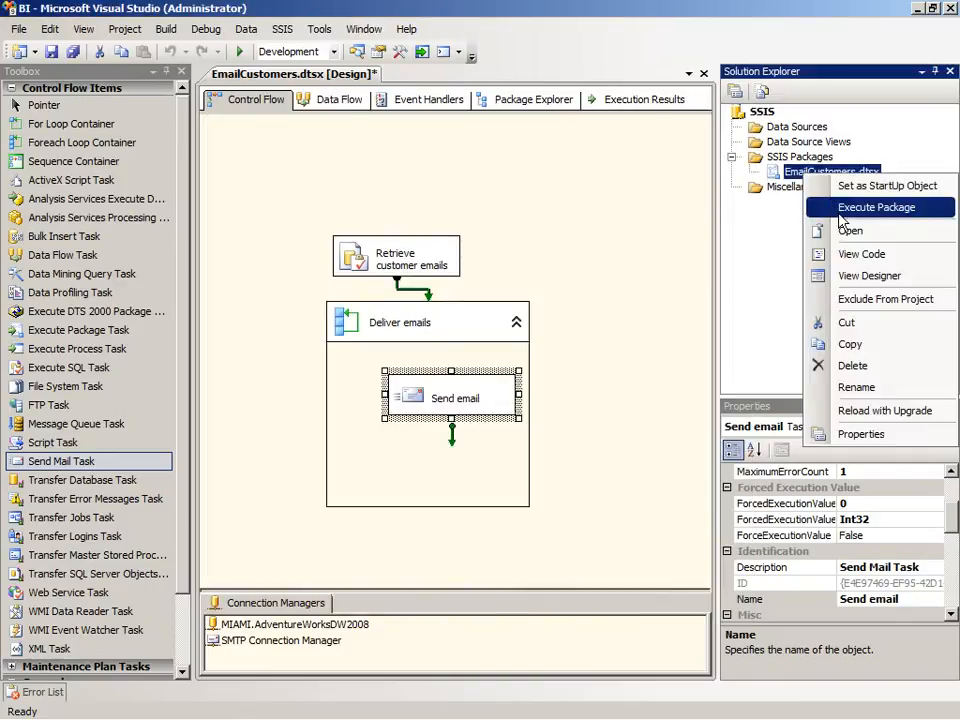
left_click(876, 207)
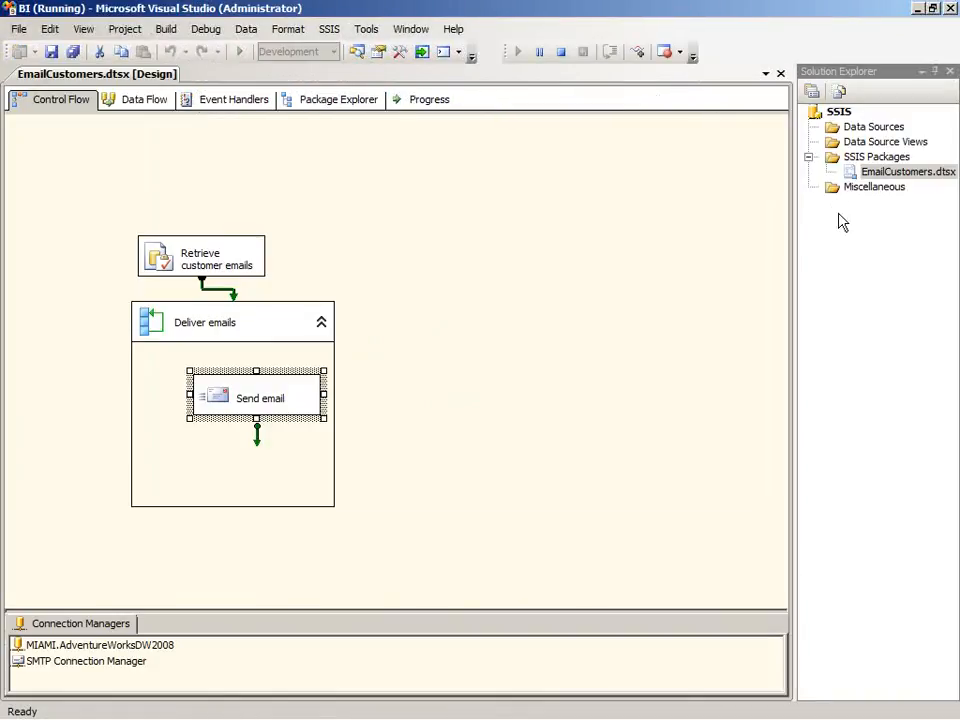
left_click(516, 51)
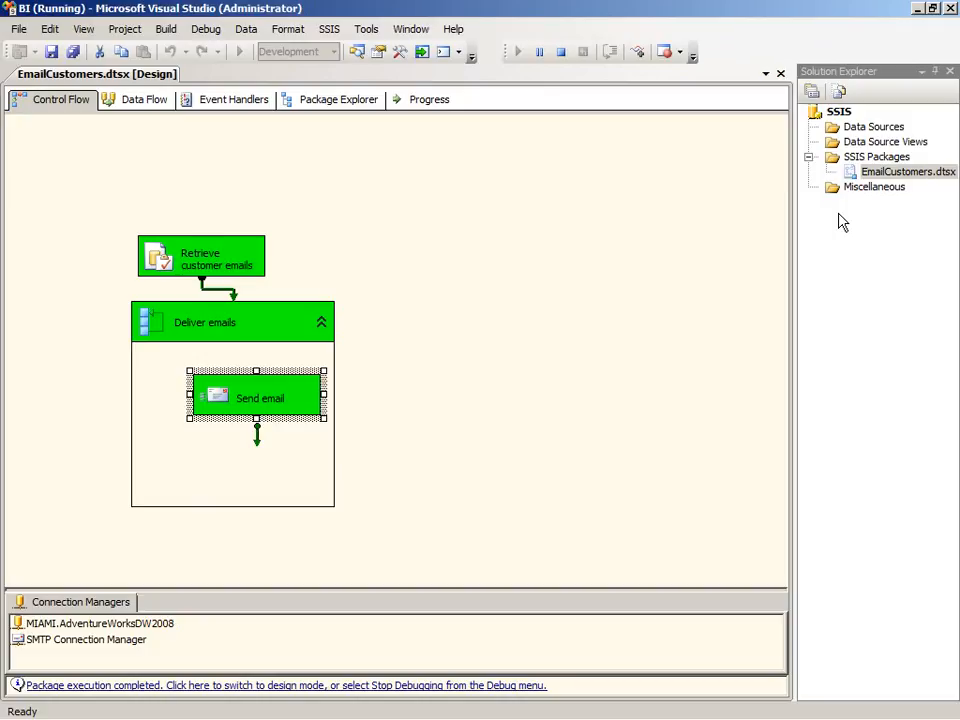
mouse_move(617, 157)
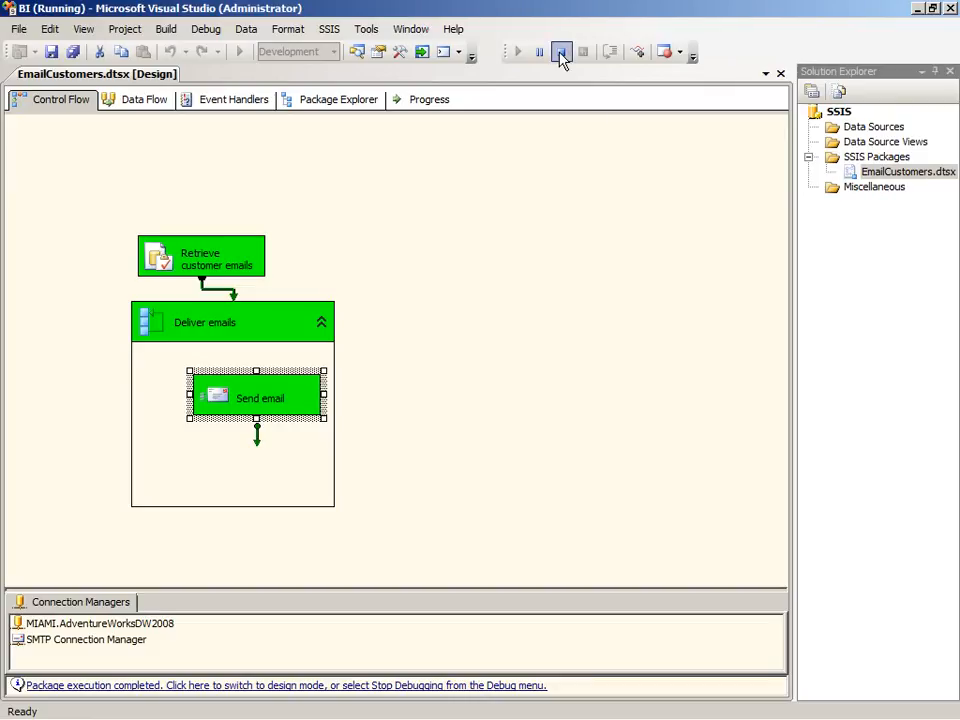
left_click(561, 52)
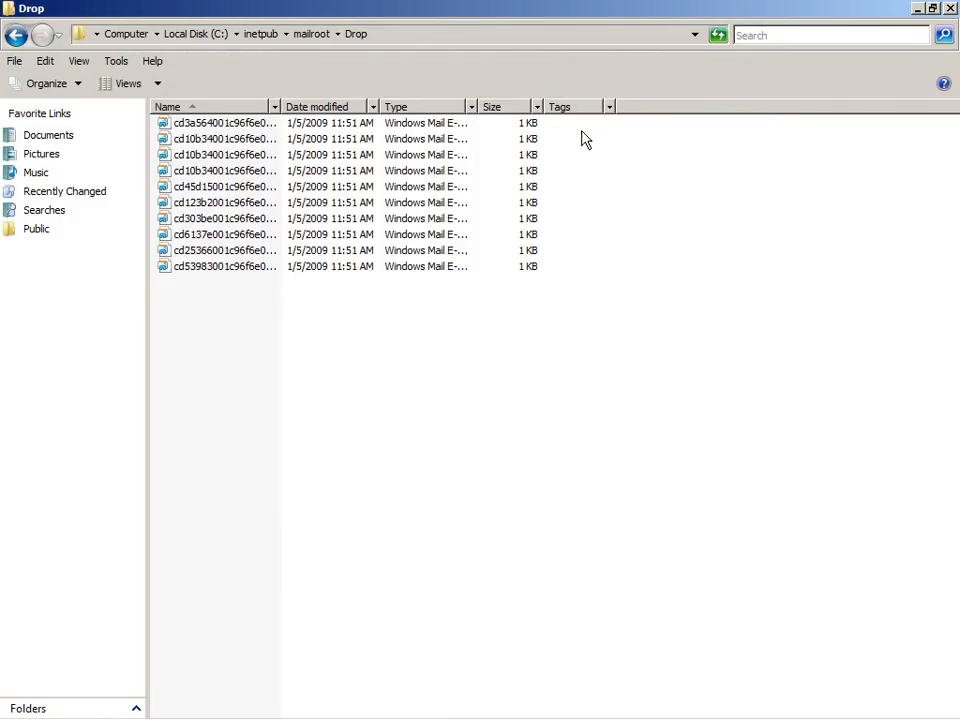
mouse_move(296, 70)
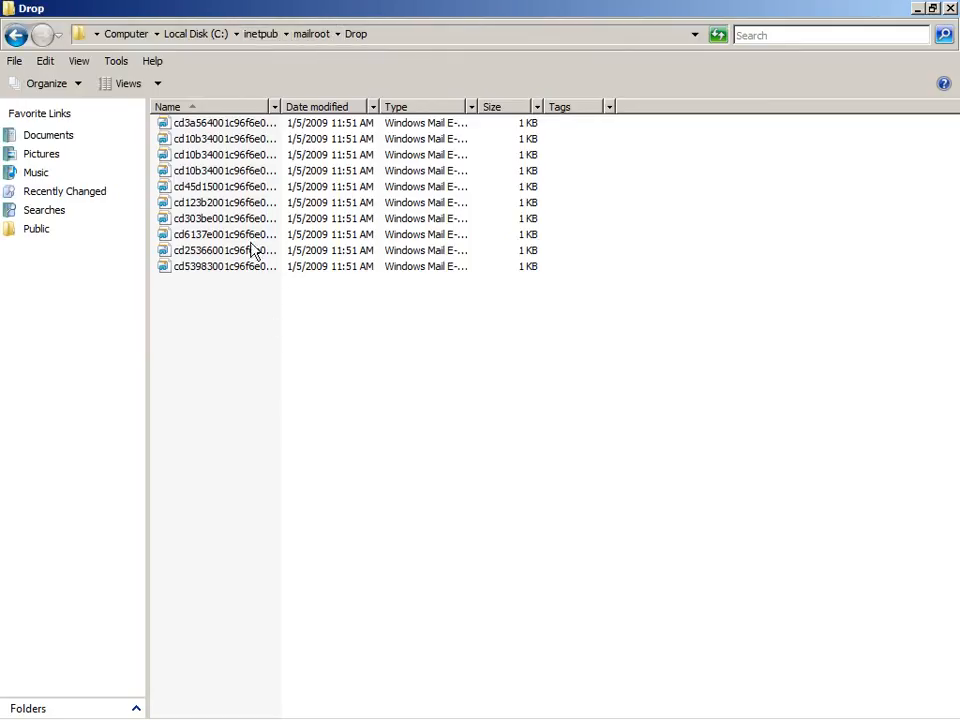
Step: Open the last .eml file in the Drop folder
right_click(220, 266)
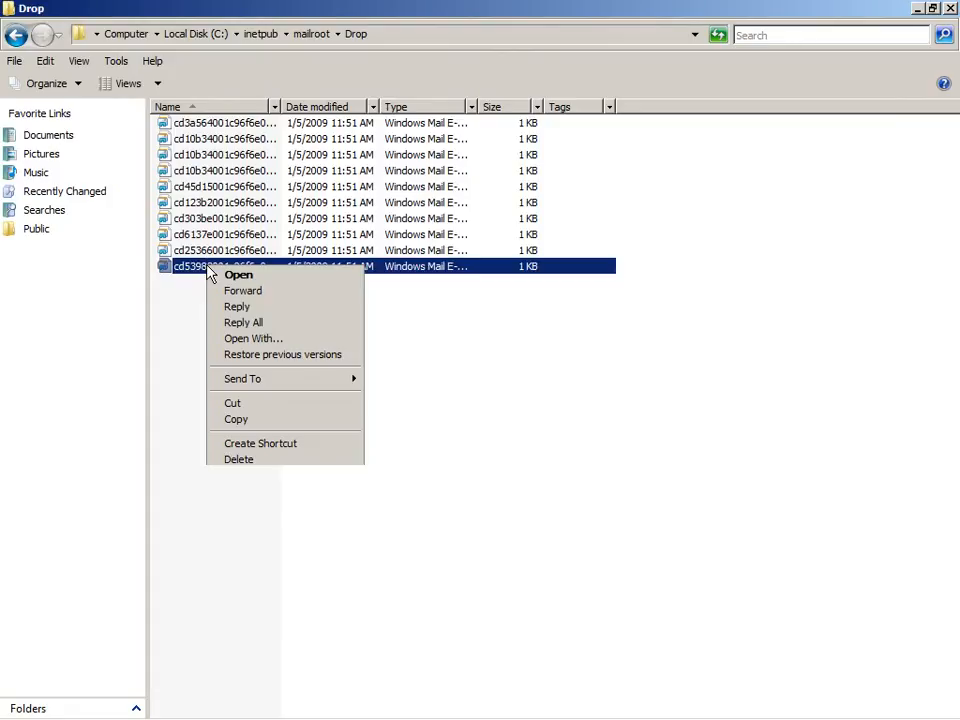
left_click(238, 274)
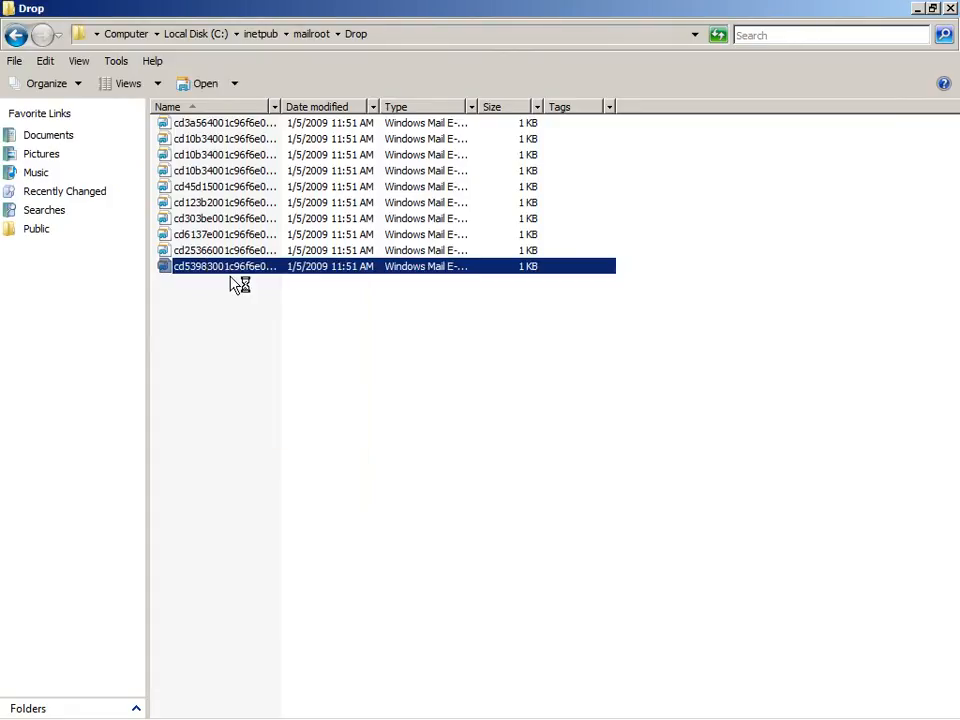
Step: View the personalized Defect Notice message, then close it
double_click(225, 265)
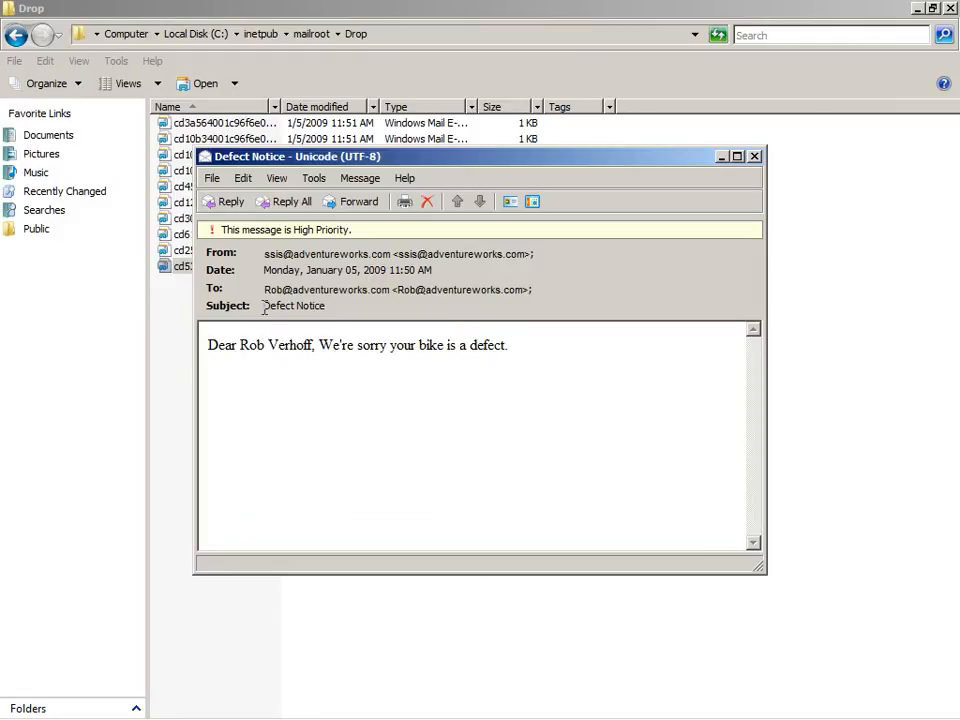
mouse_move(208, 345)
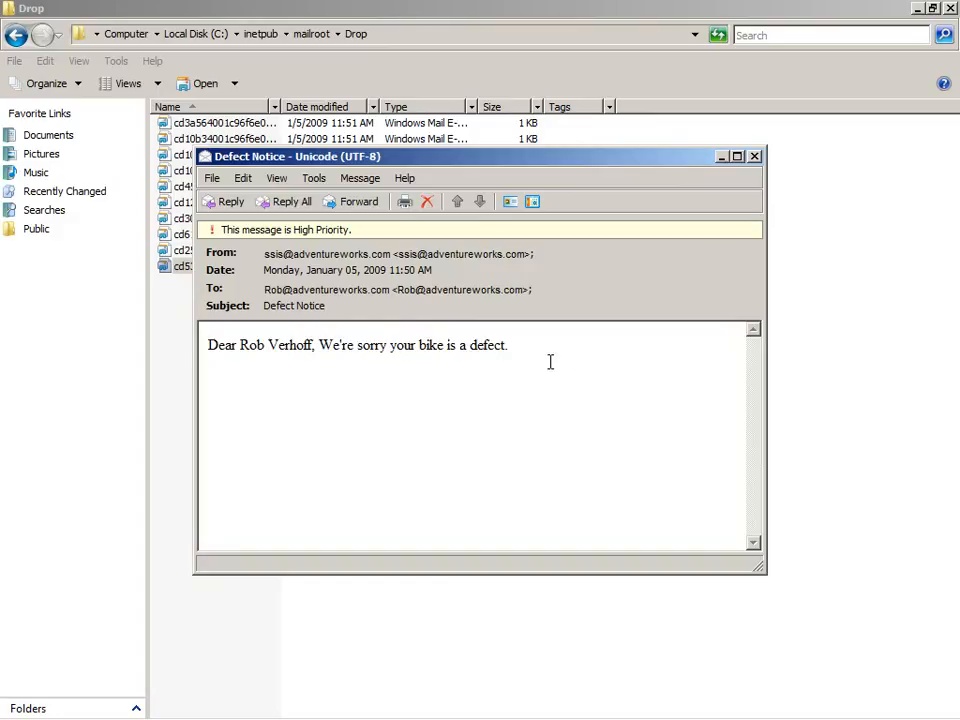
mouse_move(757, 157)
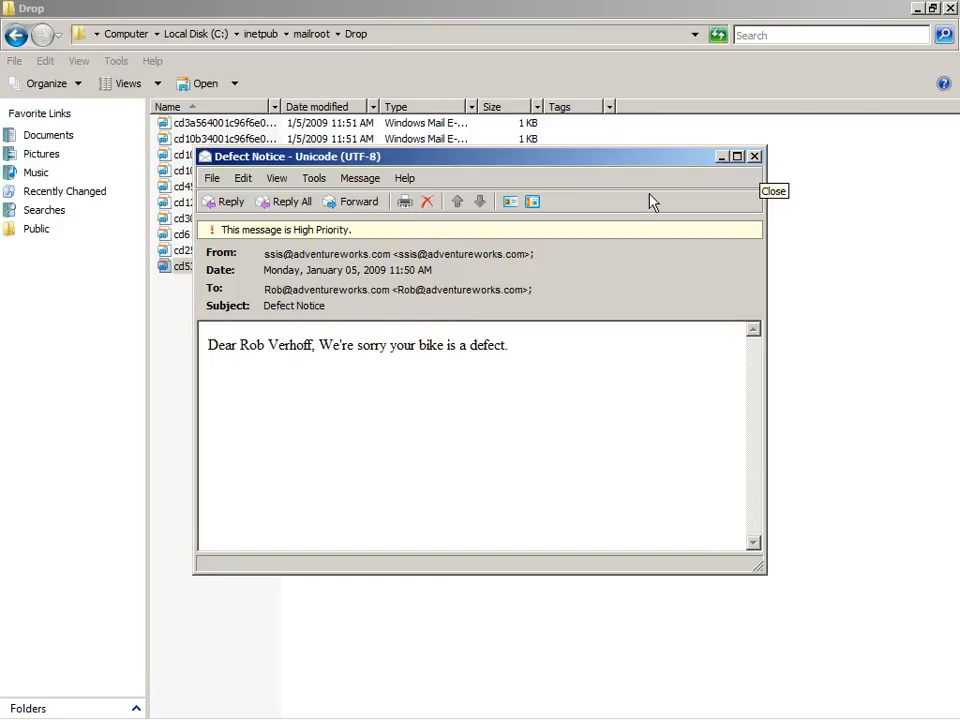
left_click(755, 156)
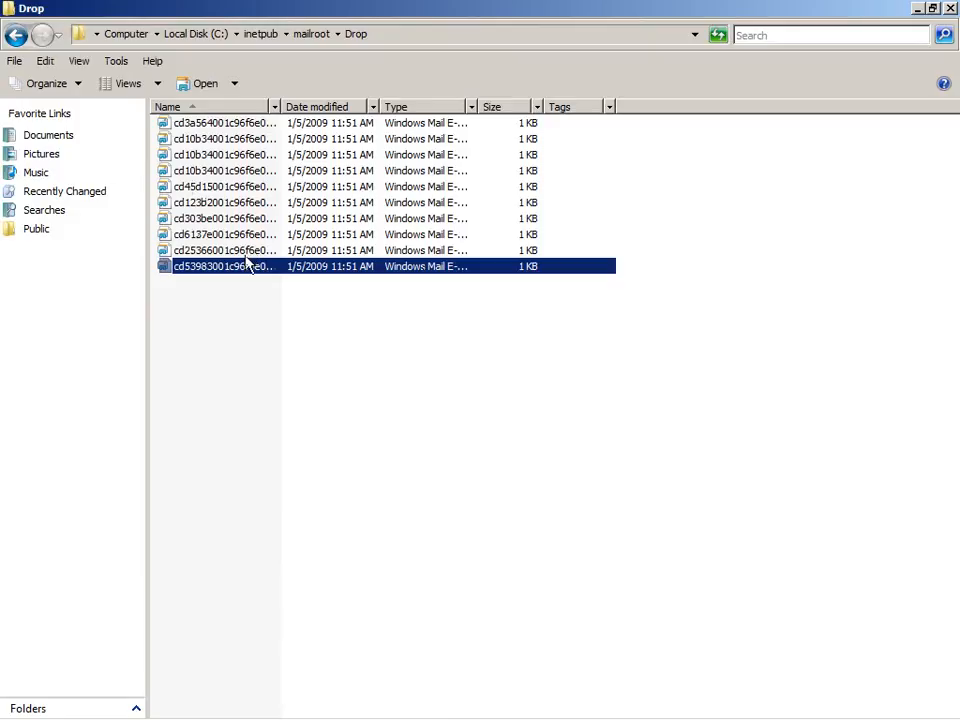
right_click(220, 250)
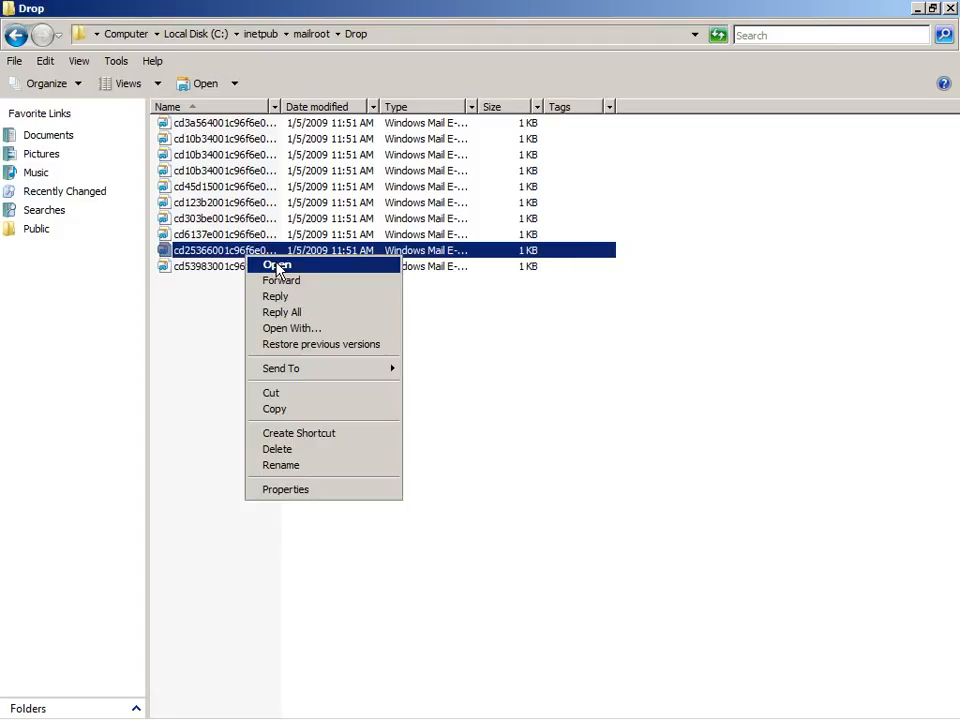
mouse_move(222, 280)
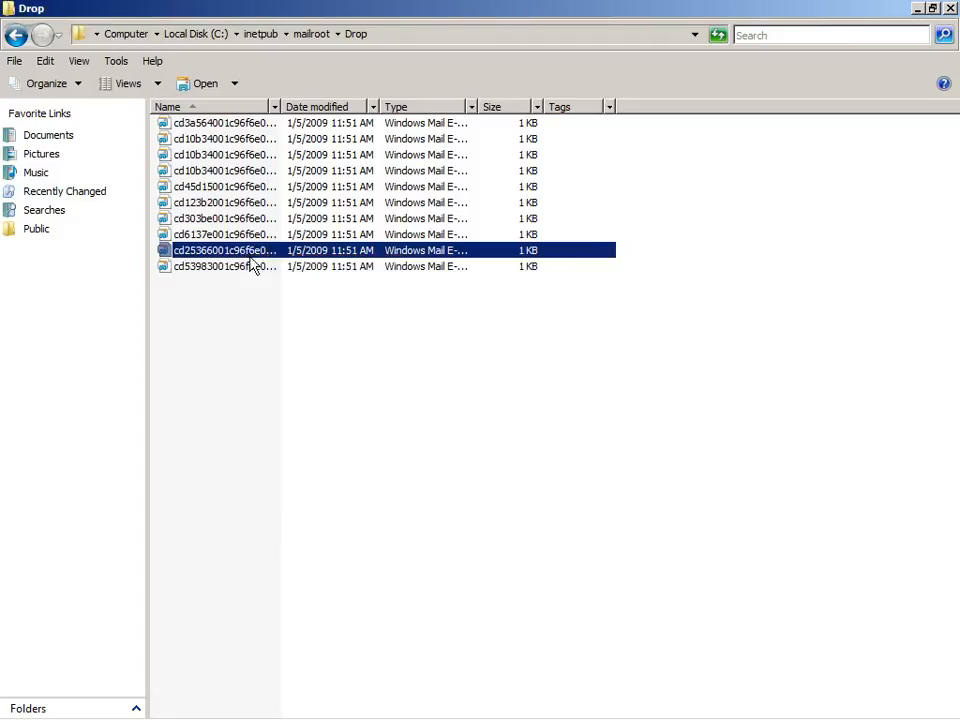
mouse_move(220, 258)
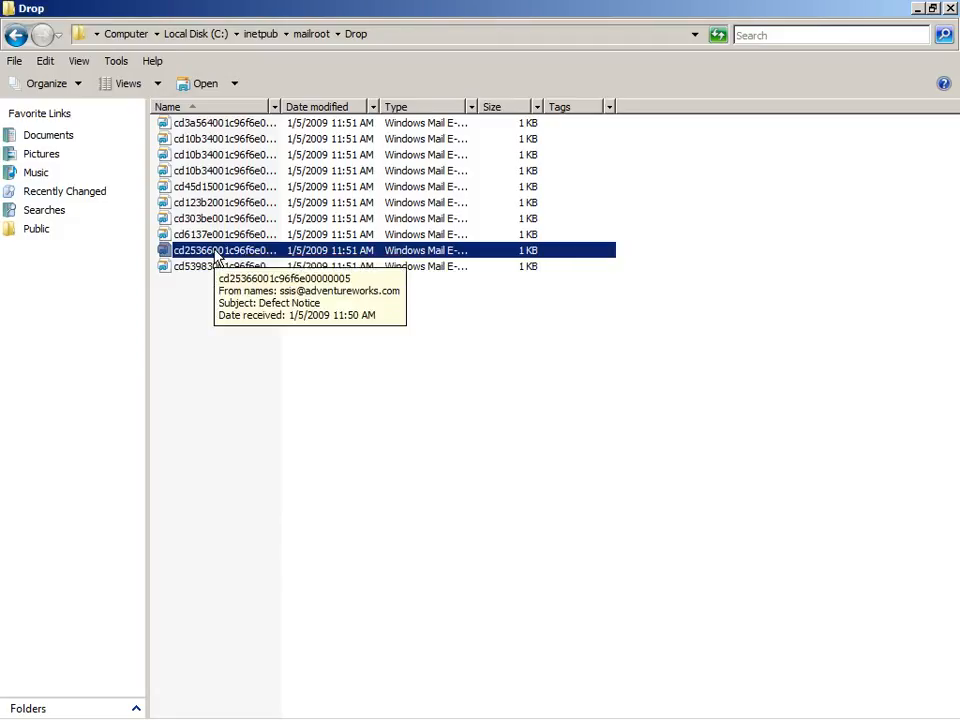
right_click(225, 250)
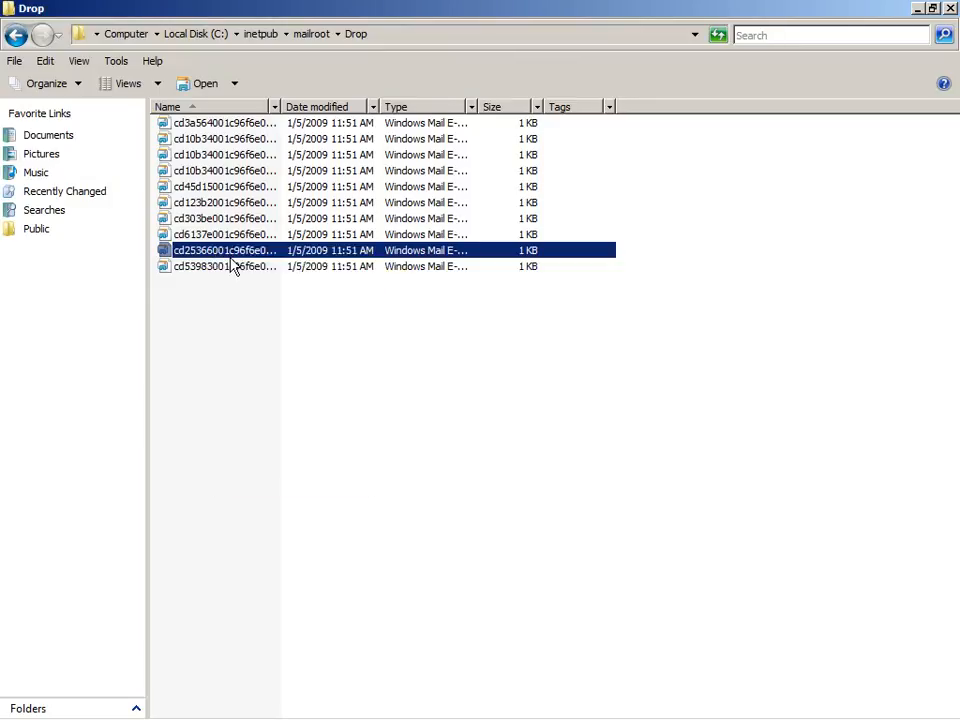
double_click(223, 250)
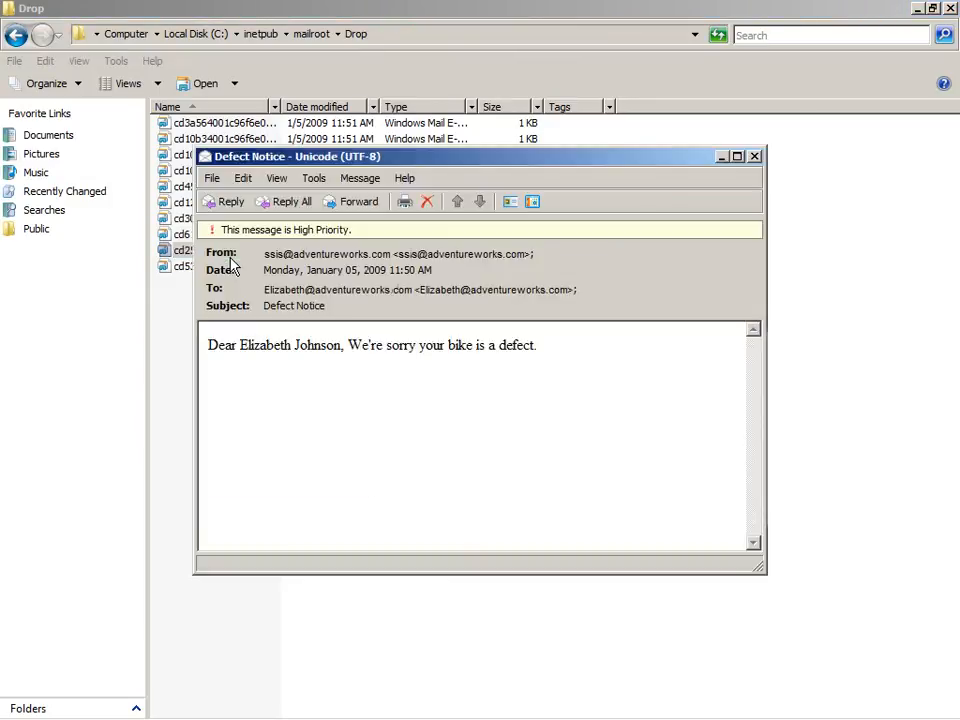